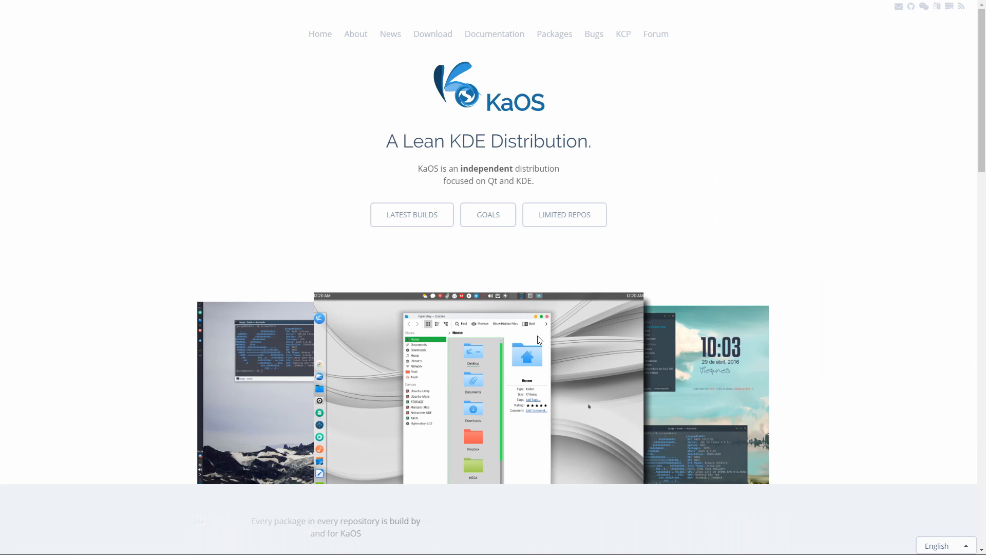
mouse_move(627, 153)
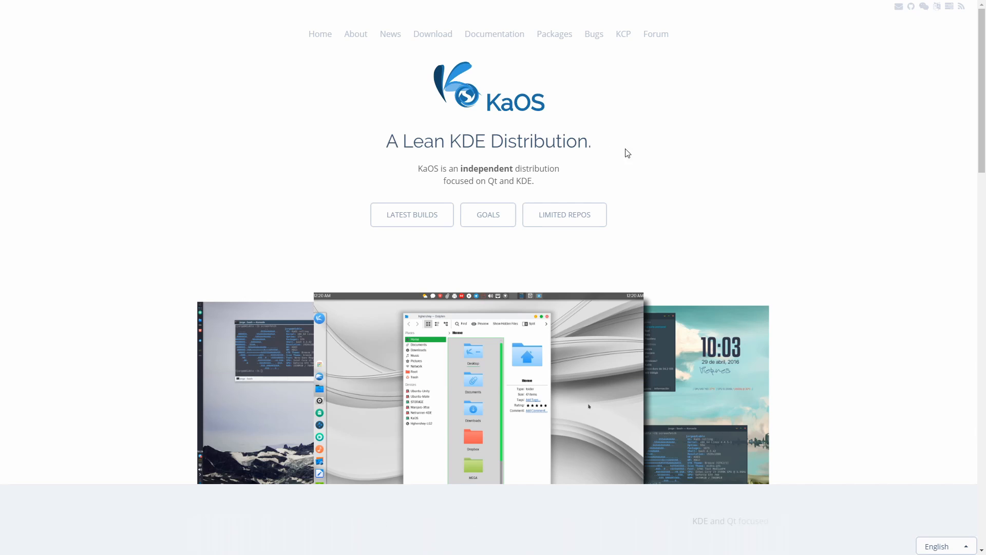
mouse_move(577, 190)
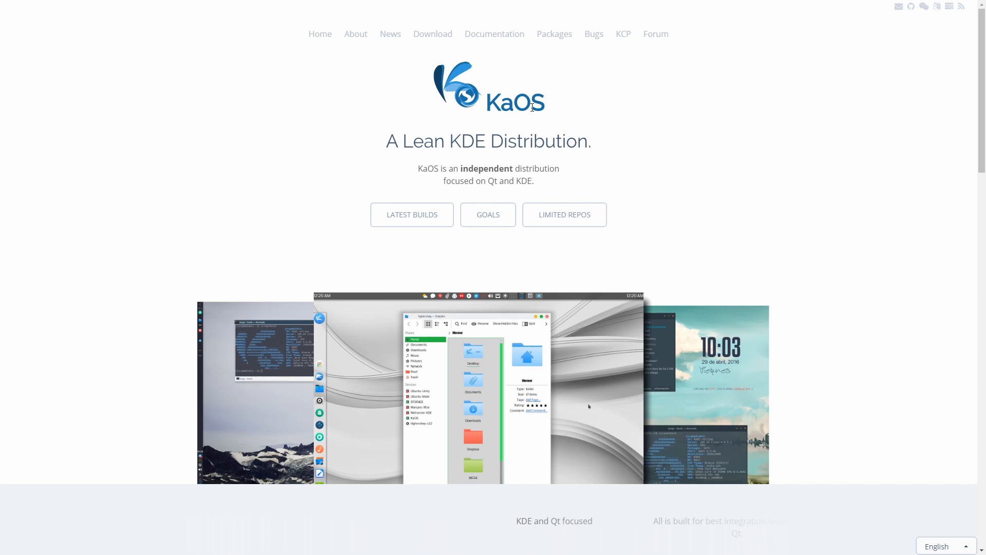
Step: Open the KaOS Download page and review the 2020.01 ISO details and mirrors
left_click(432, 34)
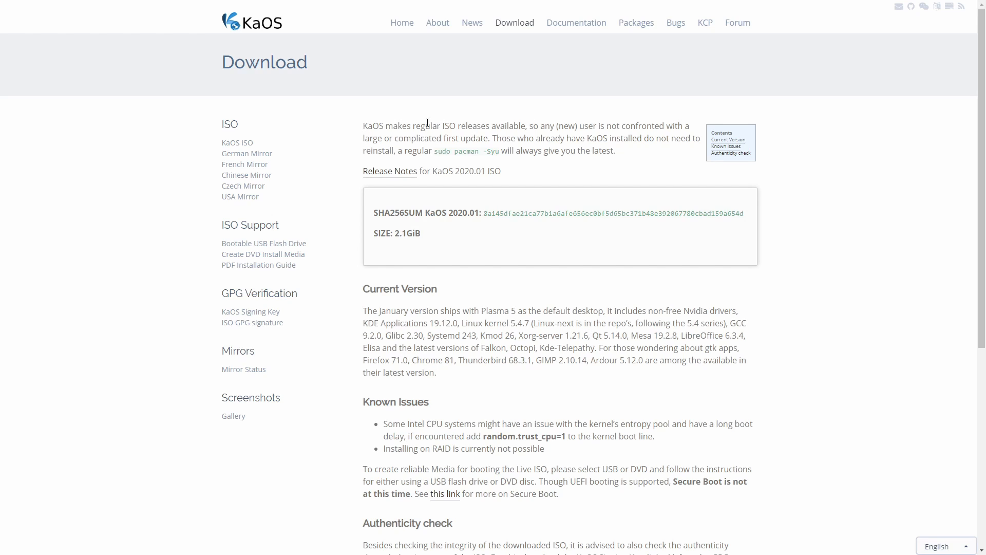
mouse_move(643, 148)
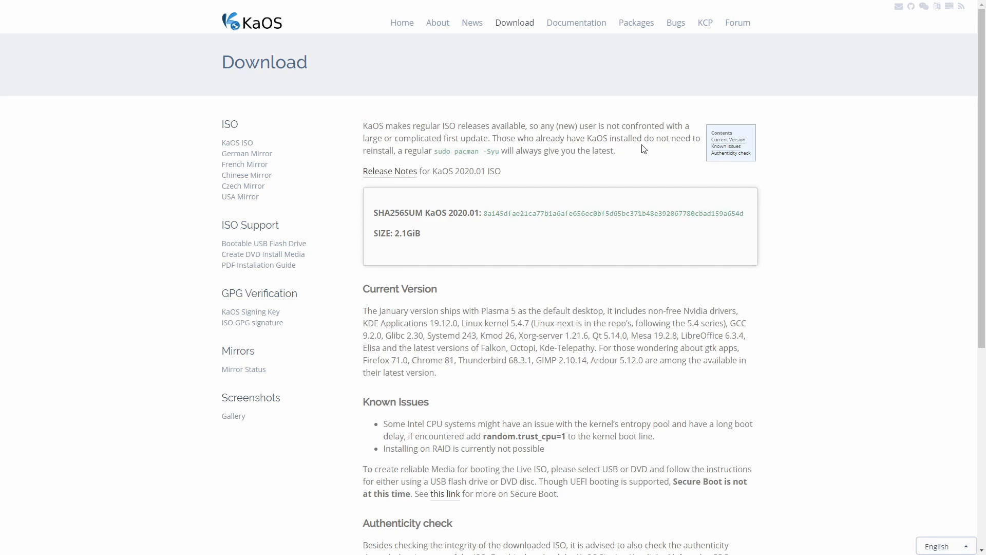
mouse_move(603, 125)
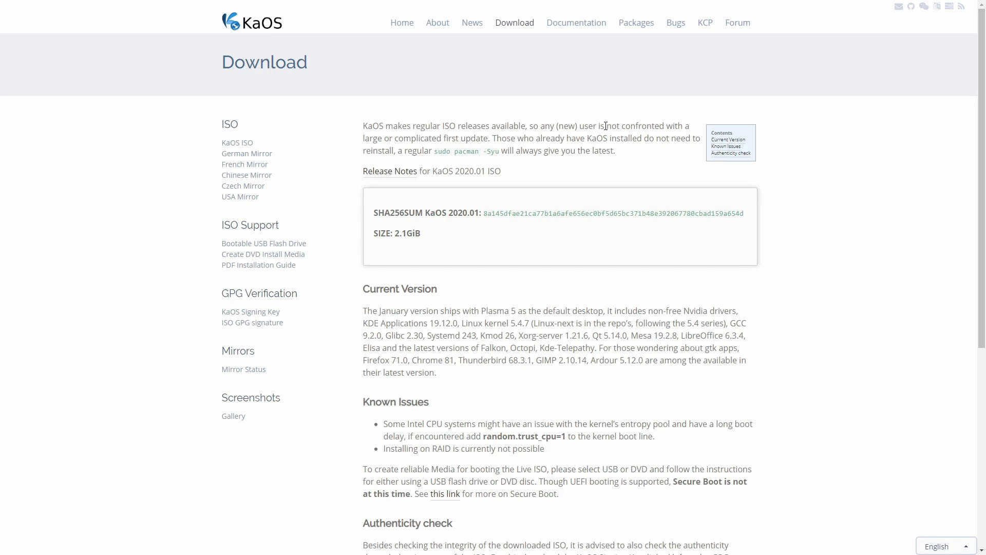
mouse_move(638, 159)
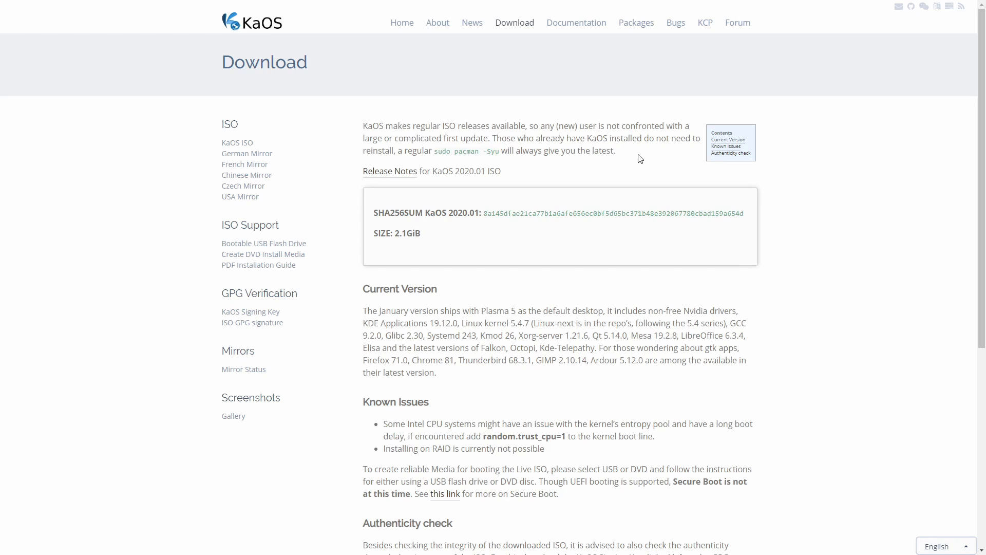
mouse_move(635, 156)
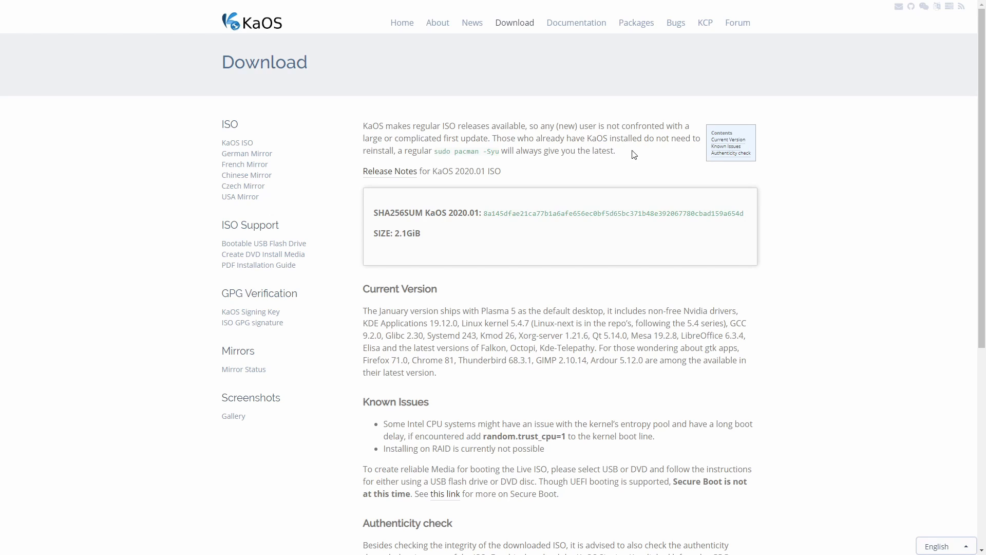
mouse_move(544, 243)
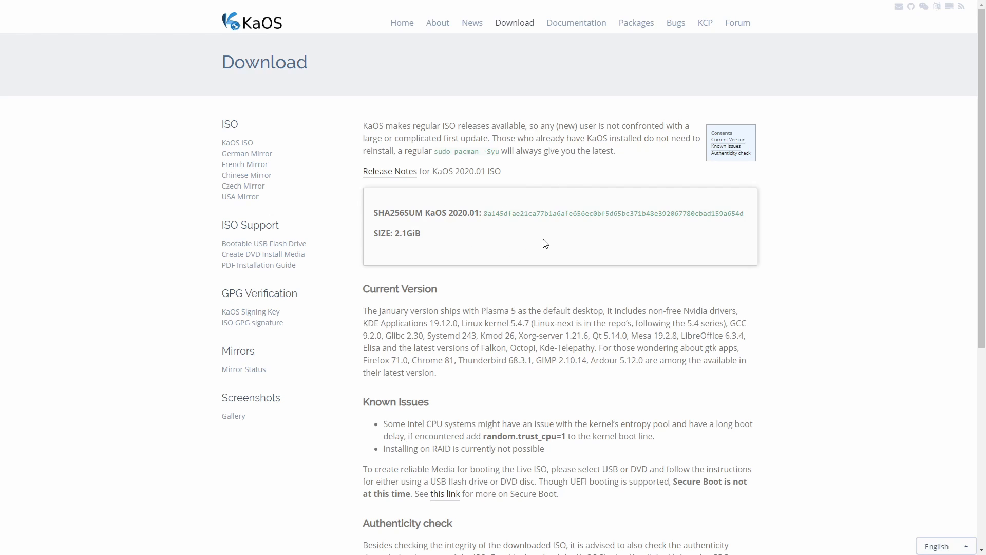
mouse_move(572, 234)
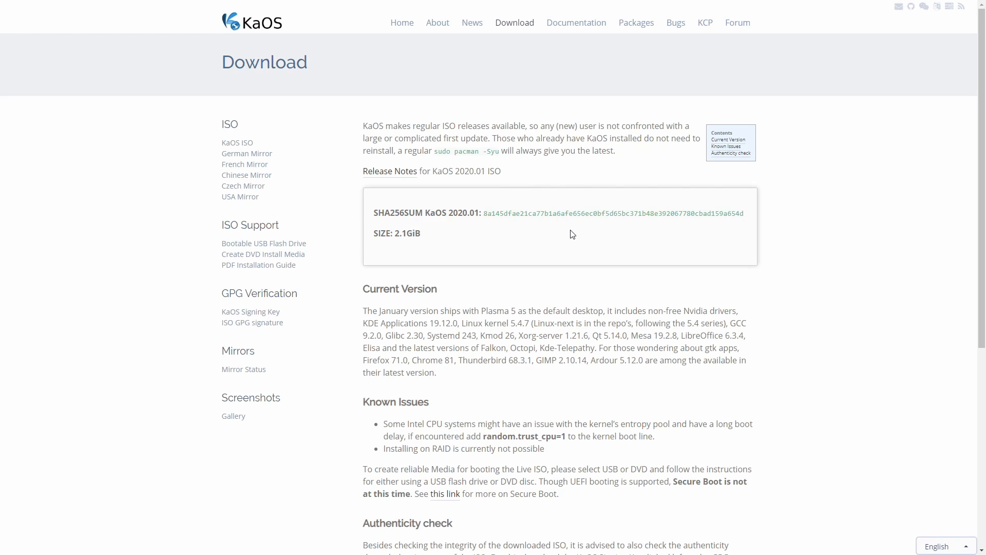
mouse_move(566, 254)
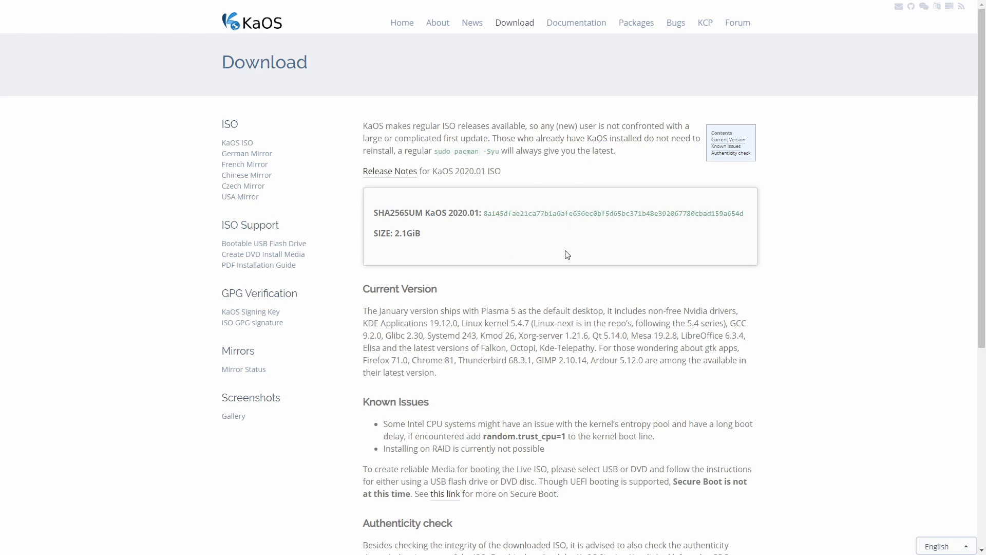
mouse_move(362, 293)
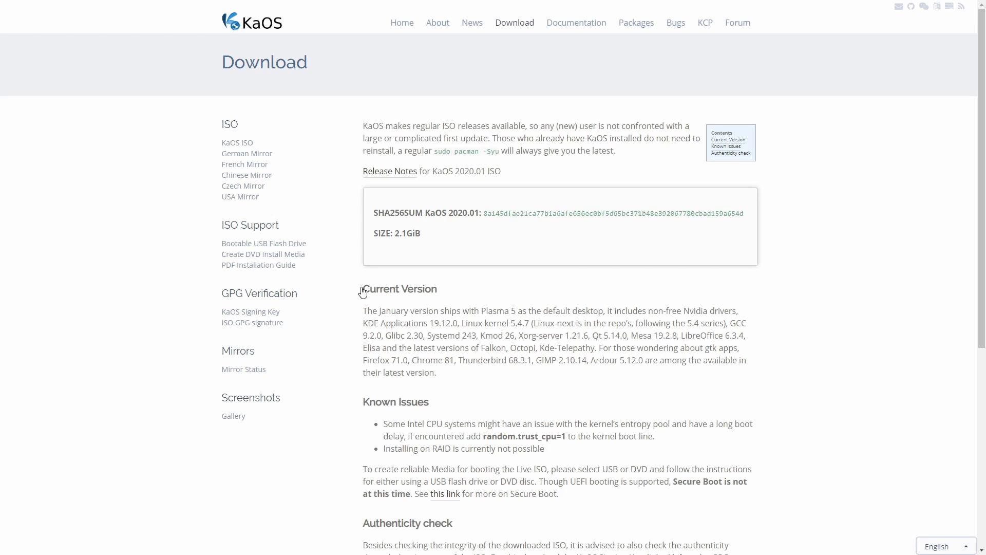
mouse_move(422, 348)
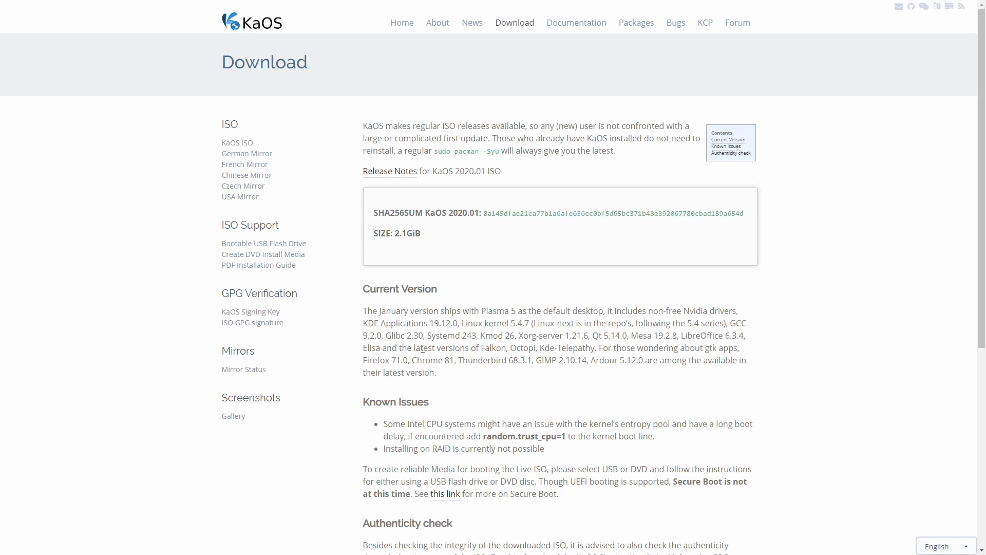
scroll("down", 3)
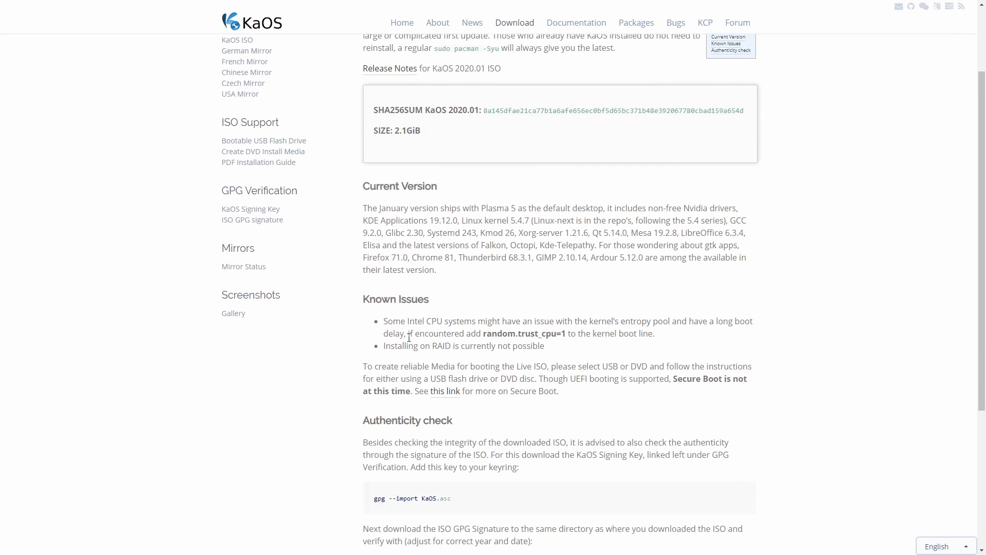
scroll("up", 3)
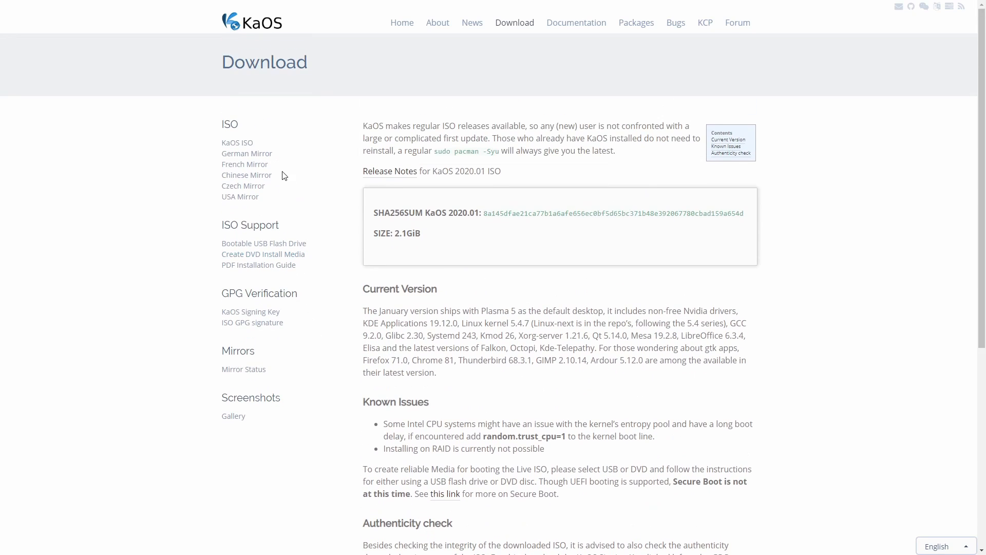
mouse_move(231, 125)
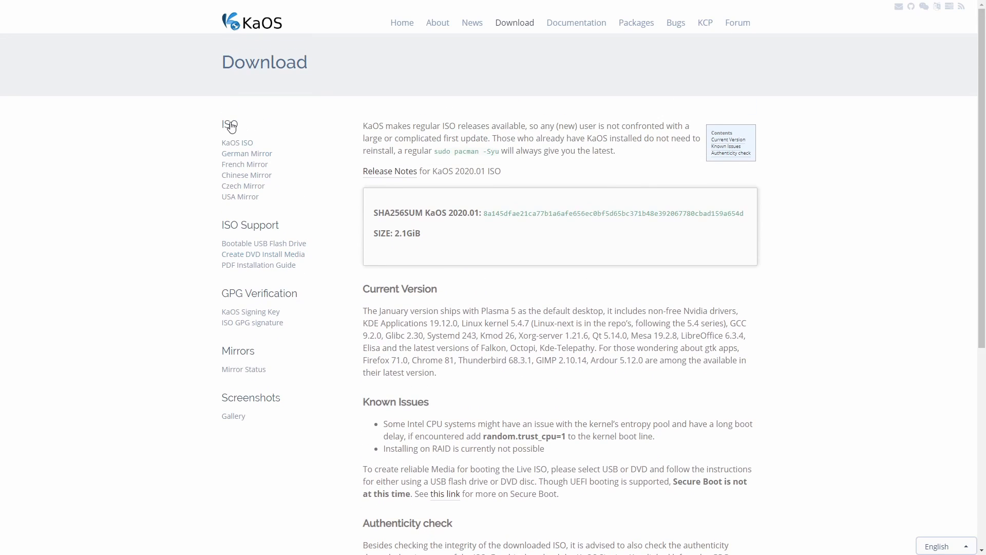
mouse_move(265, 143)
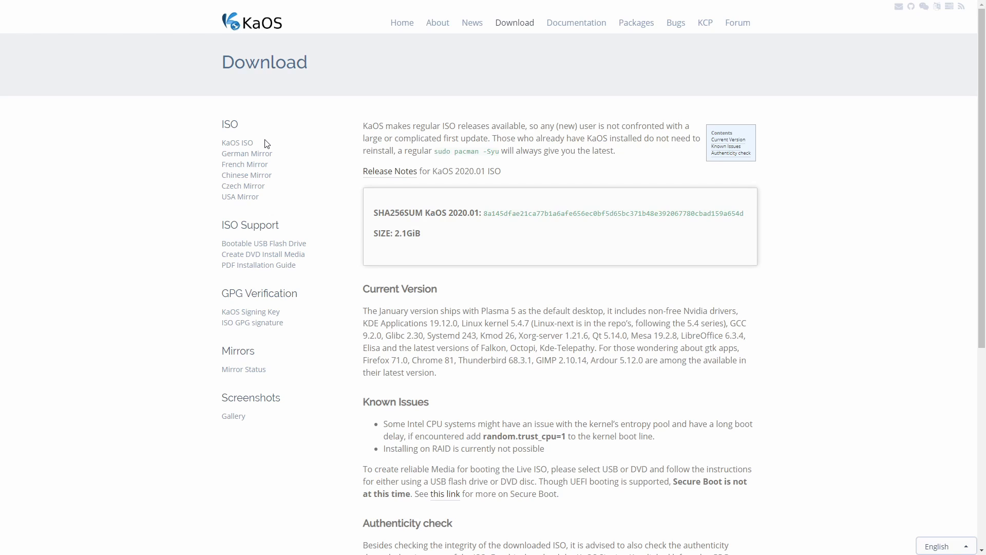
mouse_move(244, 162)
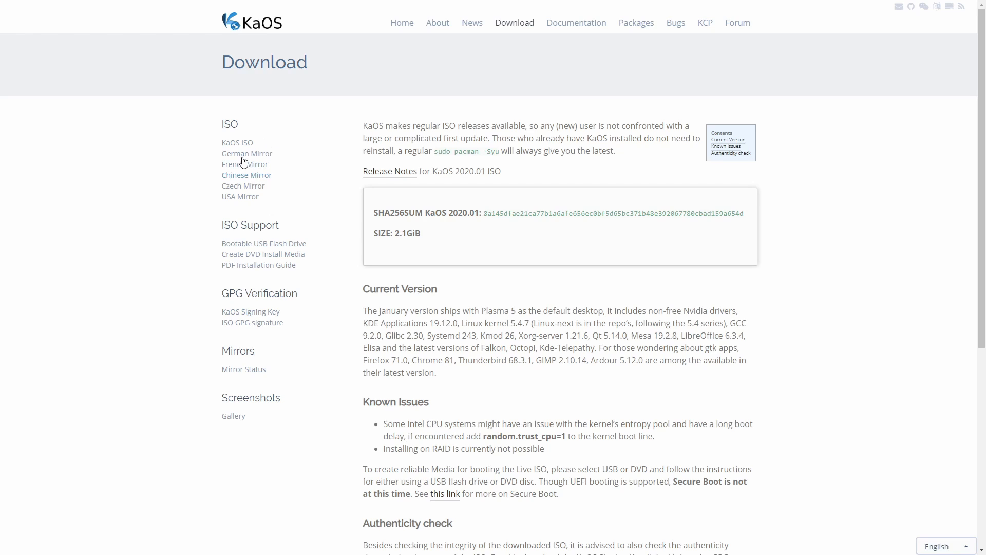
mouse_move(243, 197)
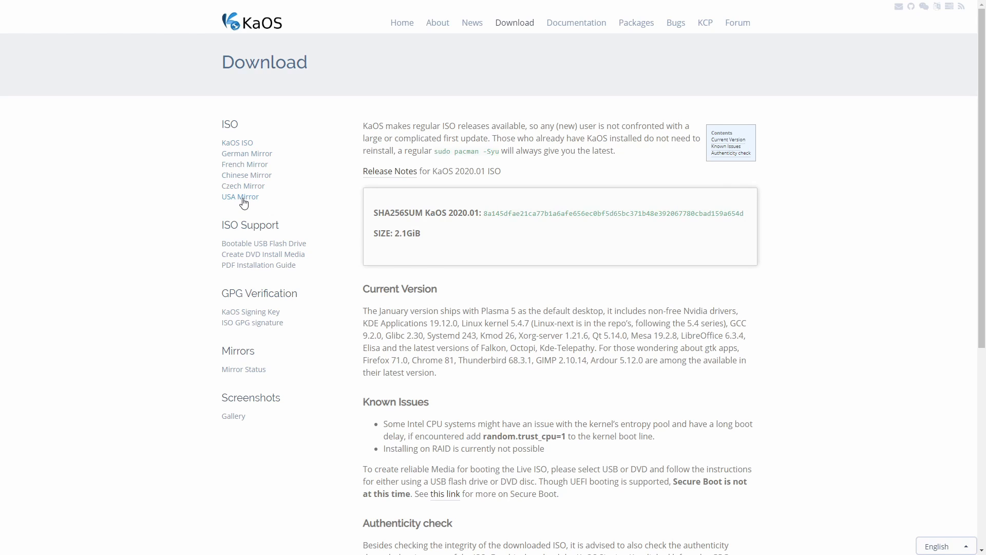
Step: Download the KaOS 2020.01 x86_64 ISO from the USA Mirror
left_click(239, 196)
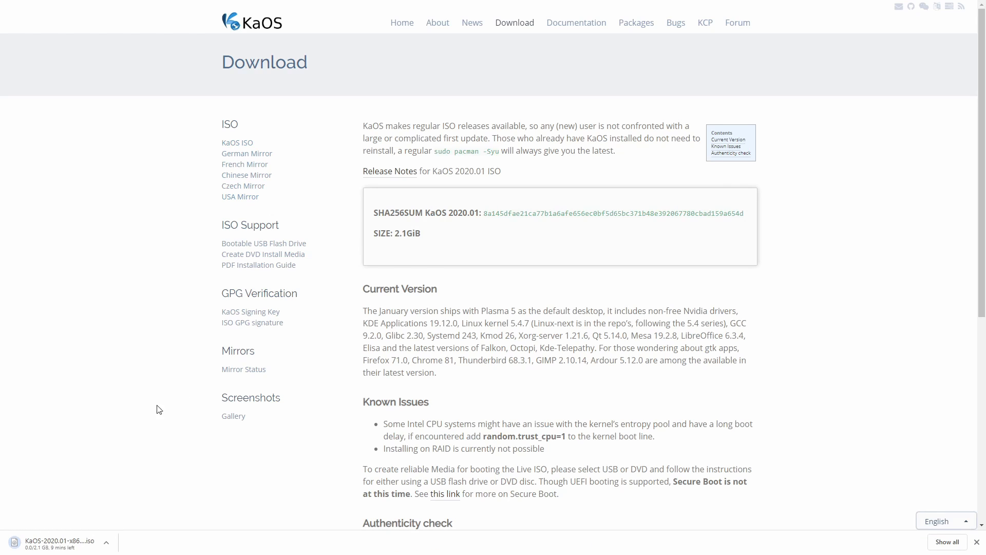
mouse_move(93, 542)
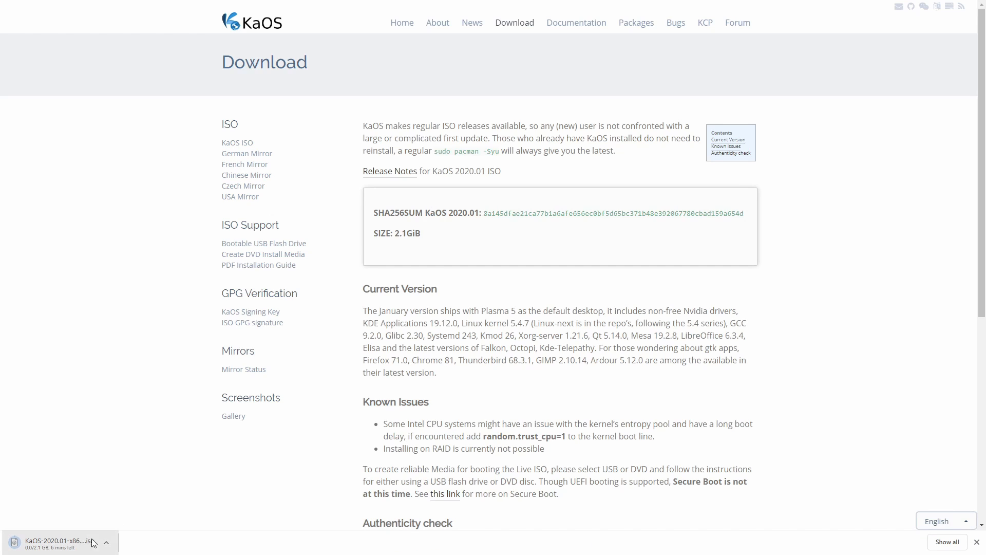
mouse_move(182, 492)
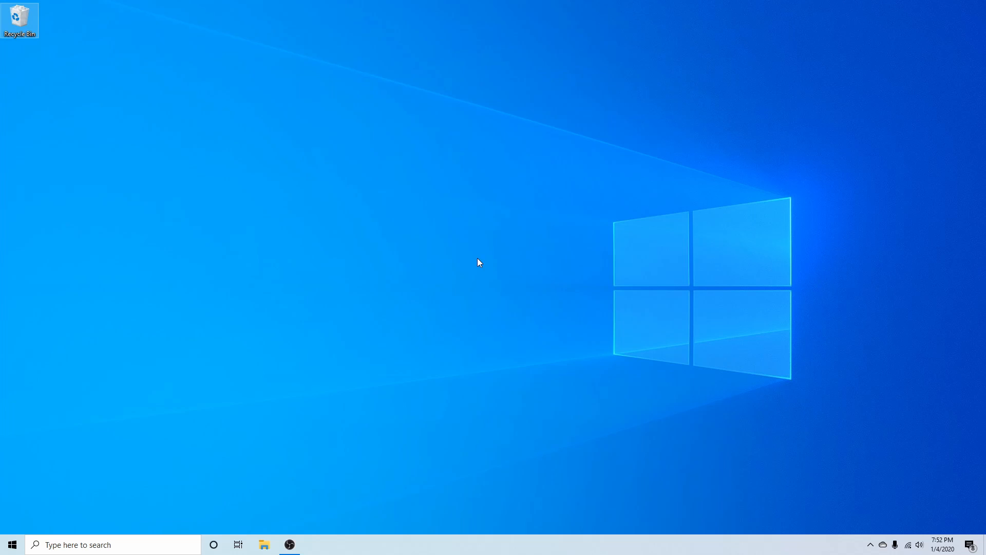
Step: Launch balenaEtcher and pick KaOS-2020.01-x86_64 from Downloads as the image
type("balenaEtcher")
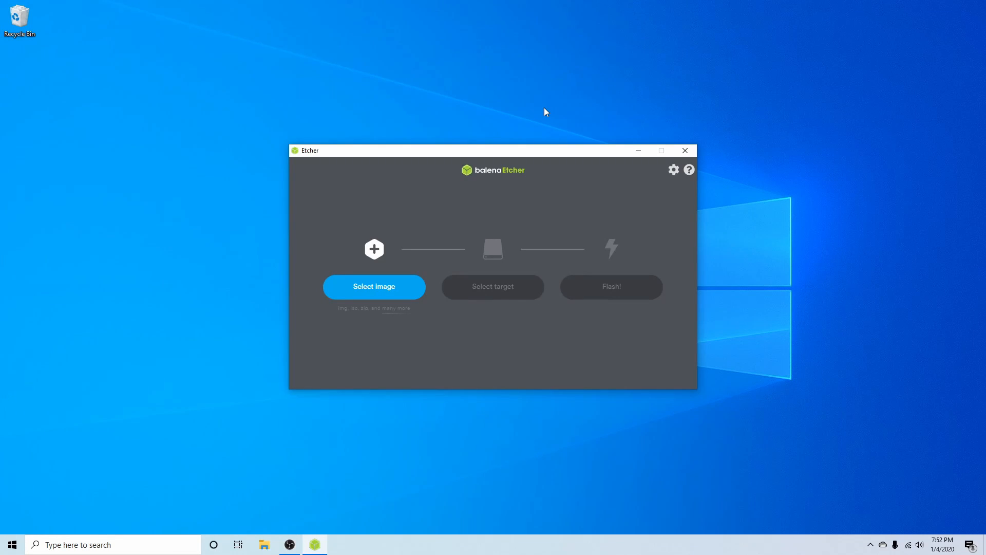
mouse_move(504, 185)
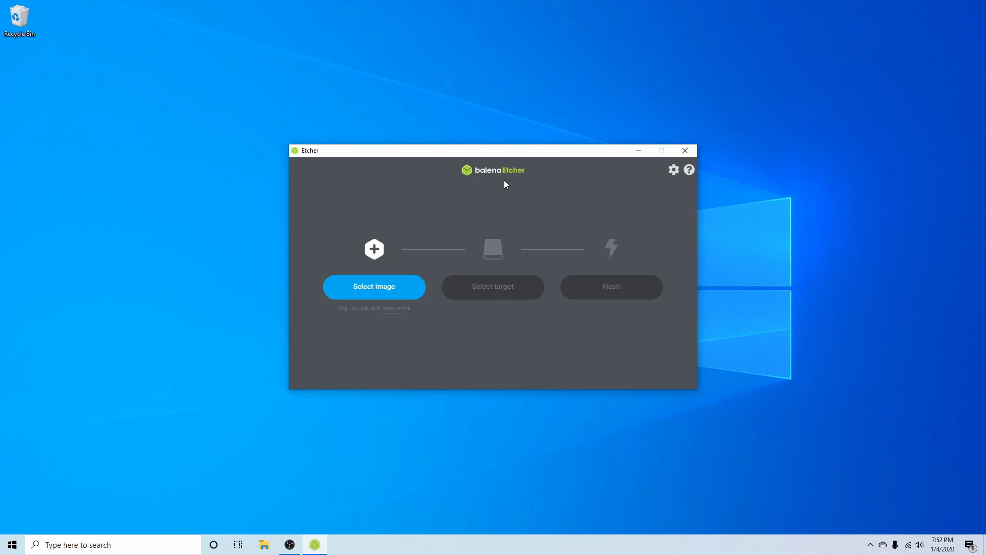
mouse_move(508, 275)
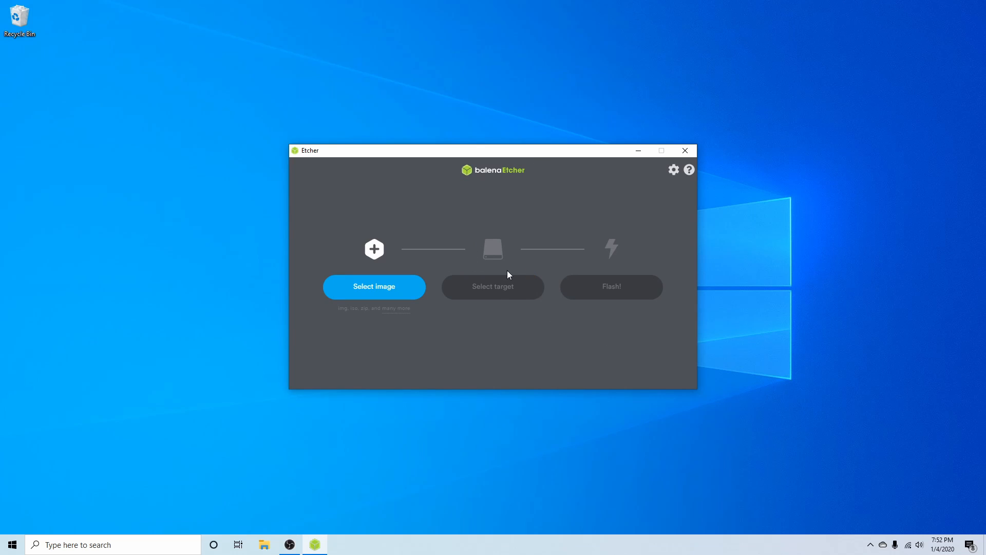
mouse_move(474, 257)
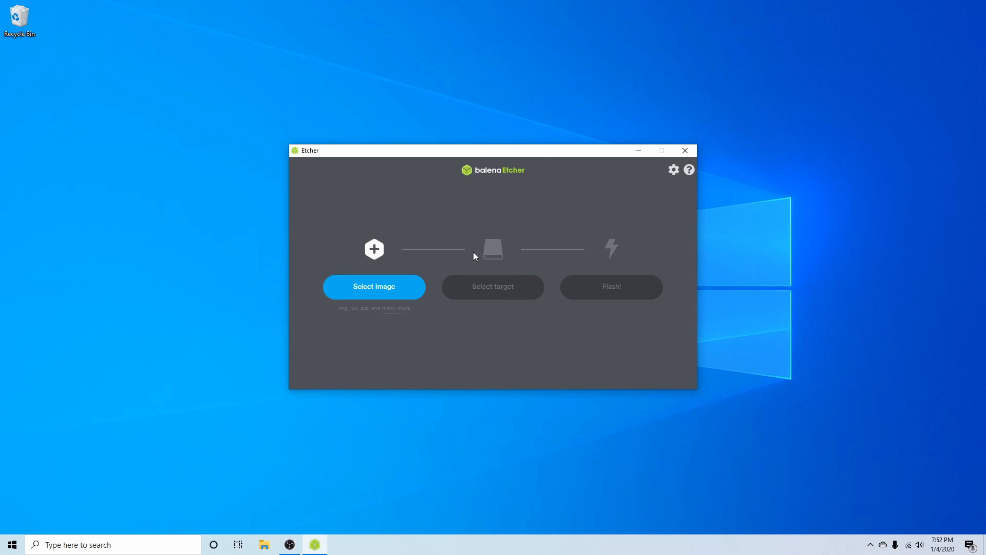
mouse_move(411, 246)
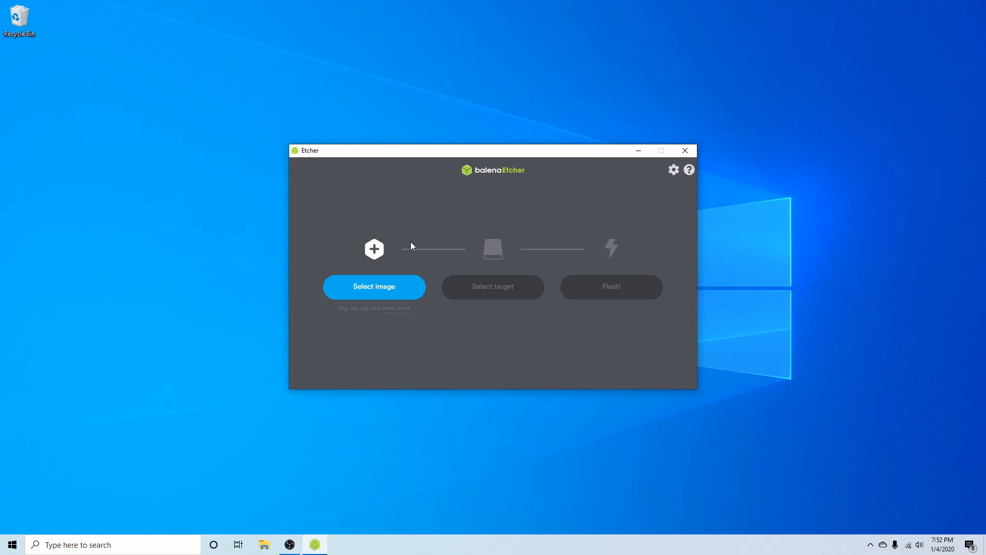
mouse_move(441, 235)
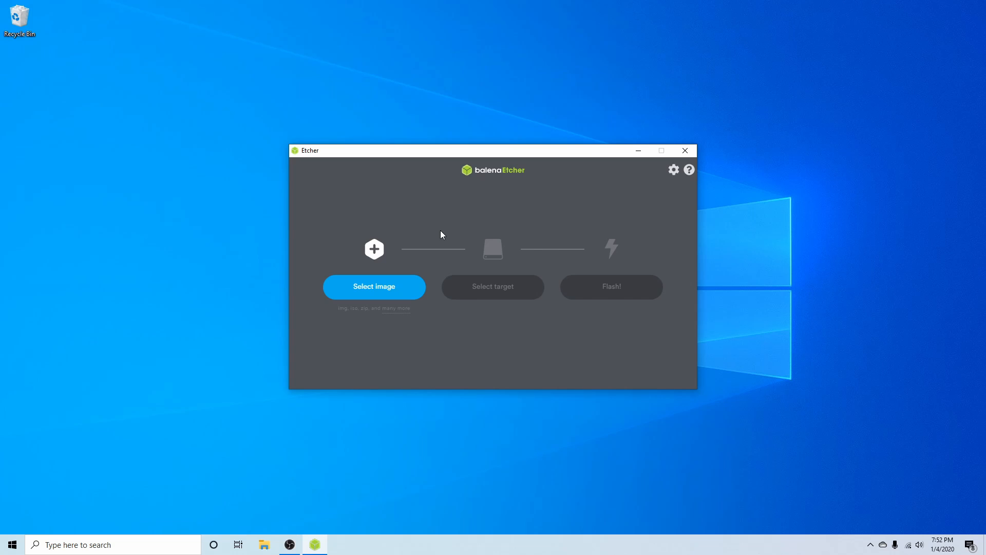
mouse_move(374, 286)
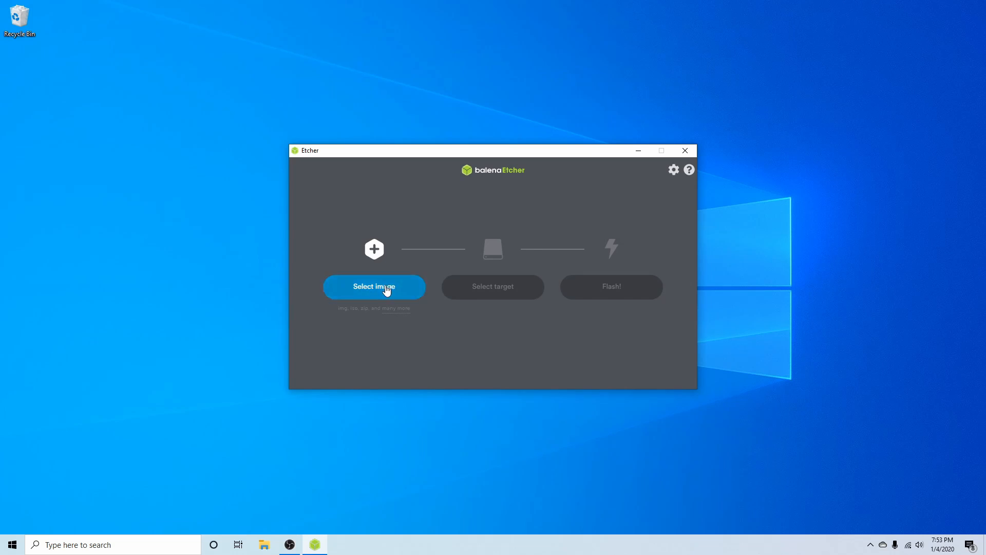
left_click(373, 286)
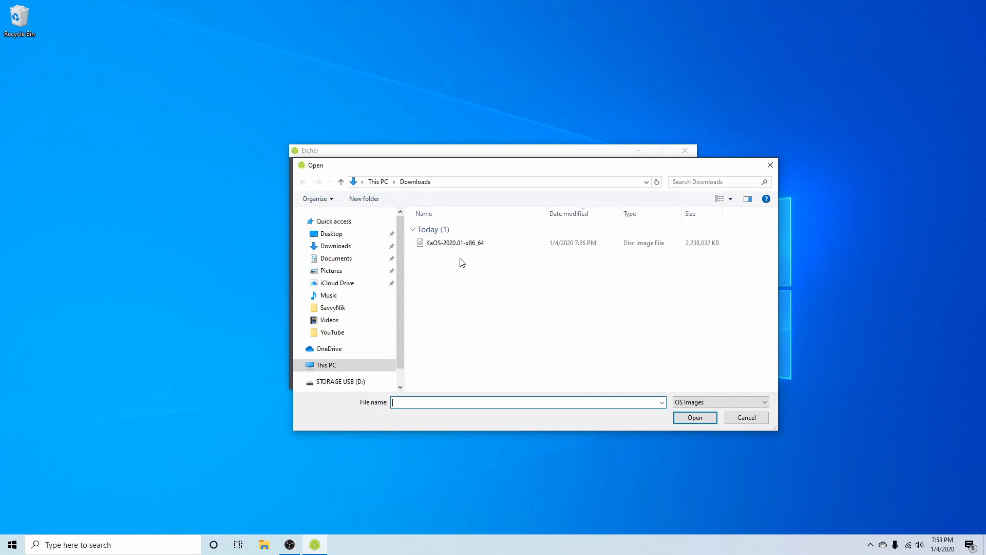
mouse_move(468, 268)
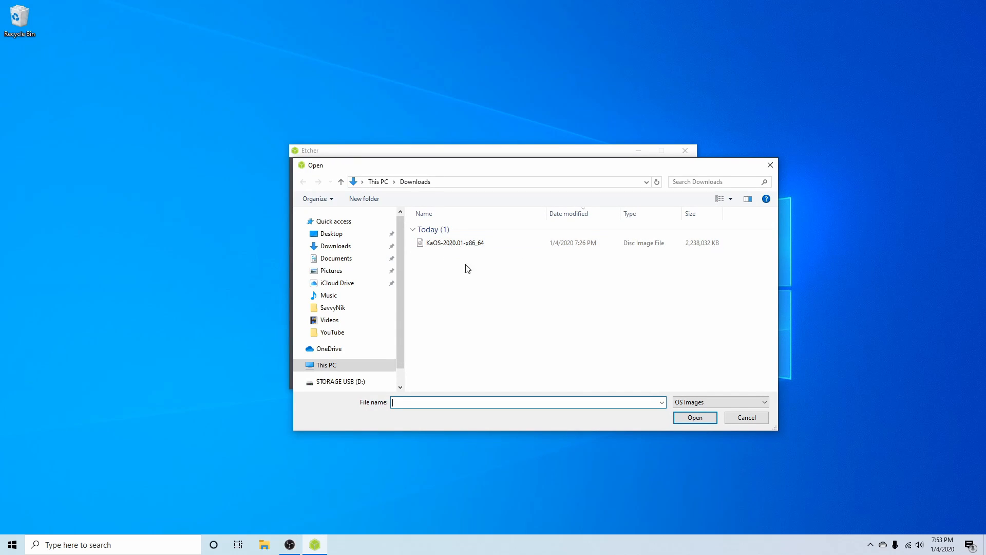
mouse_move(472, 254)
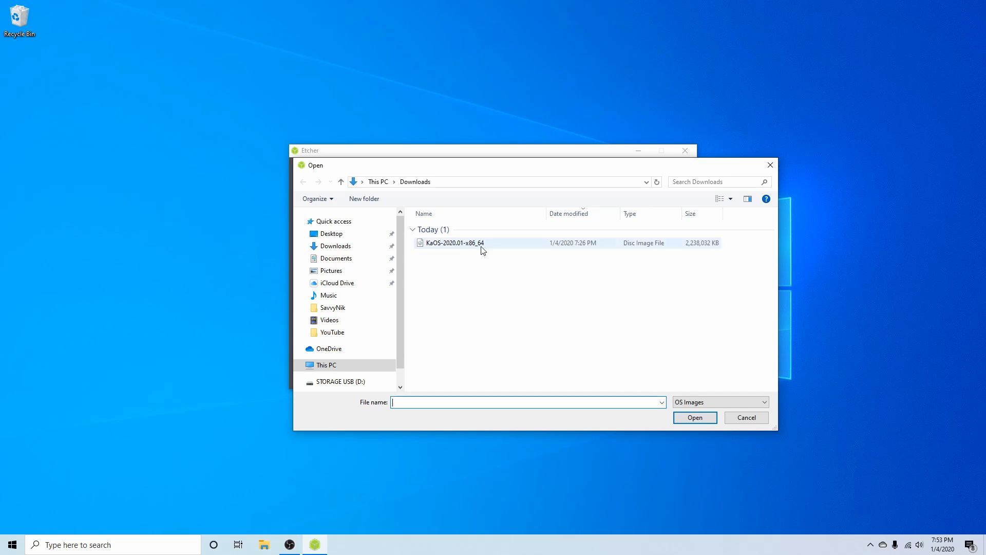
left_click(454, 243)
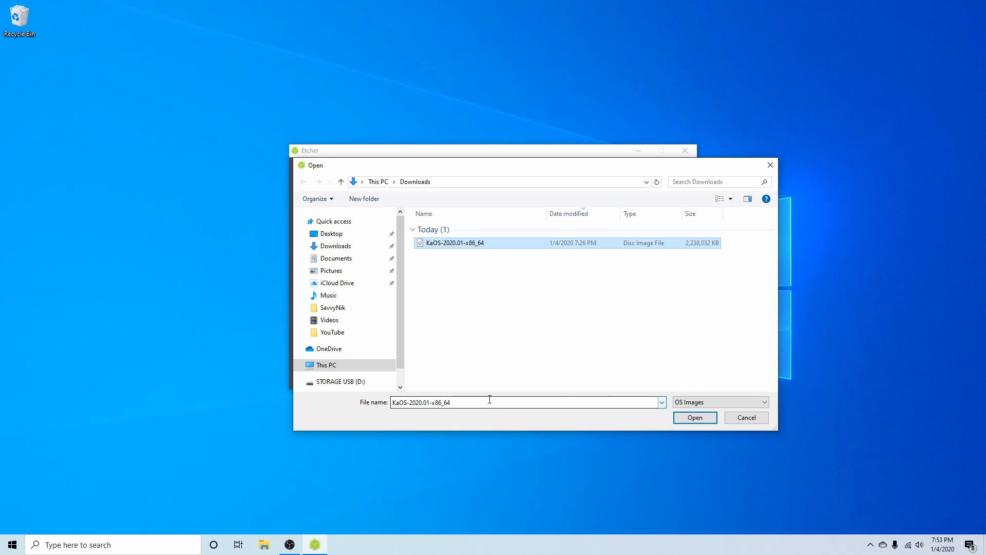
Step: Load the KaOS image and target the 16 GB SanDisk Cruzer Glide drive
left_click(695, 417)
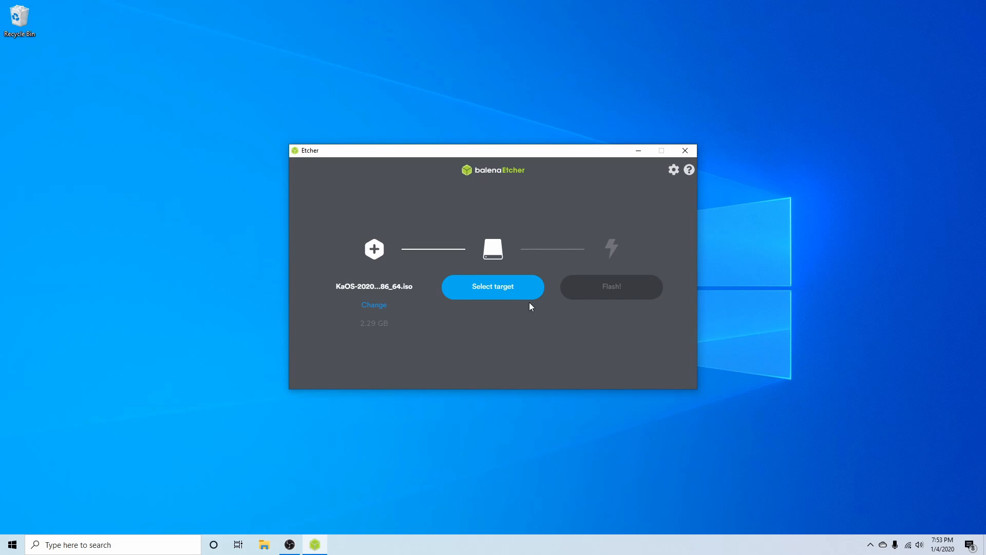
mouse_move(481, 313)
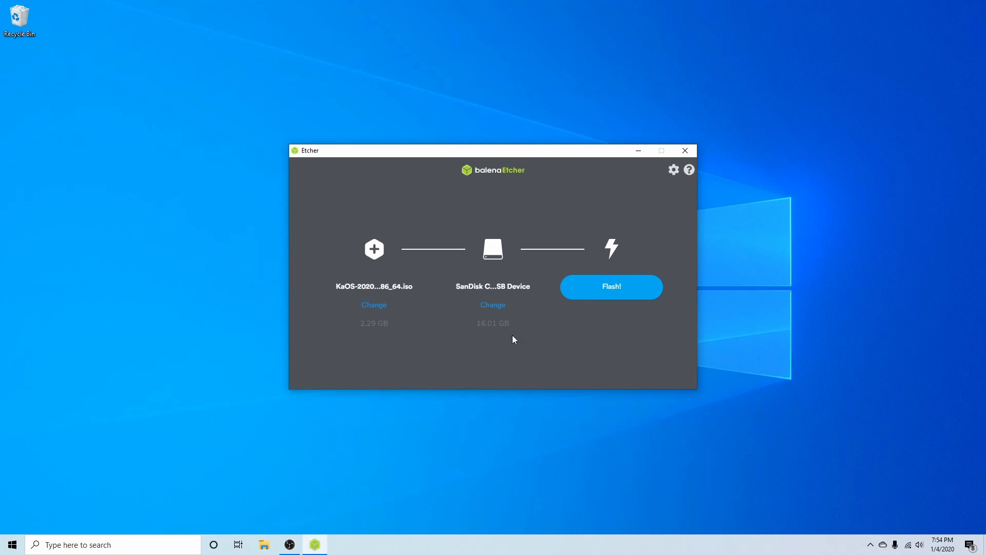
mouse_move(493, 308)
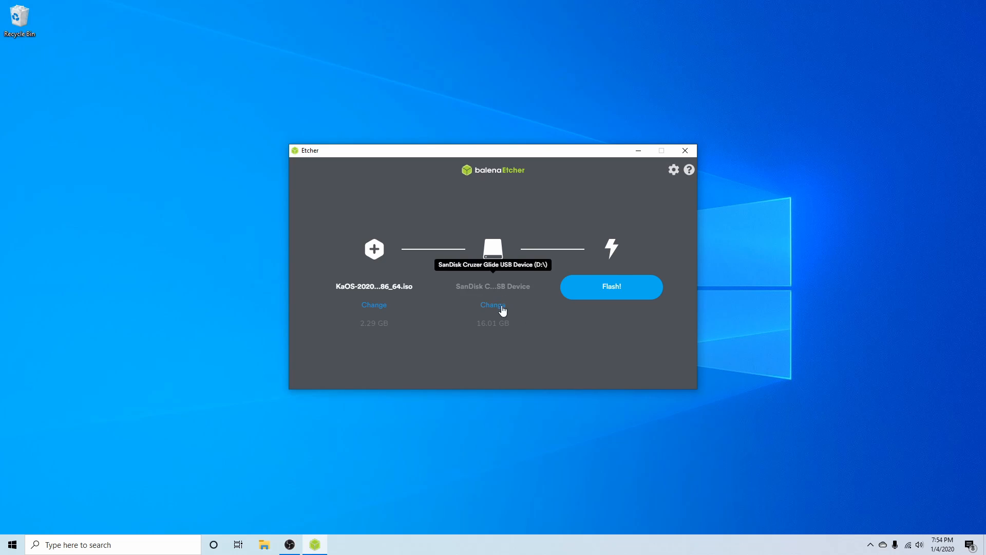
left_click(493, 305)
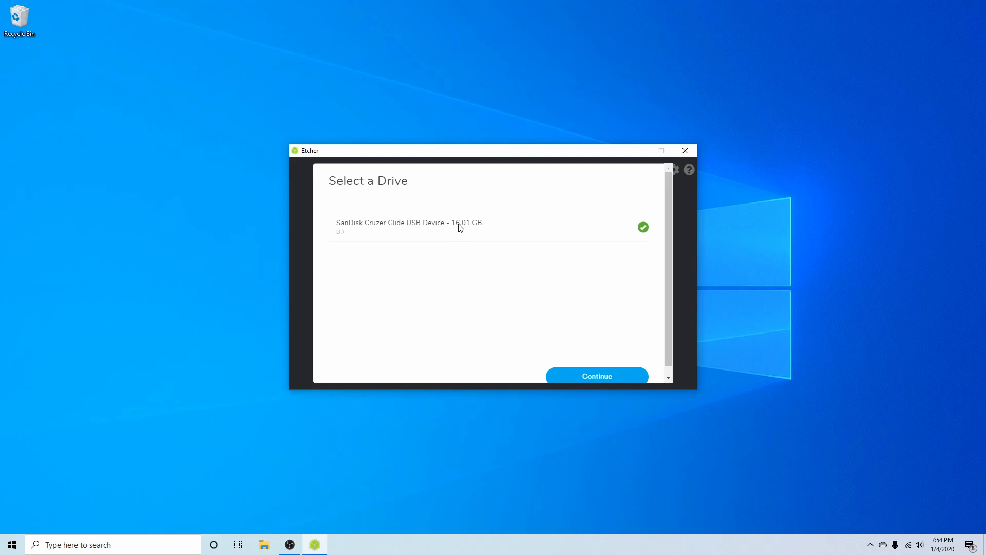
mouse_move(498, 331)
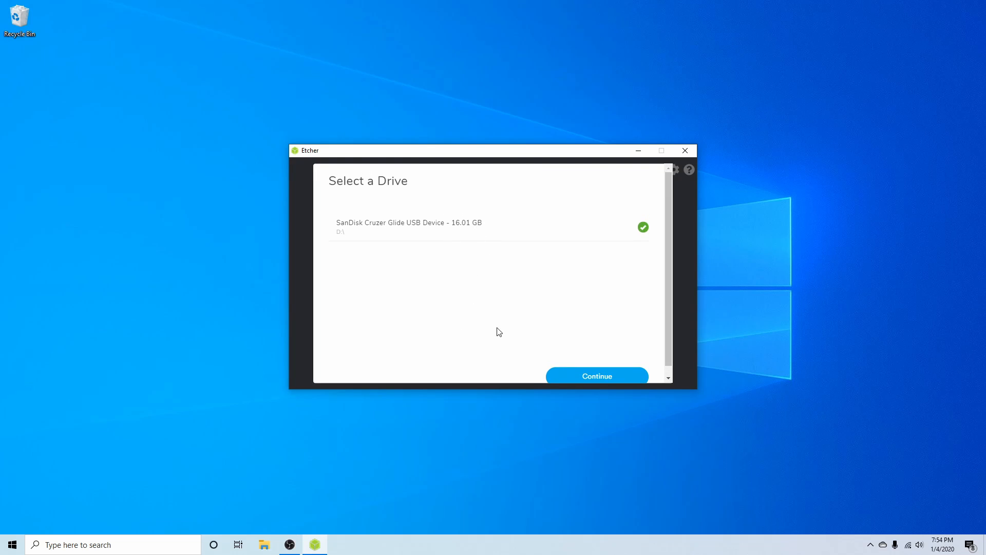
mouse_move(635, 396)
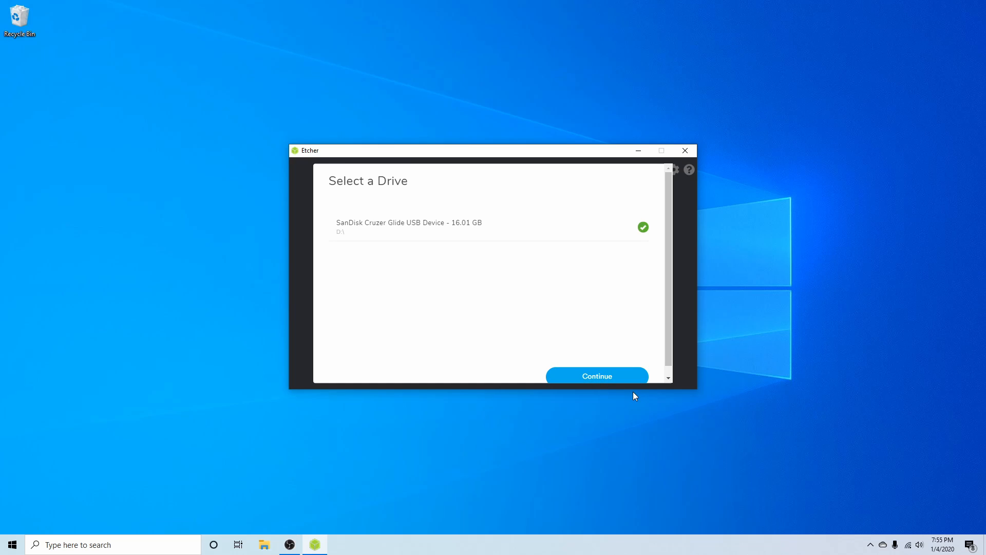
mouse_move(535, 326)
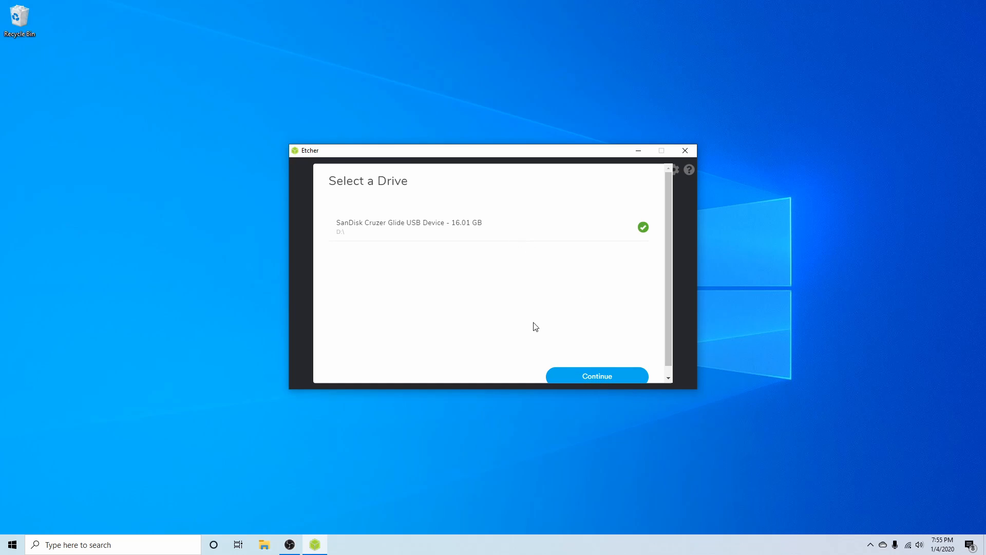
mouse_move(524, 347)
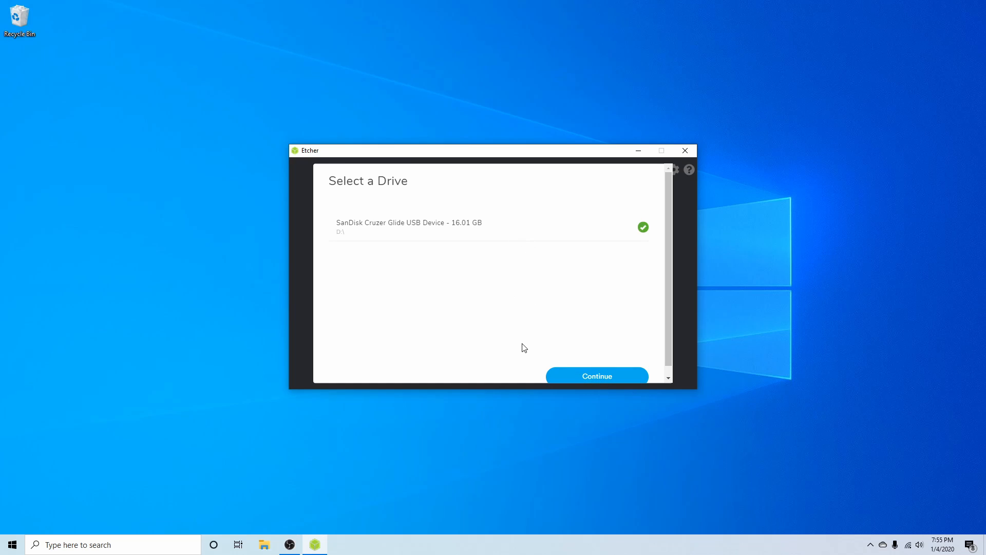
mouse_move(596, 375)
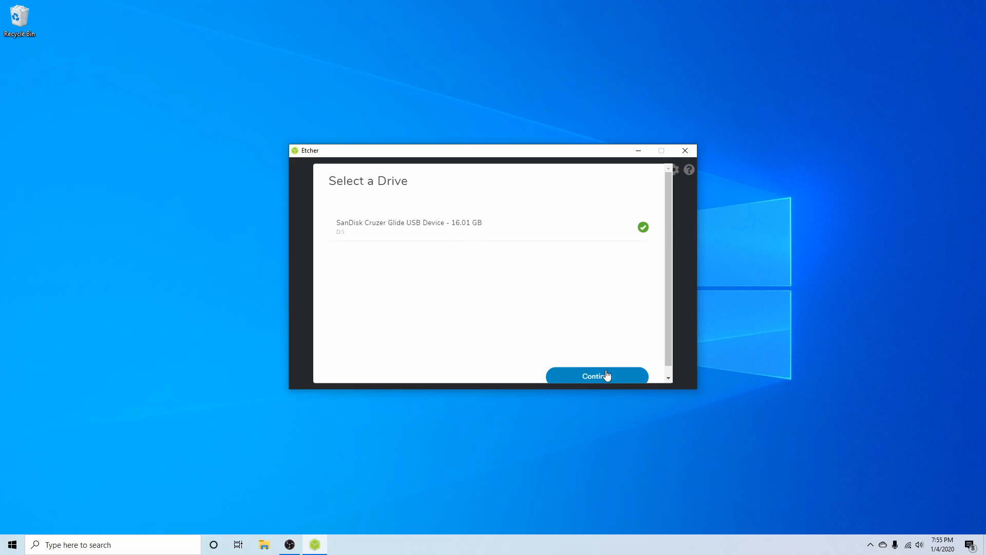
mouse_move(580, 392)
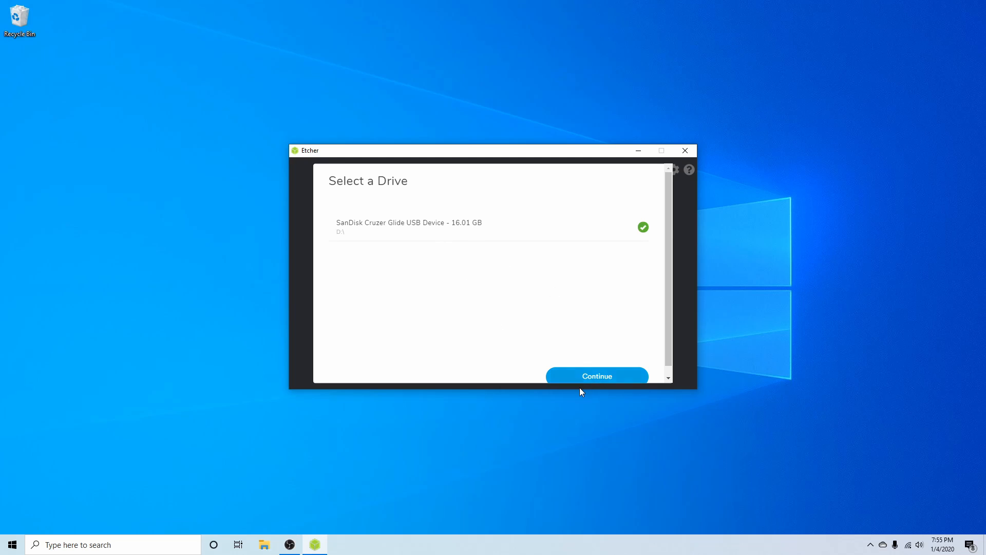
left_click(596, 376)
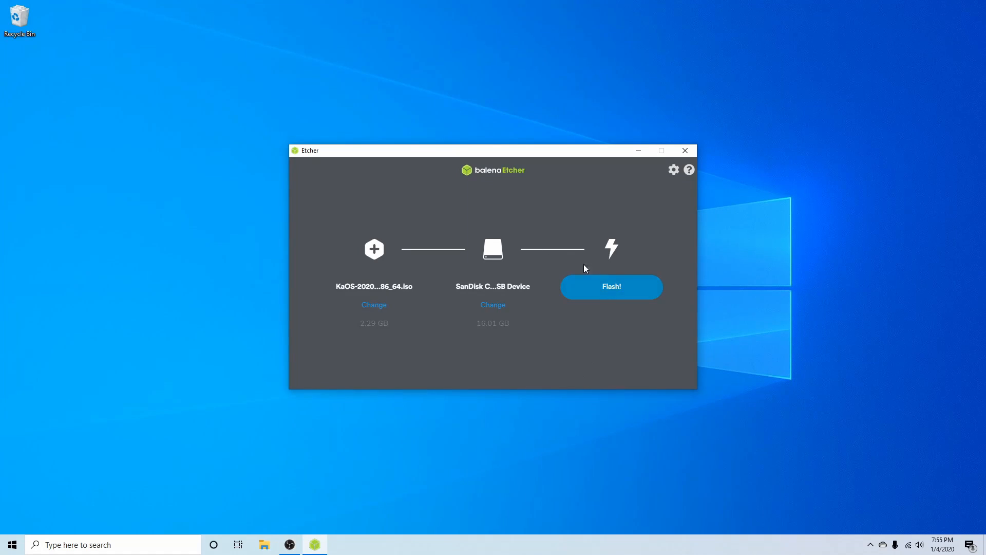
mouse_move(610, 294)
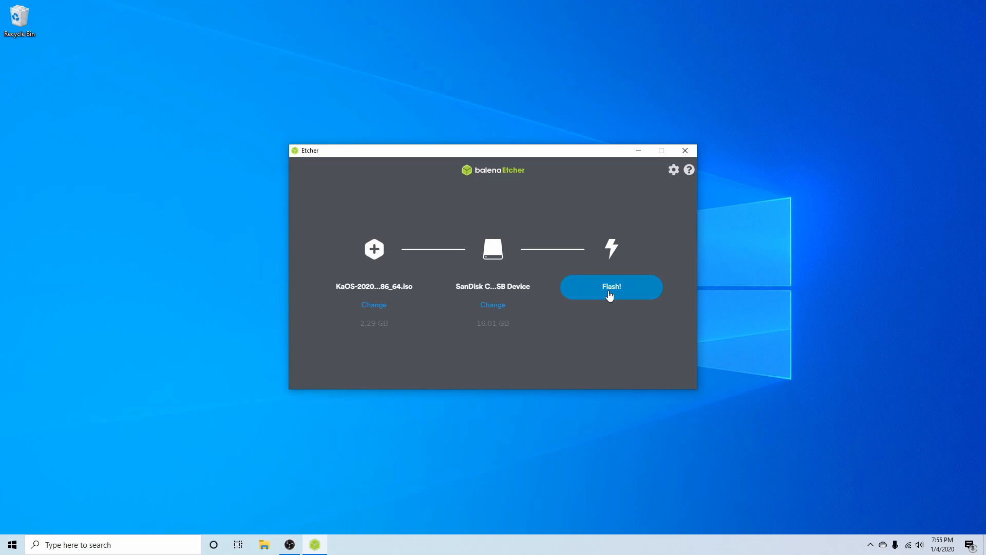
Step: Flash the KaOS image to the USB drive, approving the UAC prompt
left_click(610, 287)
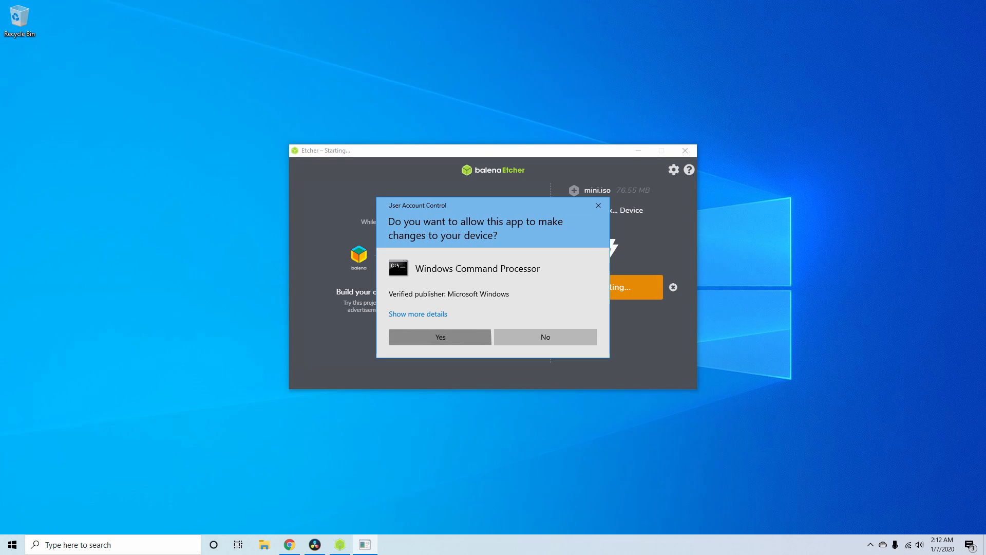
left_click(439, 336)
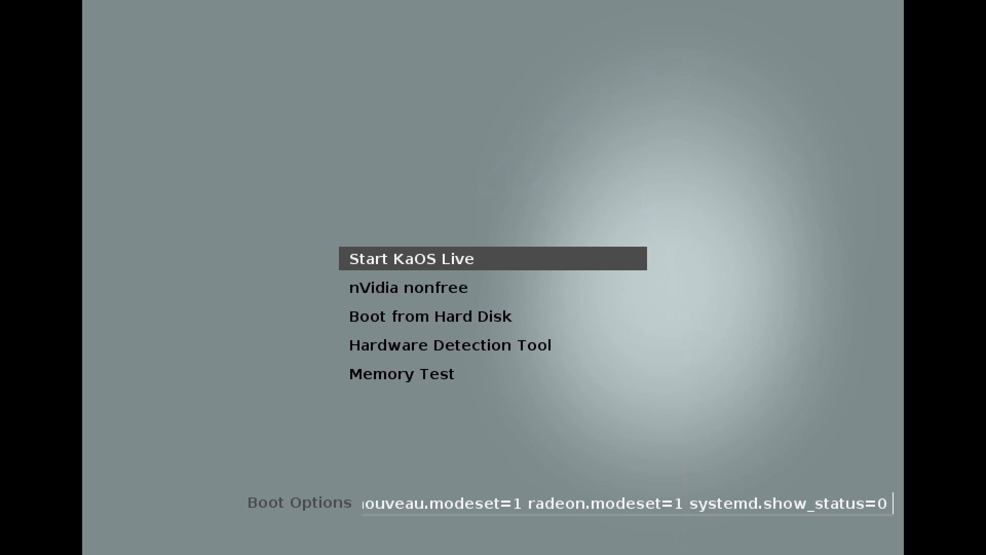
Step: Compare the nVidia nonfree entry, then boot Start KaOS Live
key("Down")
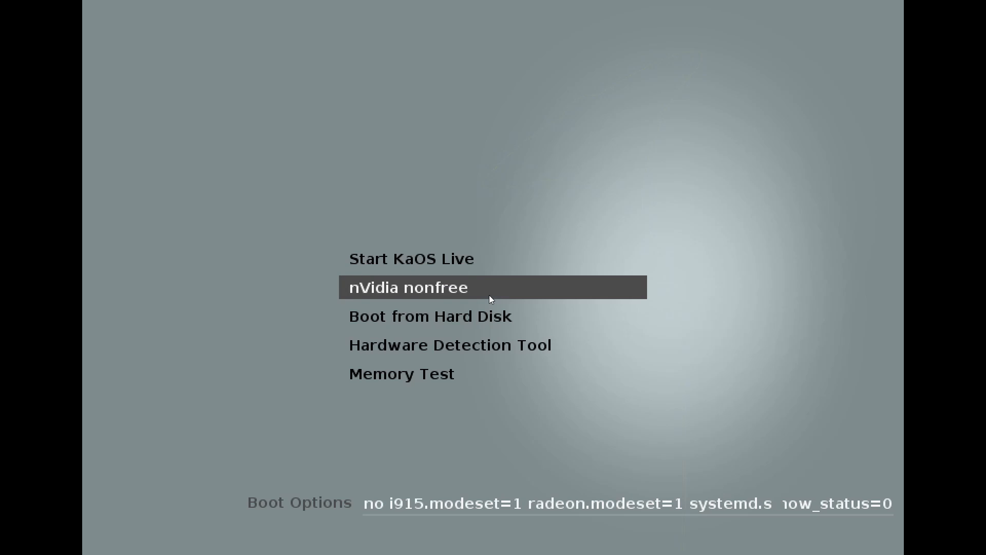
key("Up")
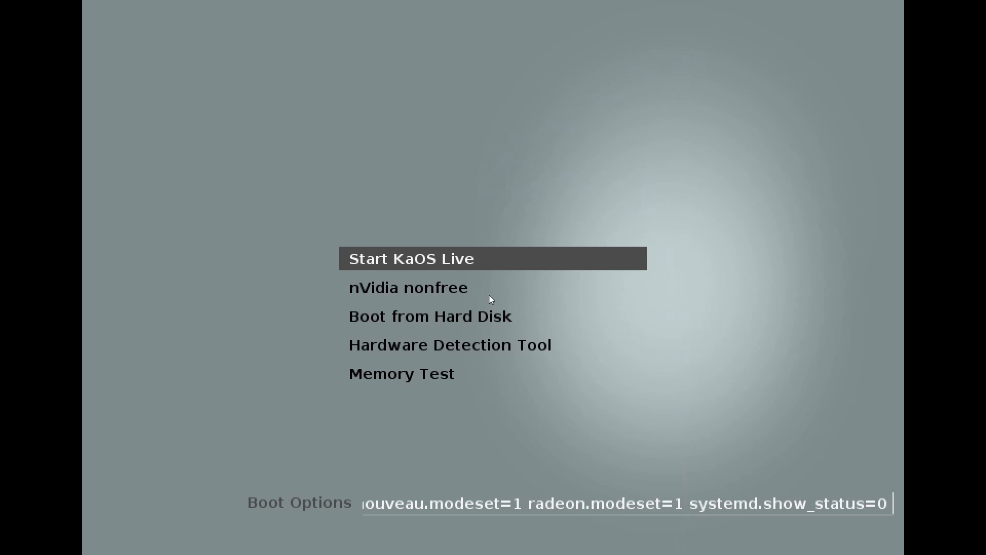
key("Down")
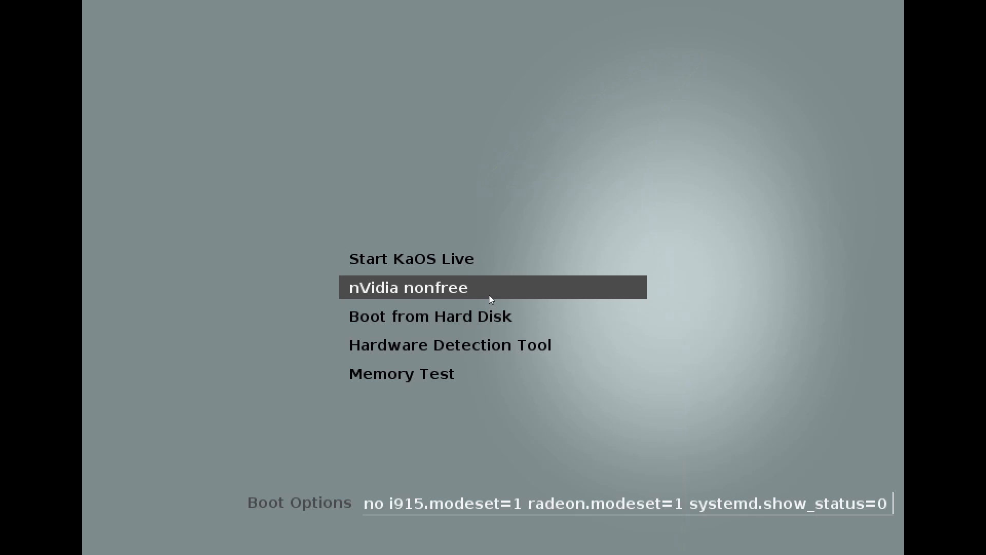
key("up")
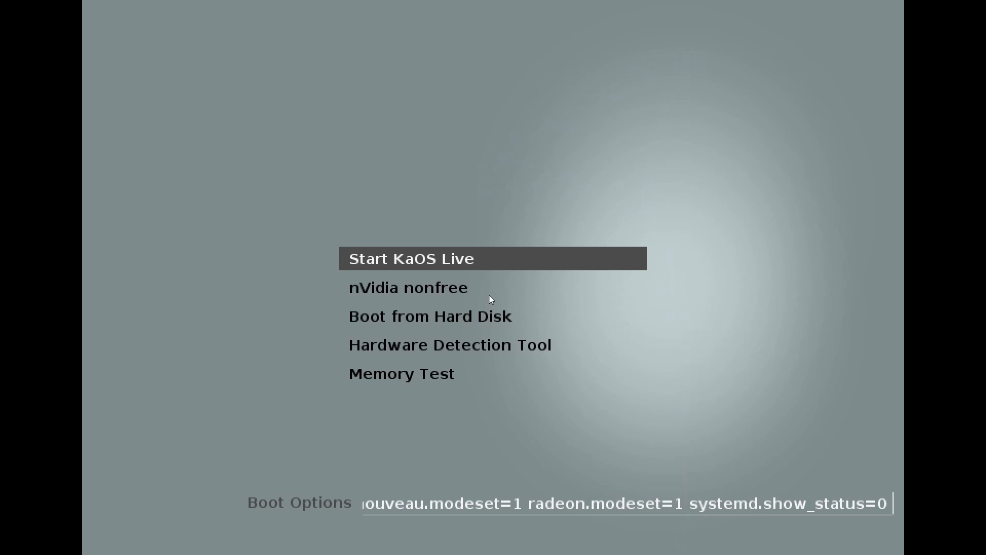
key("Return")
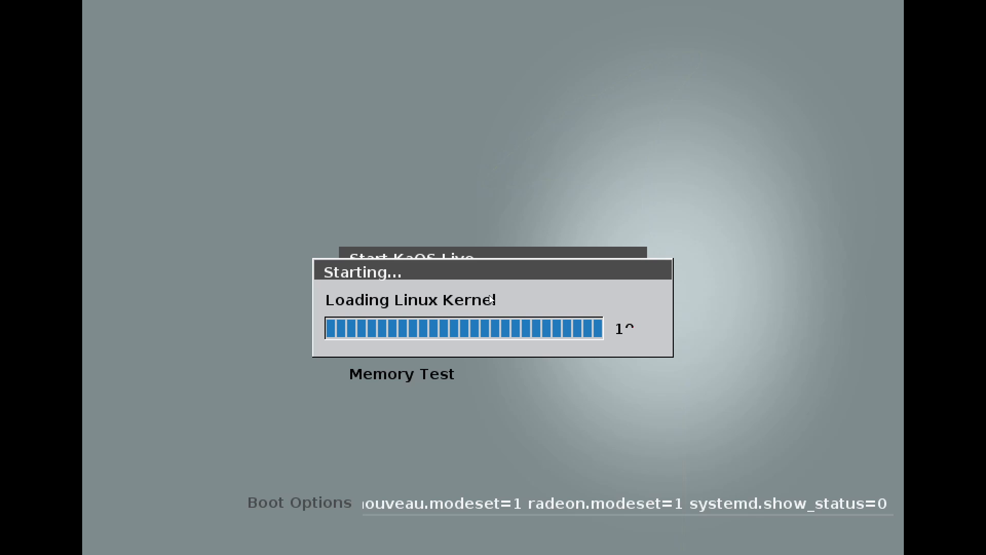
mouse_move(510, 274)
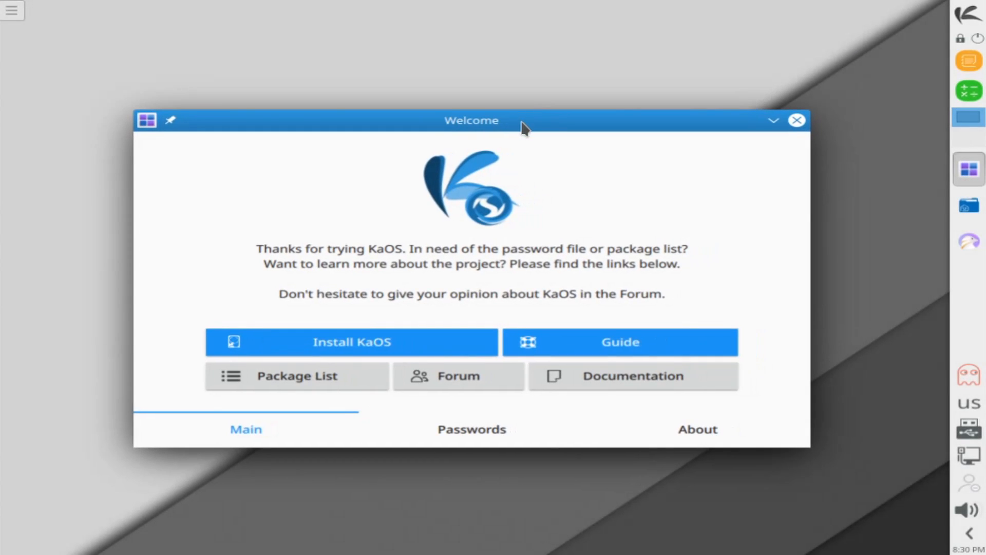
mouse_move(565, 221)
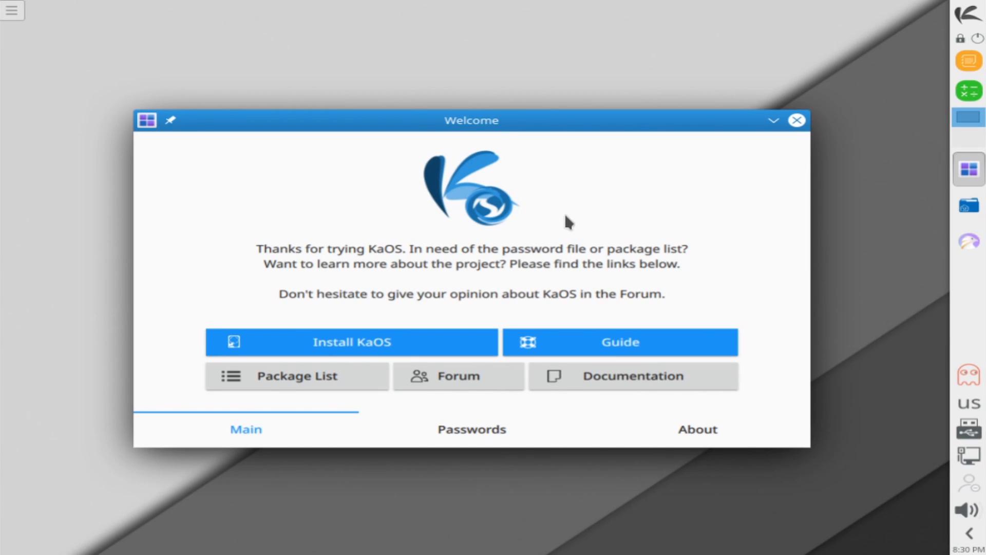
mouse_move(302, 331)
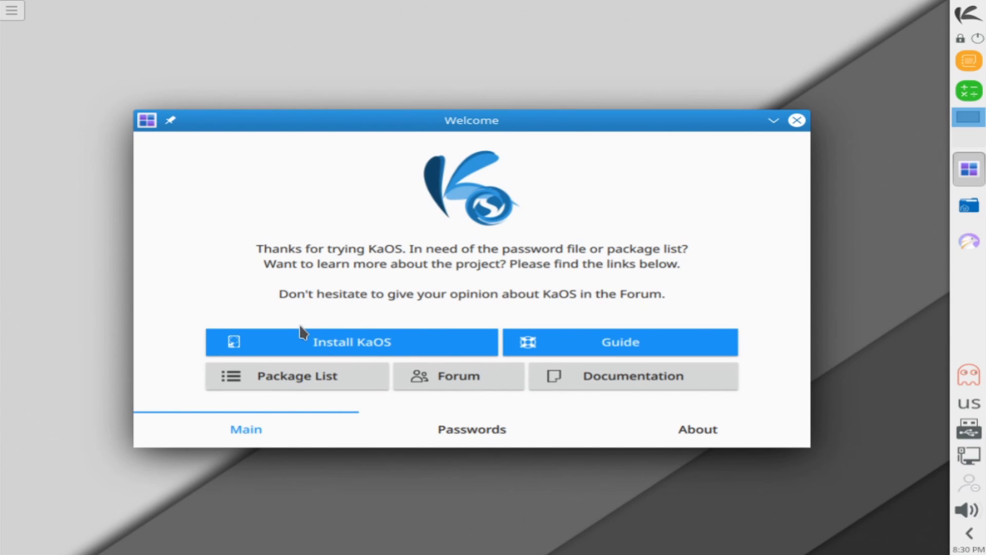
mouse_move(592, 120)
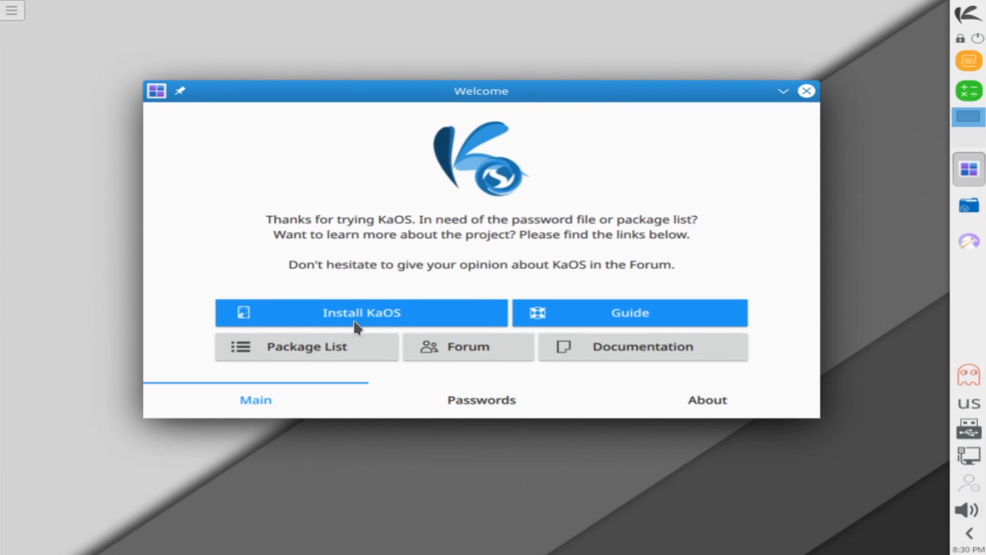
mouse_move(960, 45)
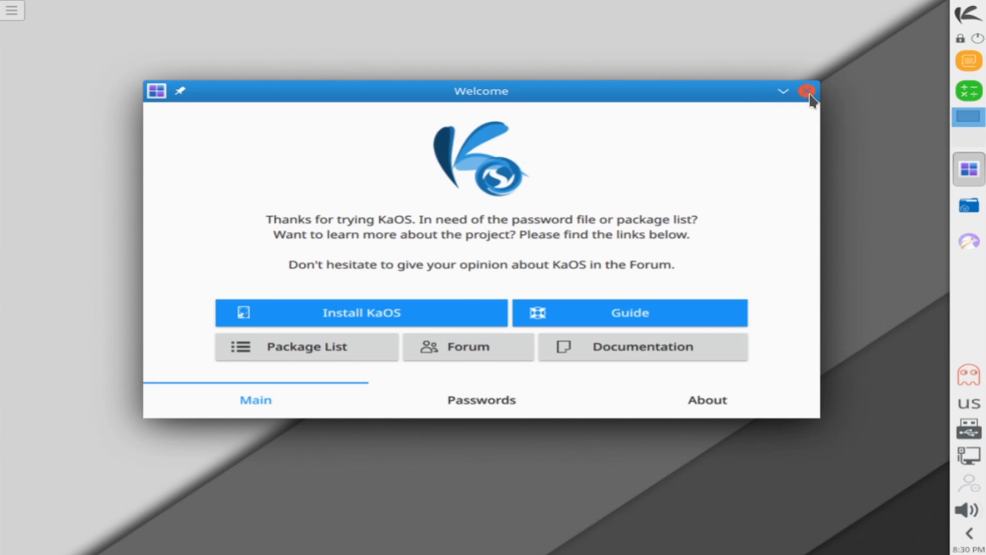
left_click(807, 92)
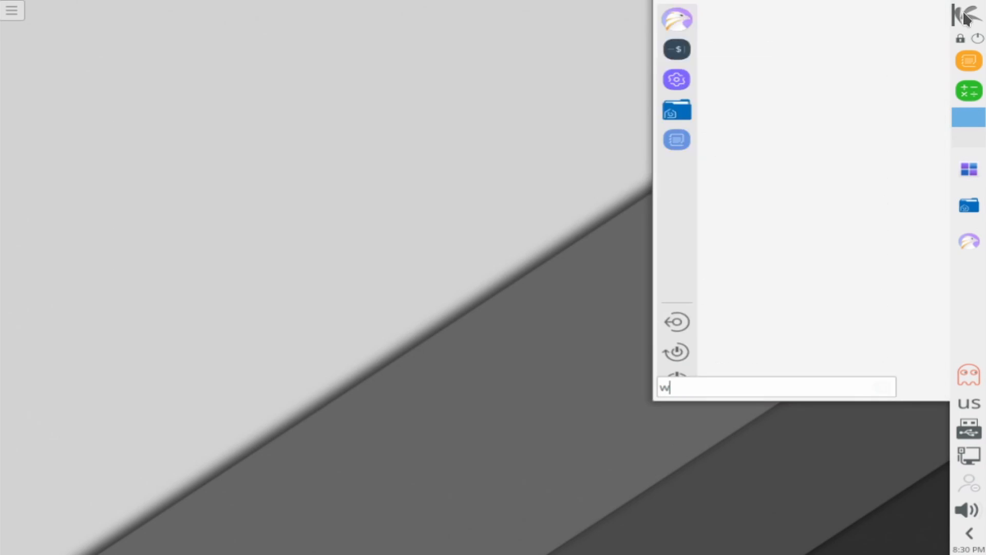
type("elcome")
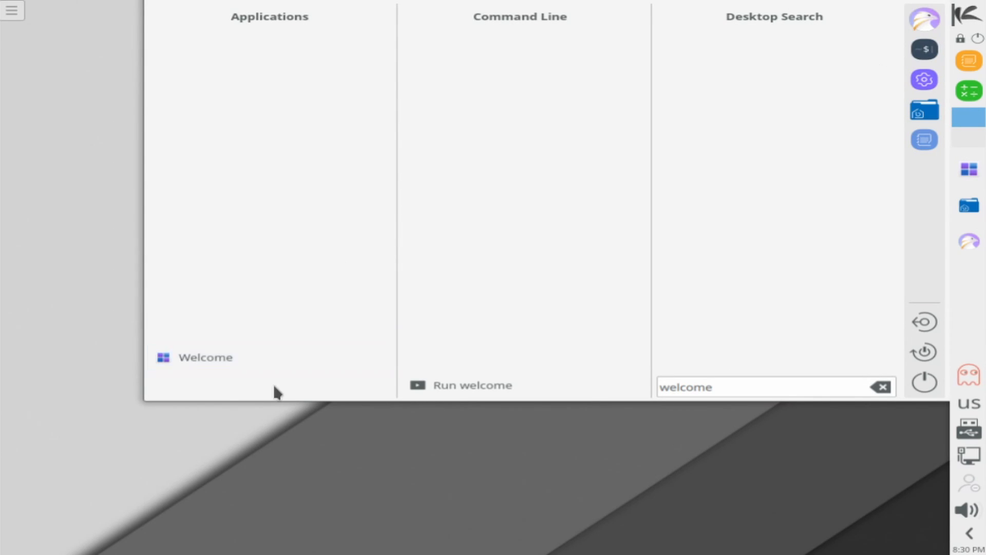
left_click(204, 356)
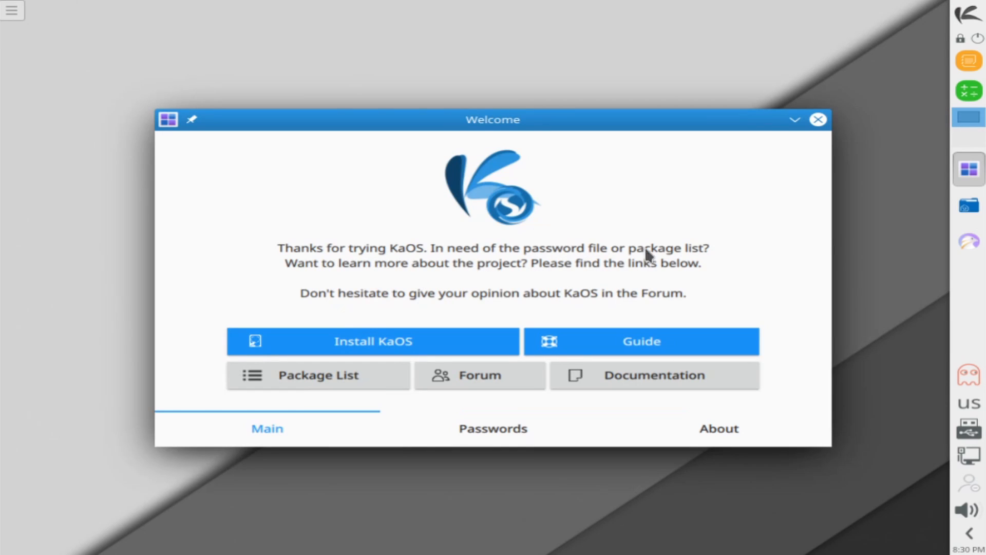
mouse_move(443, 337)
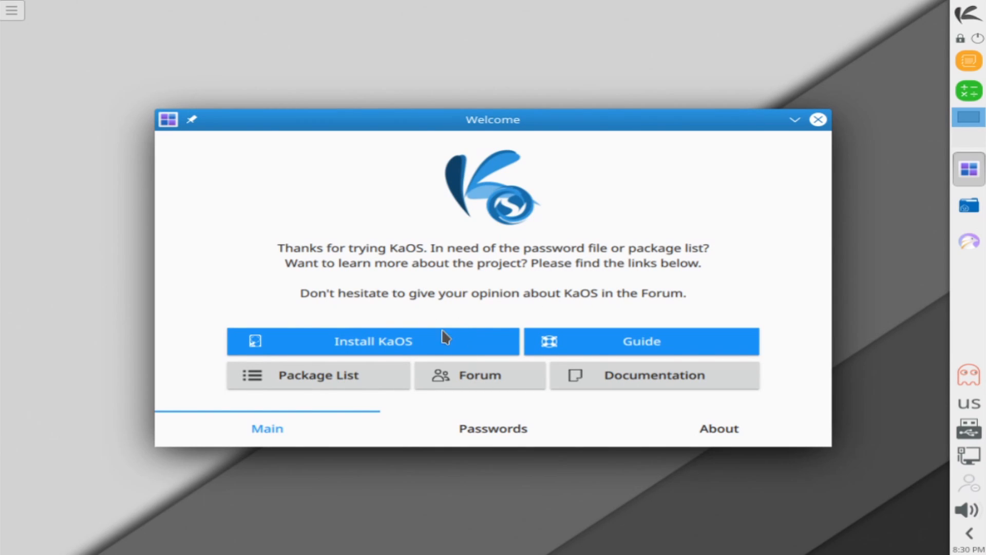
mouse_move(415, 344)
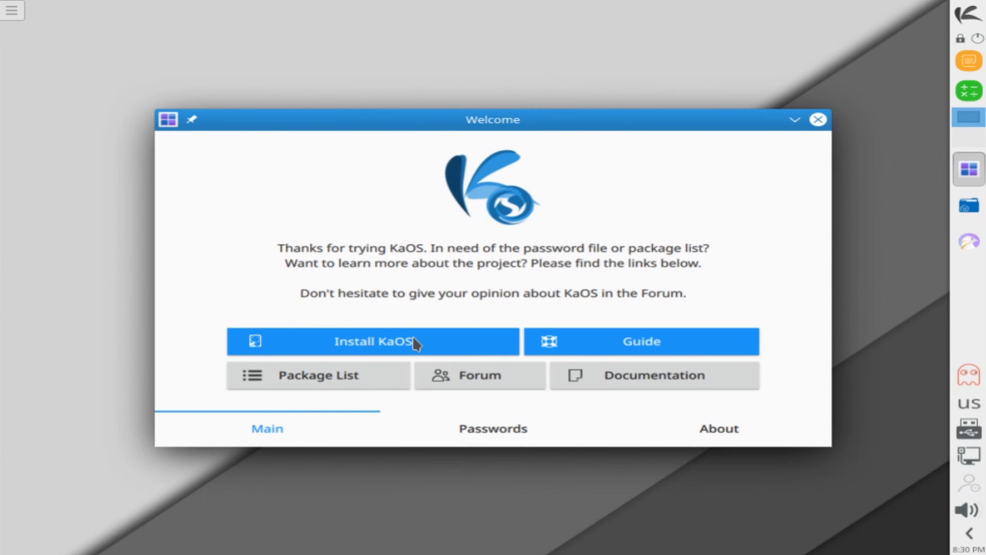
mouse_move(425, 227)
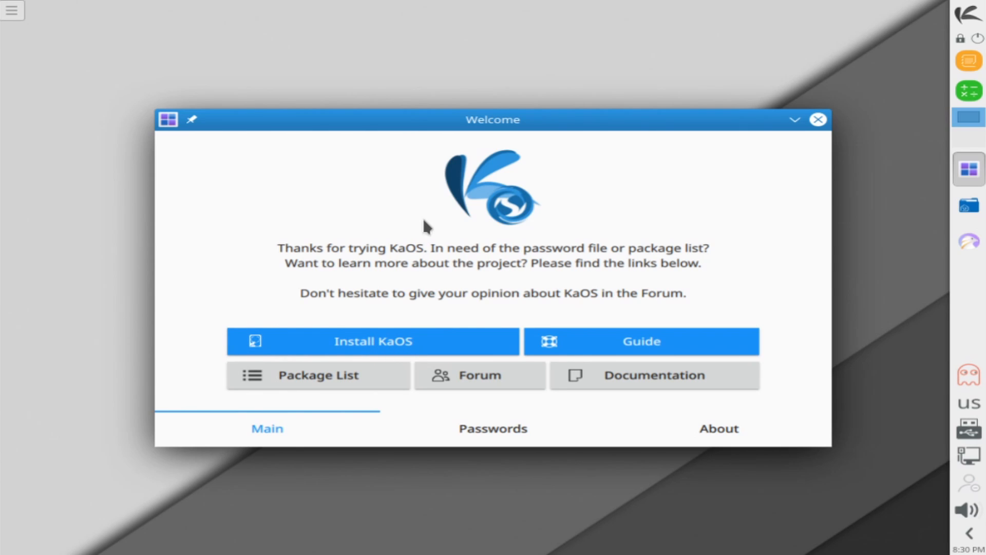
Step: Launch the KaOS 2020.01 installer and load its American English welcome page
left_click(372, 341)
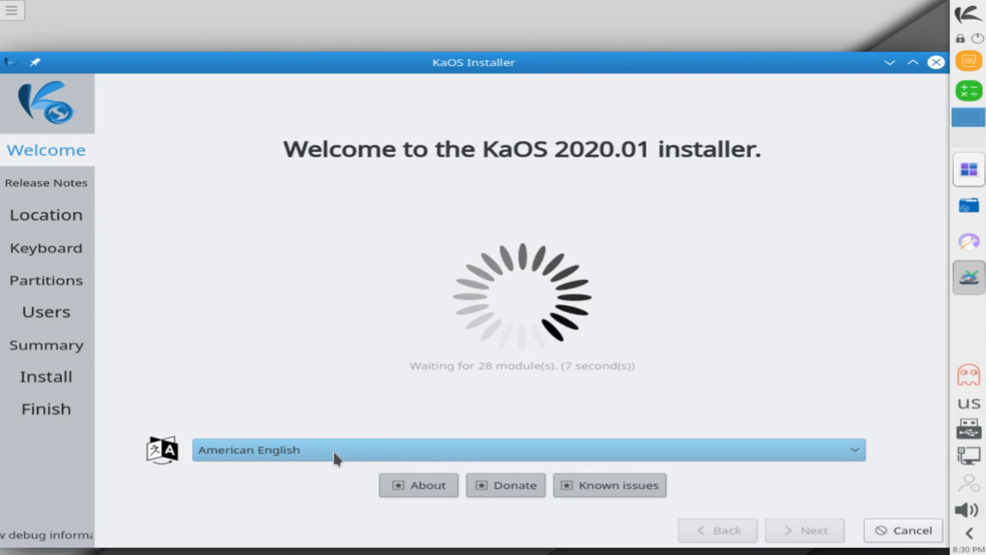
mouse_move(371, 454)
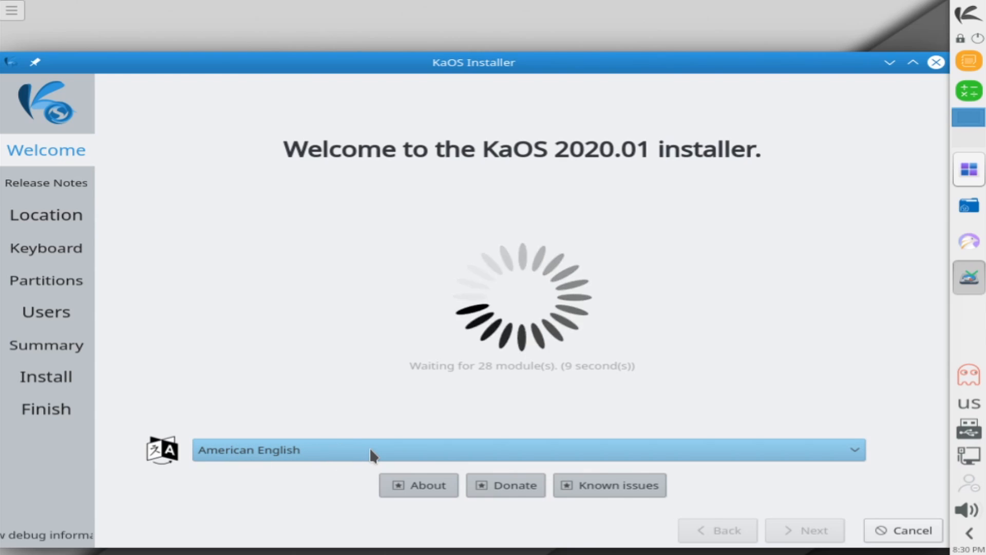
mouse_move(731, 500)
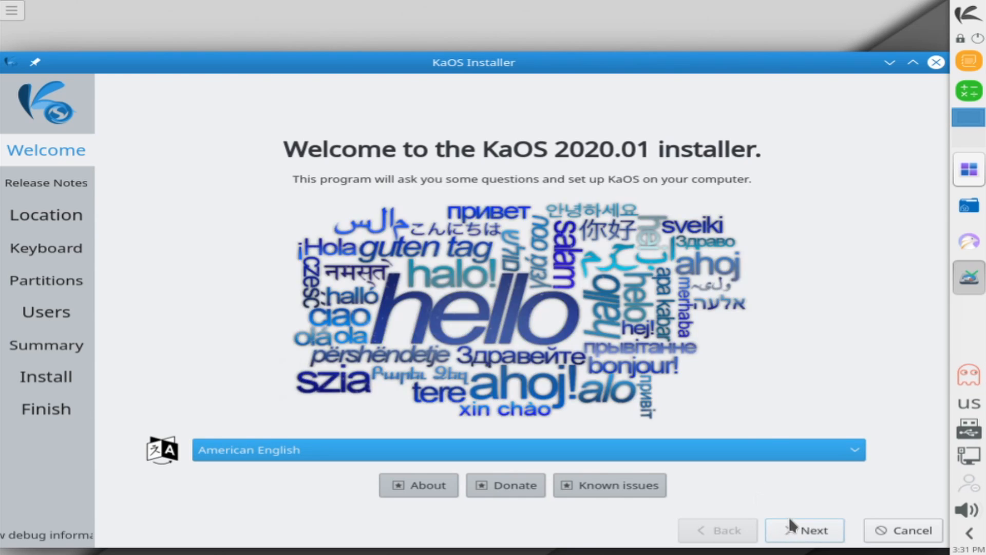
mouse_move(767, 486)
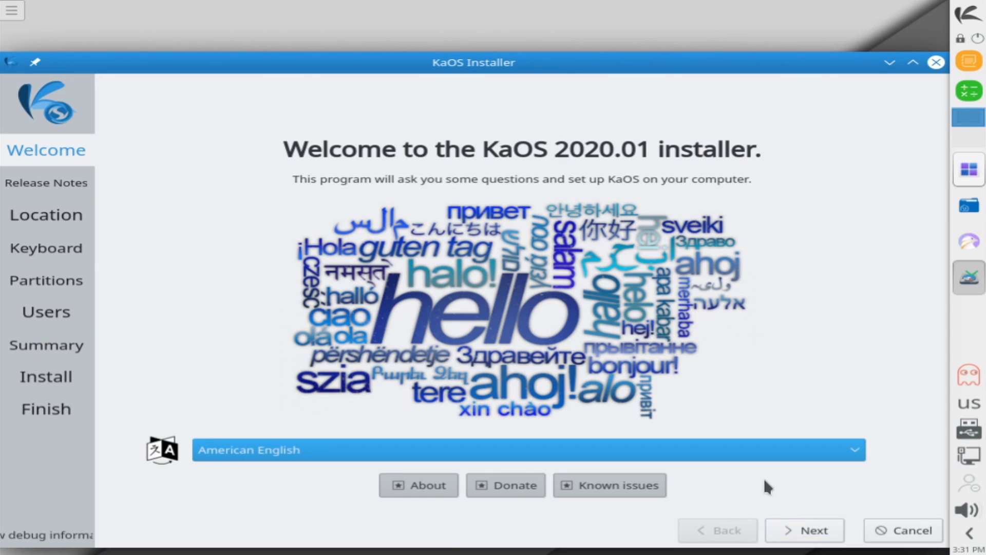
mouse_move(804, 530)
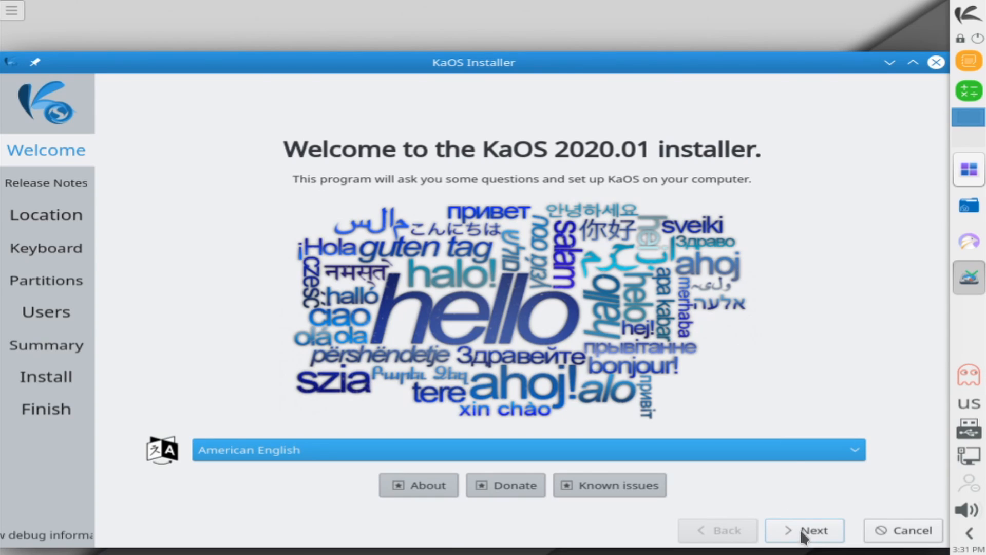
mouse_move(63, 193)
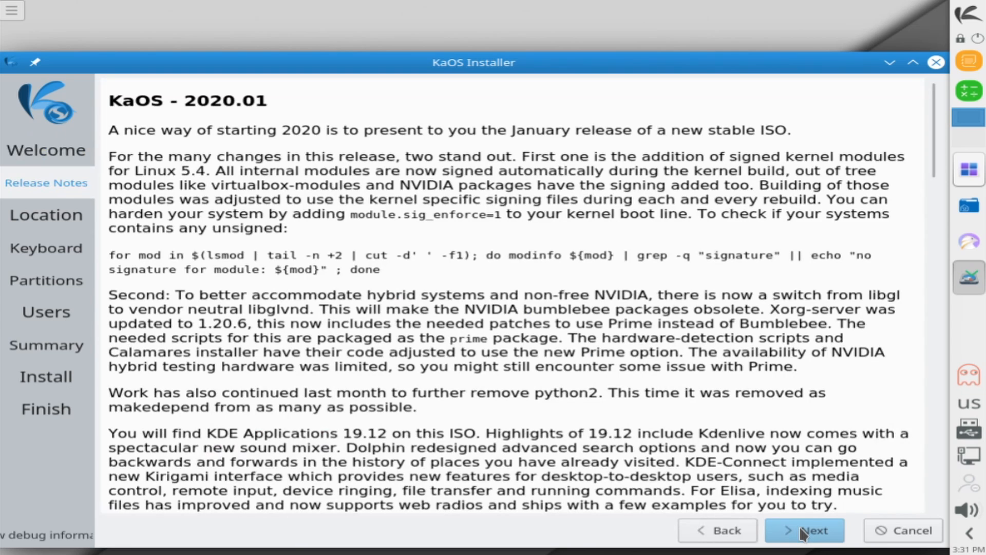
mouse_move(338, 170)
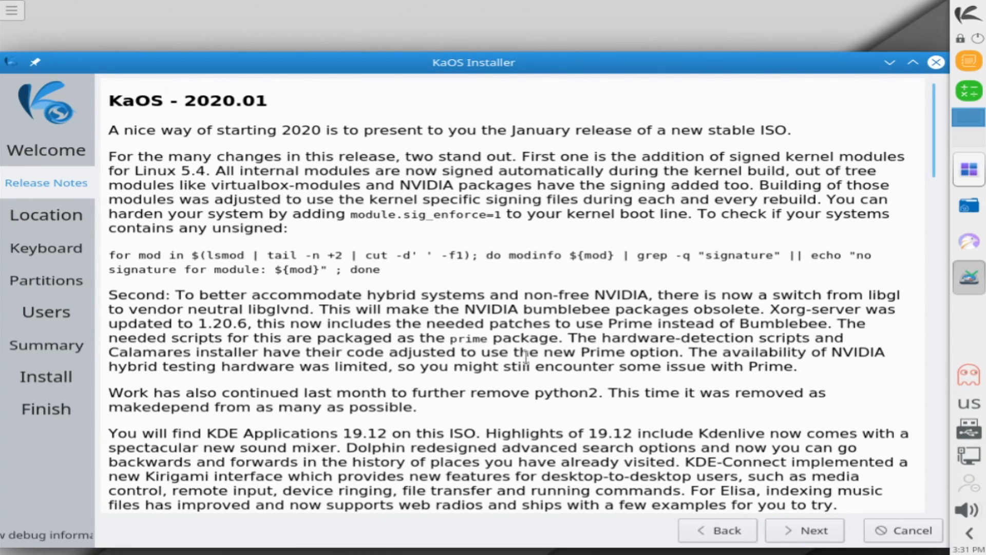
Step: Scroll through the KaOS 2020.01 release notes
scroll("down", 3)
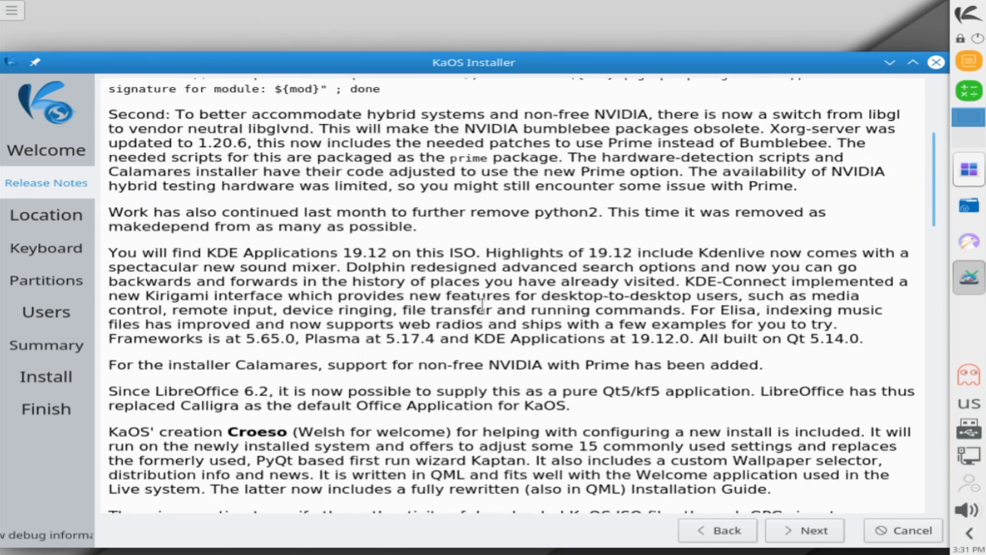
scroll("down", 3)
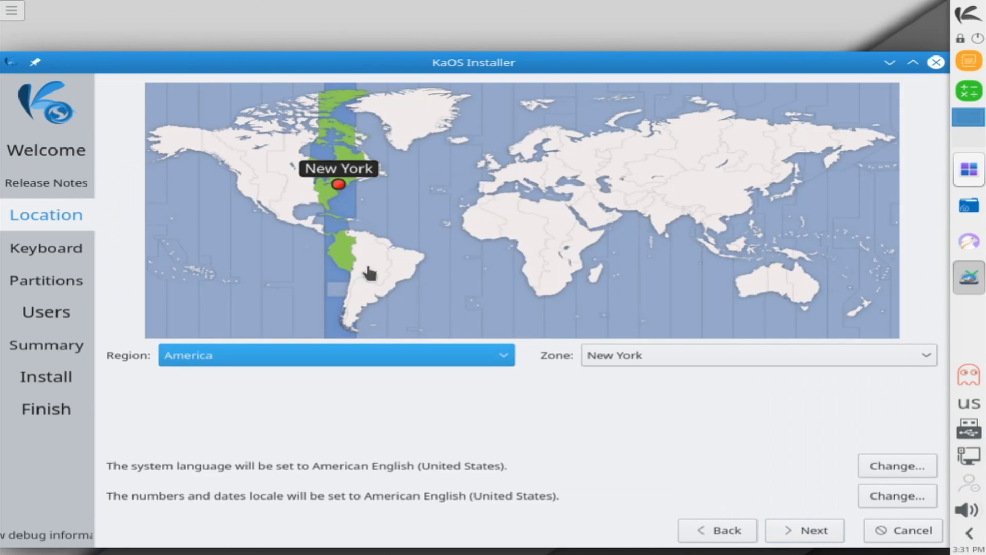
mouse_move(254, 176)
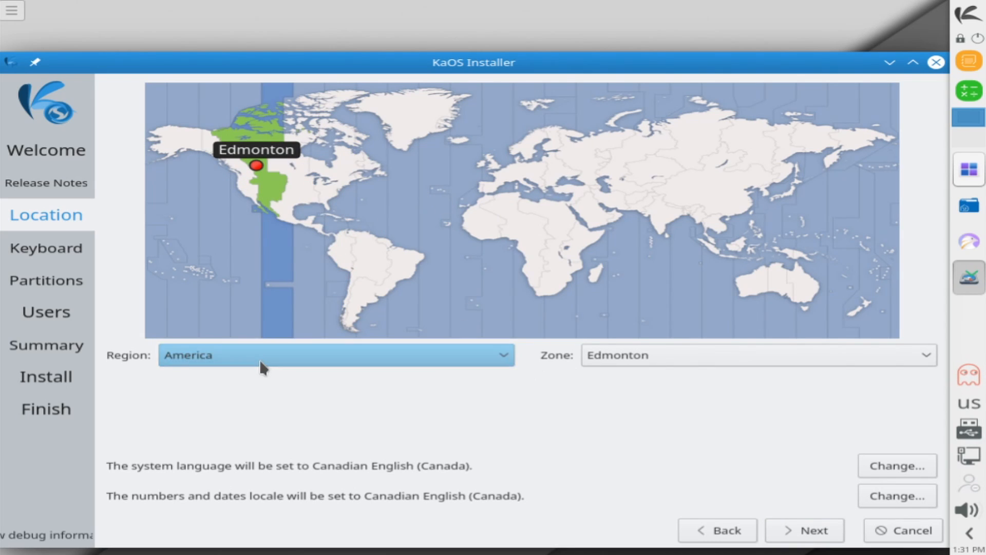
mouse_move(393, 367)
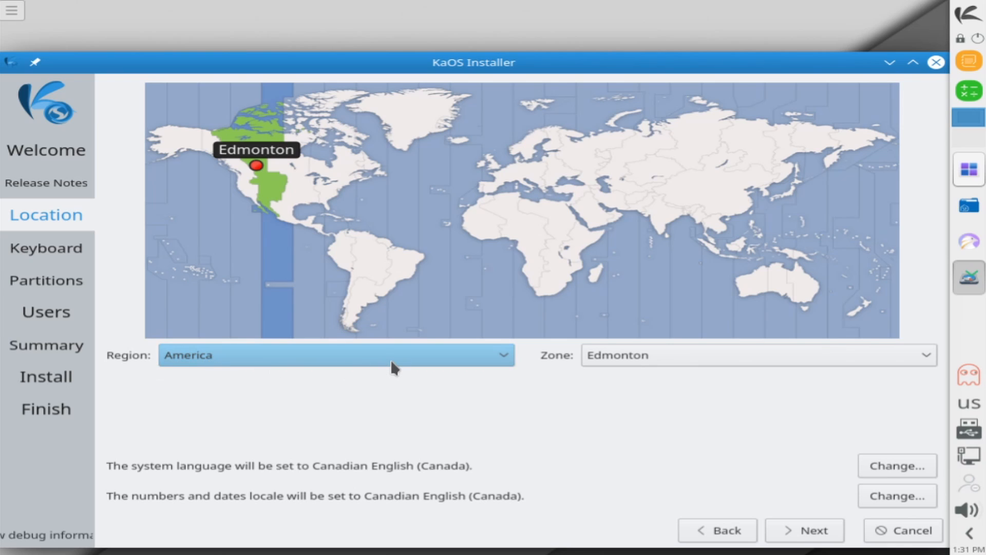
mouse_move(457, 218)
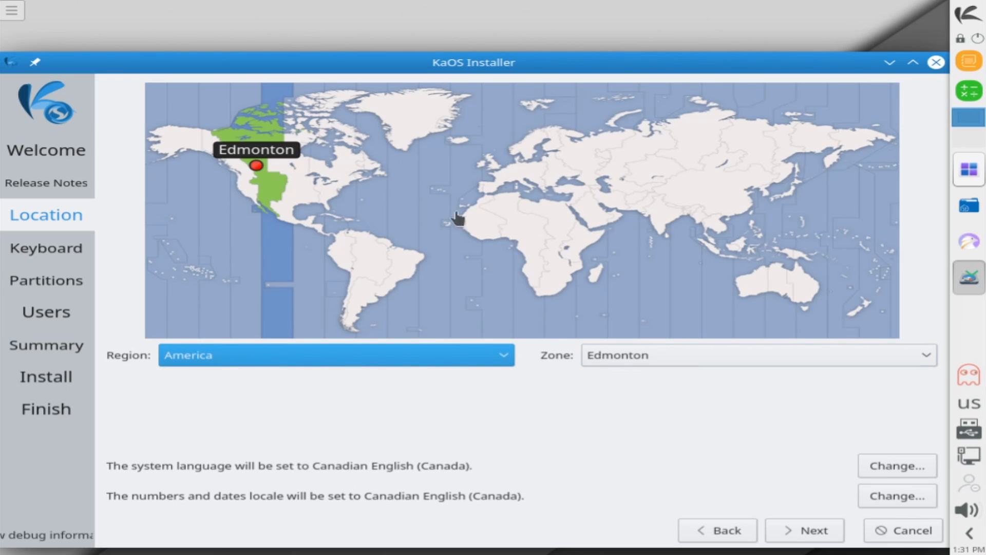
mouse_move(475, 382)
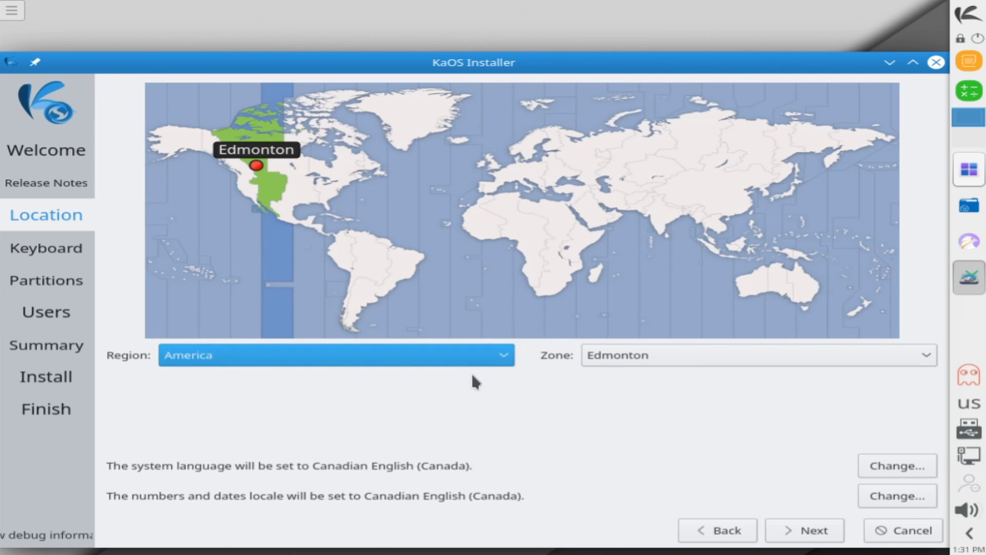
mouse_move(111, 477)
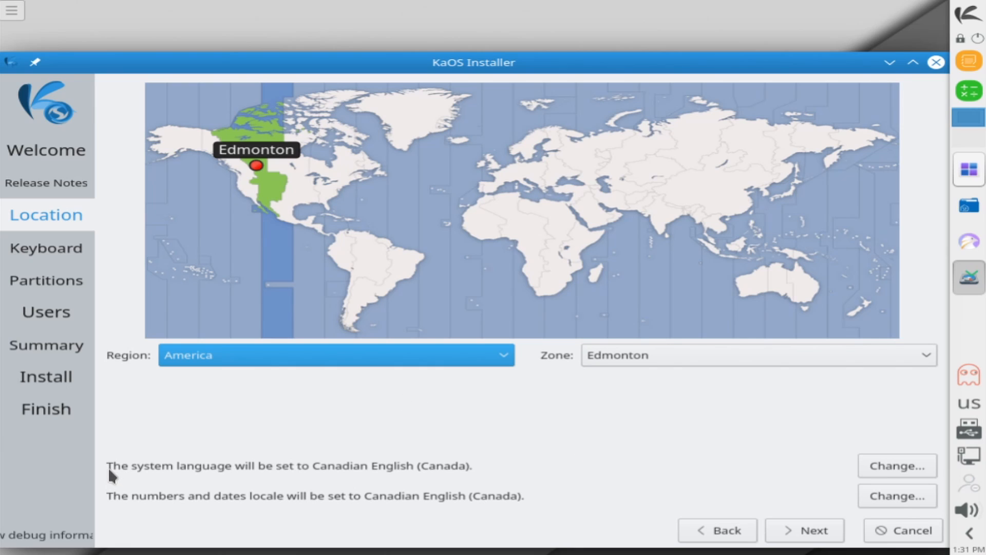
mouse_move(921, 492)
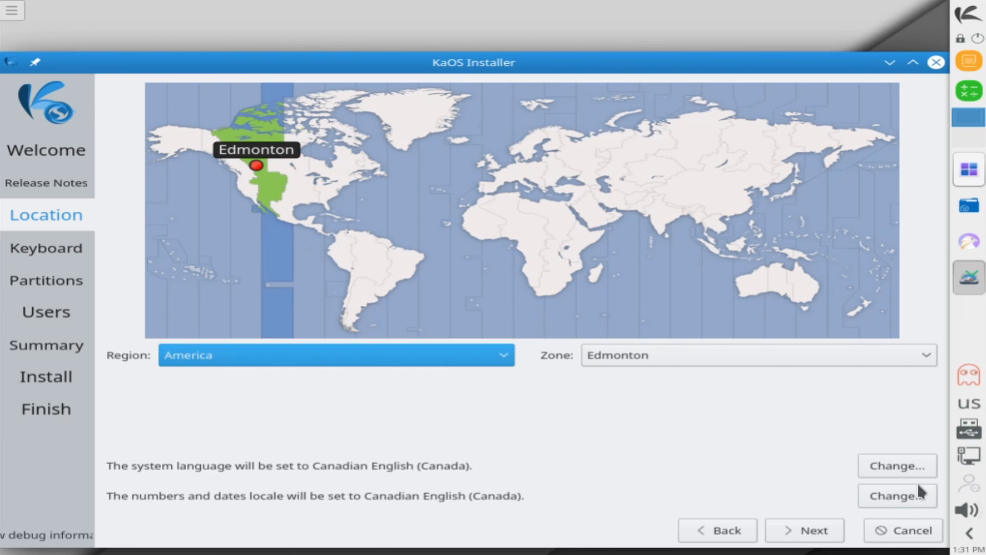
mouse_move(414, 481)
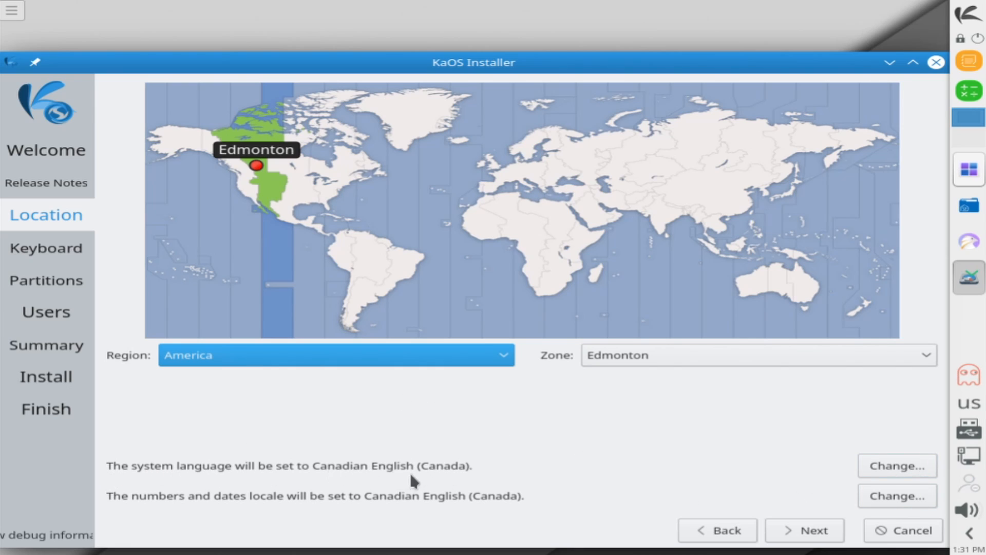
Step: Change the system language locale to en_US.UTF-8
left_click(896, 466)
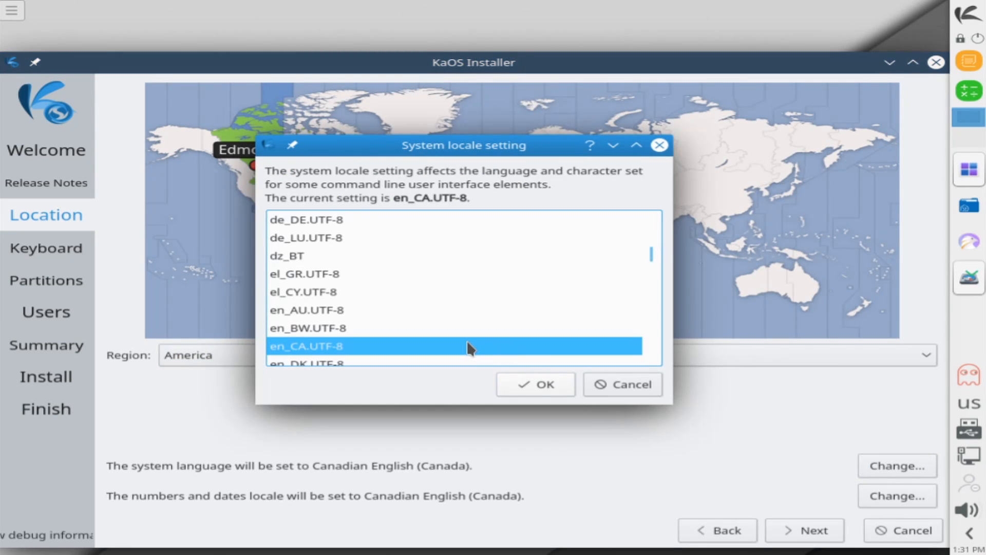
mouse_move(665, 263)
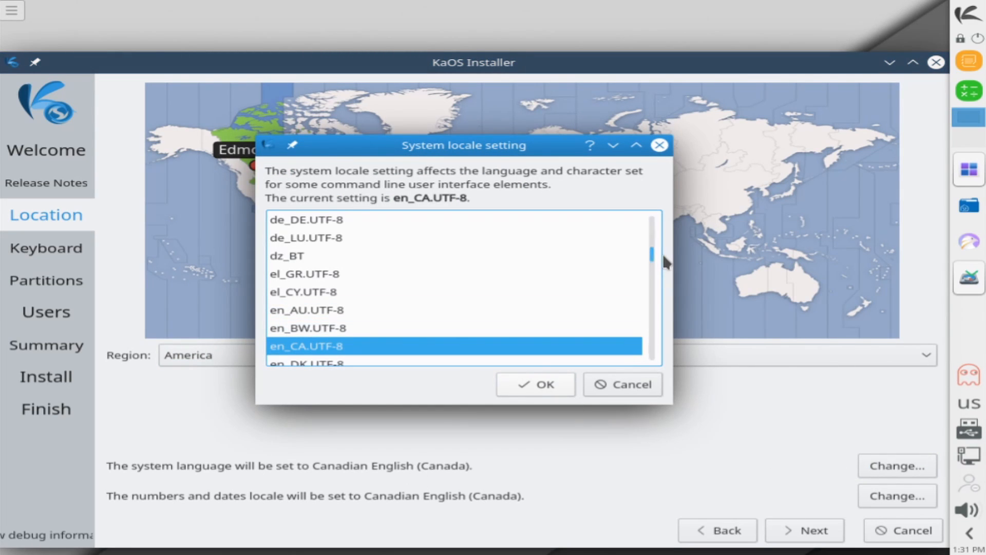
scroll("down", 3)
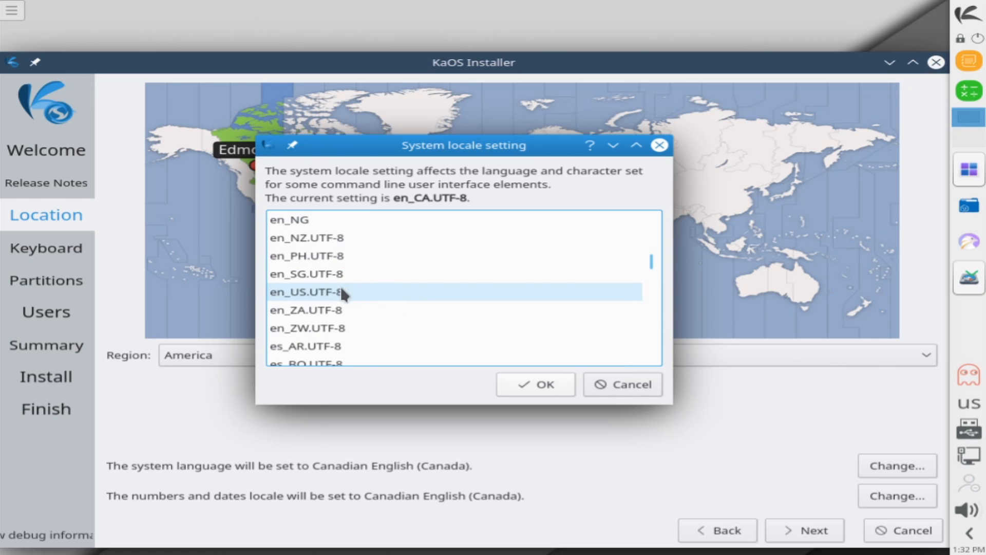
left_click(534, 384)
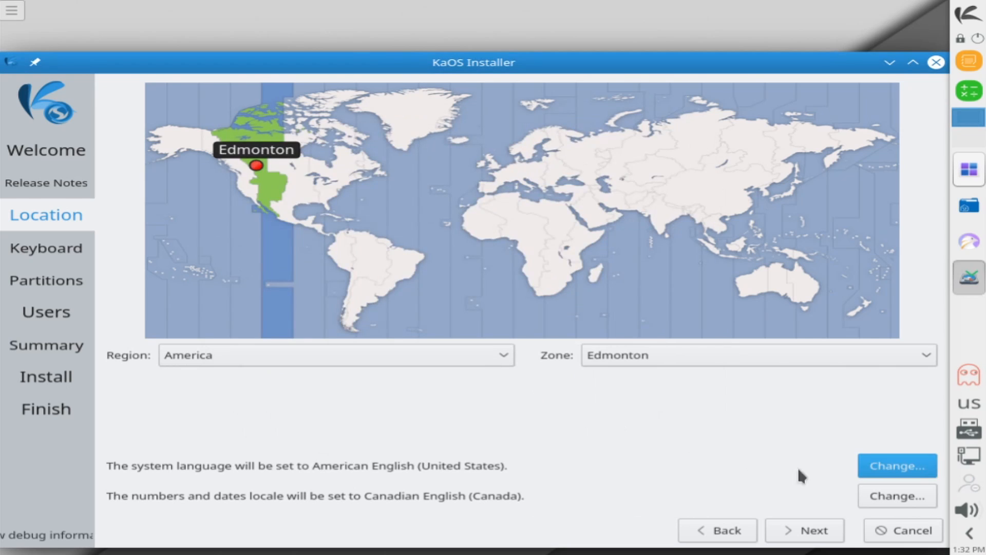
mouse_move(241, 473)
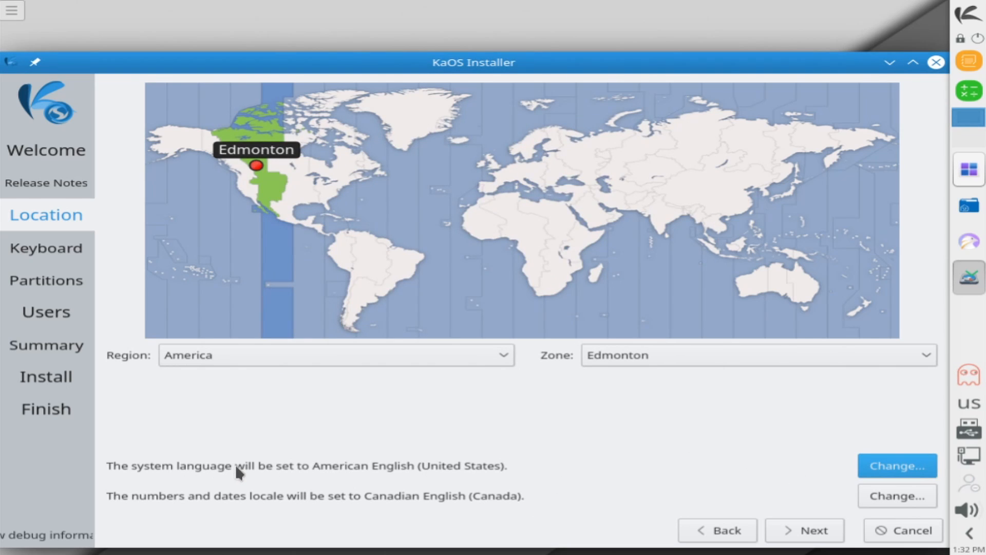
mouse_move(403, 476)
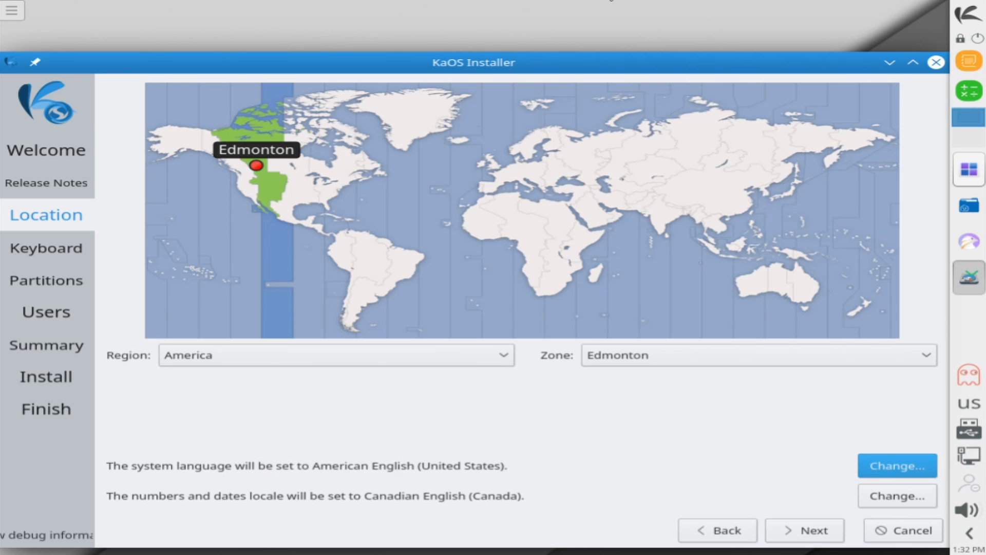
mouse_move(308, 505)
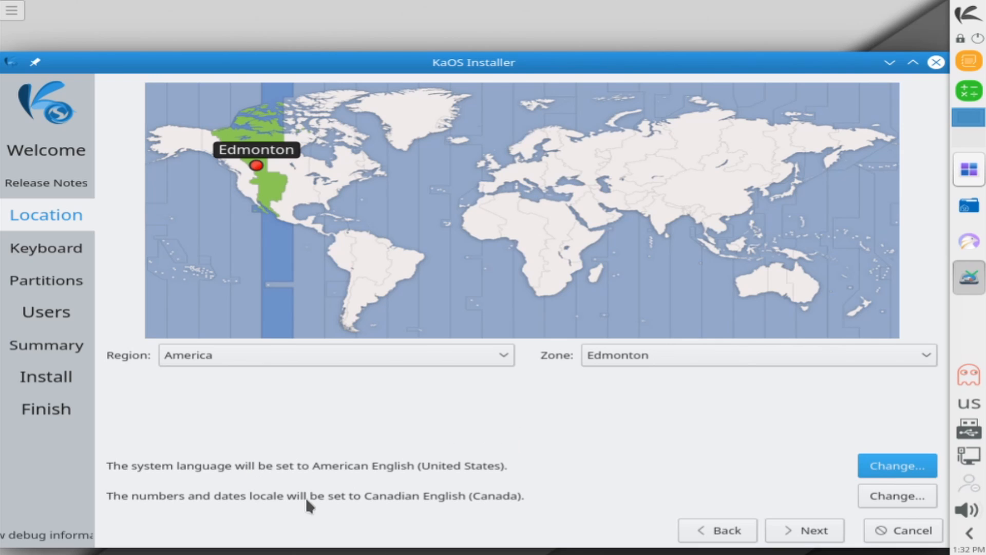
Step: Change the numbers and dates locale to en_US.UTF-8
left_click(895, 495)
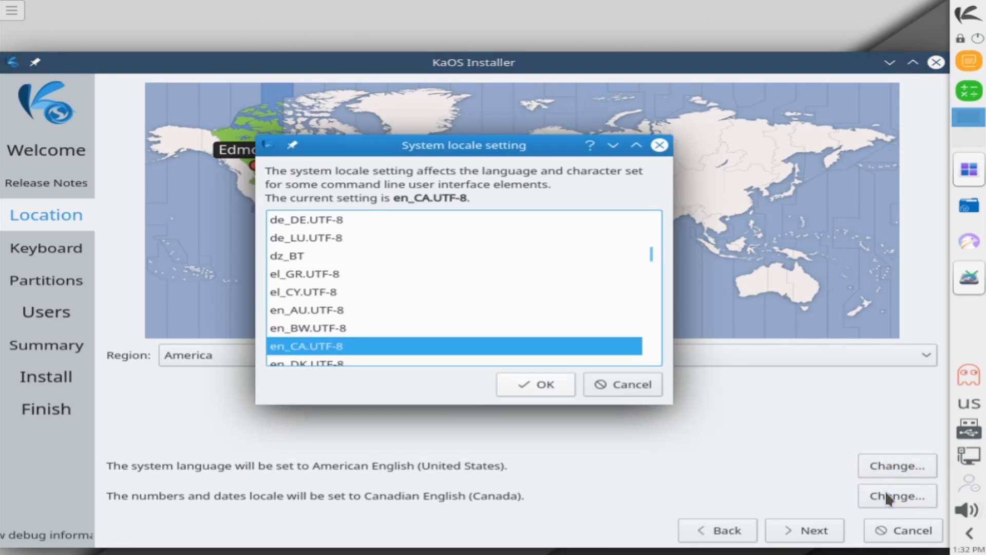
scroll("down", 3)
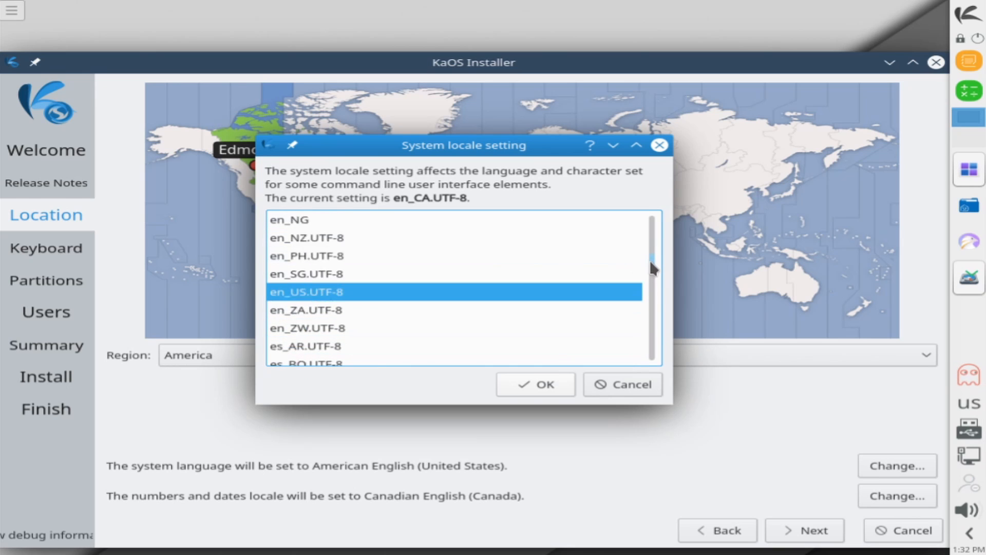
left_click(534, 384)
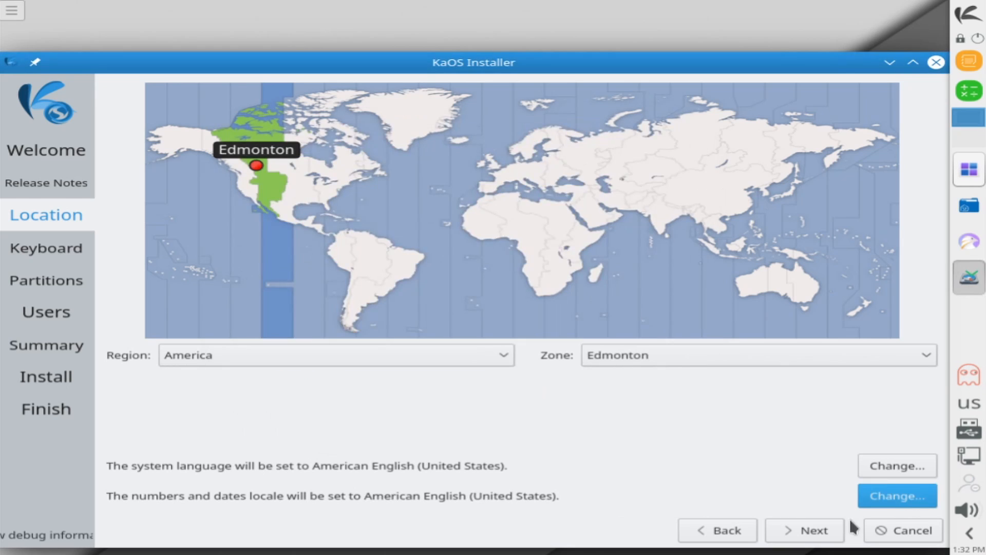
mouse_move(765, 526)
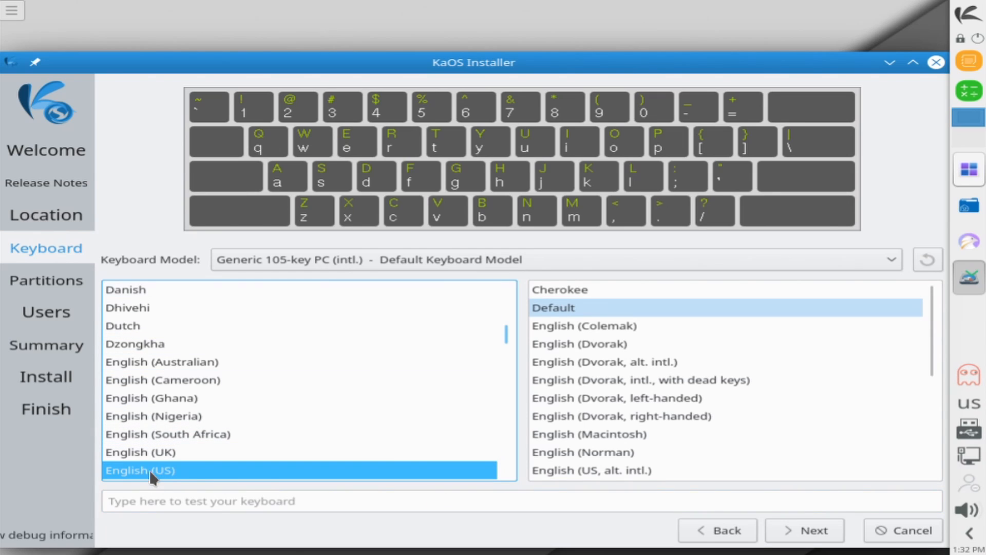
Step: Type 'qwerty' in the keyboard test field to check the English (US) Default layout
left_click(335, 501)
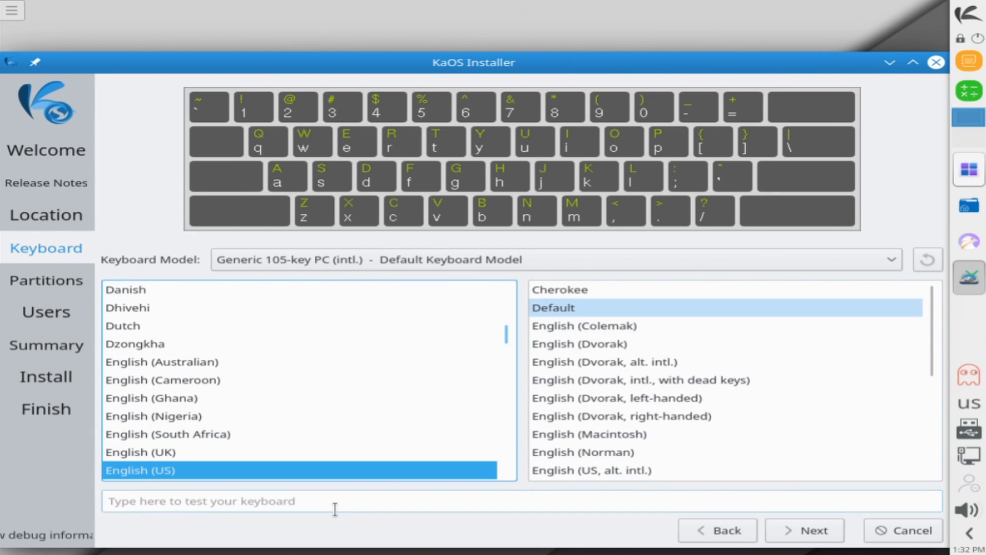
type("qwerty")
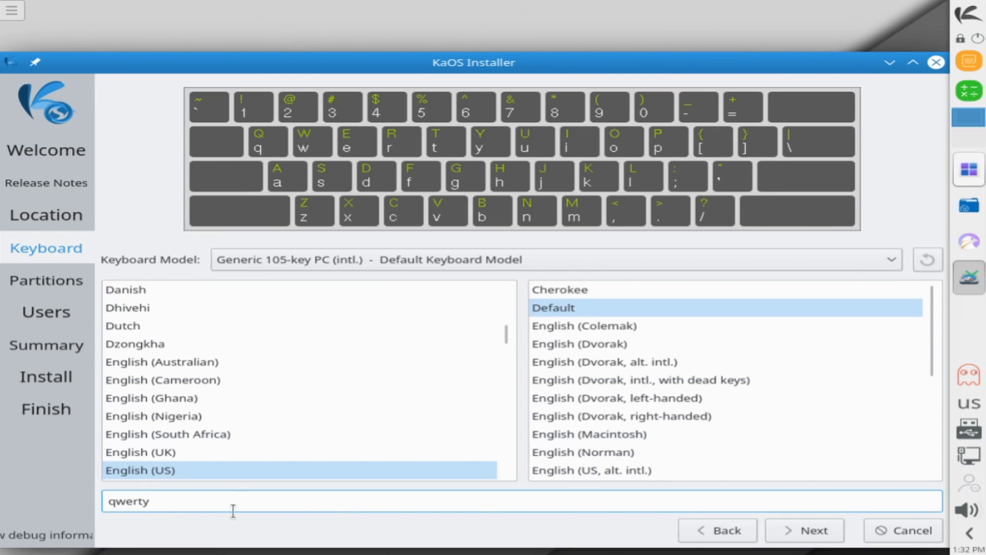
mouse_move(135, 524)
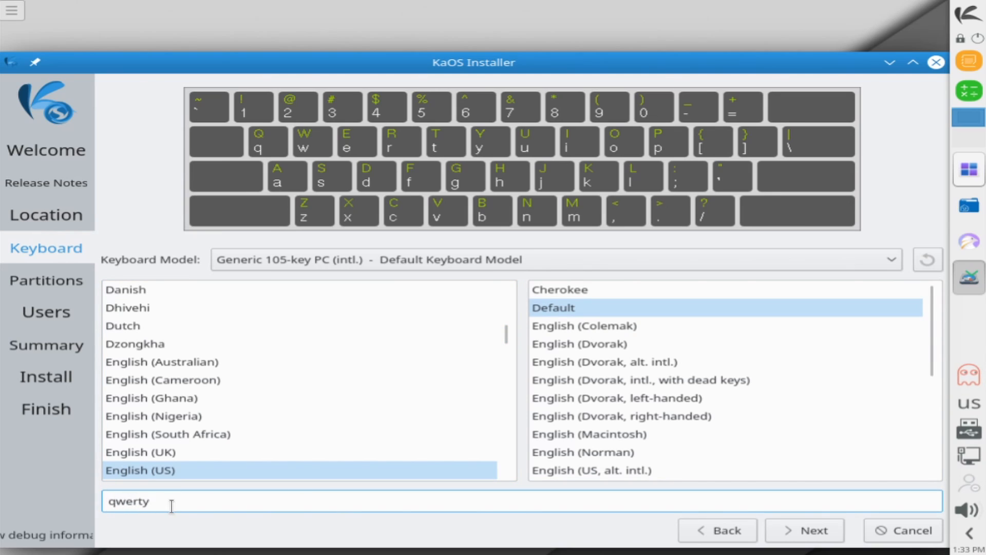
mouse_move(311, 501)
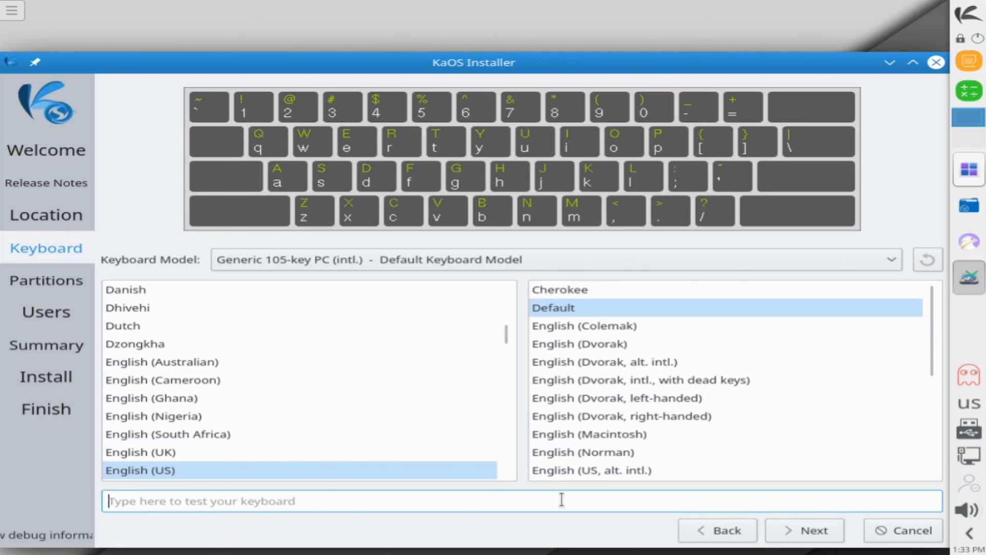
mouse_move(803, 530)
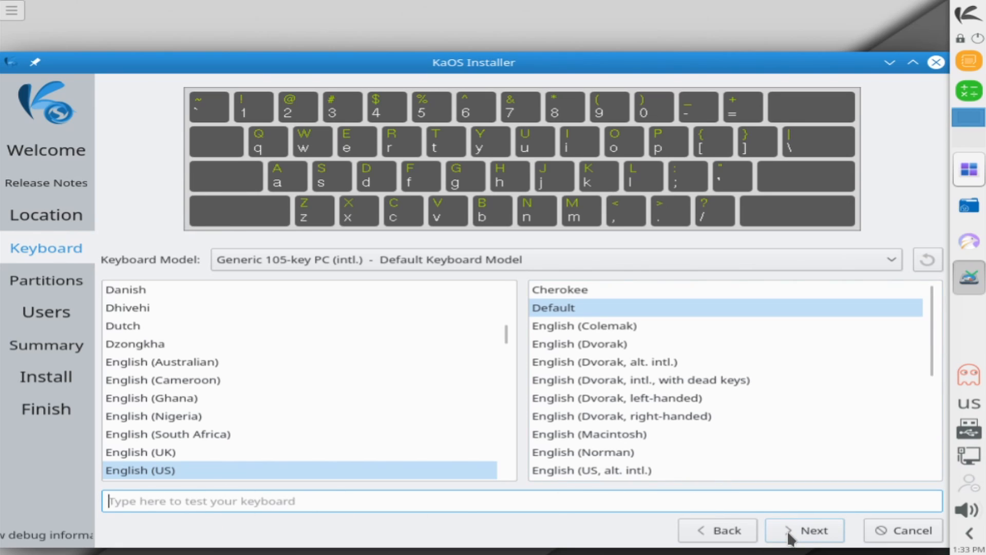
left_click(804, 529)
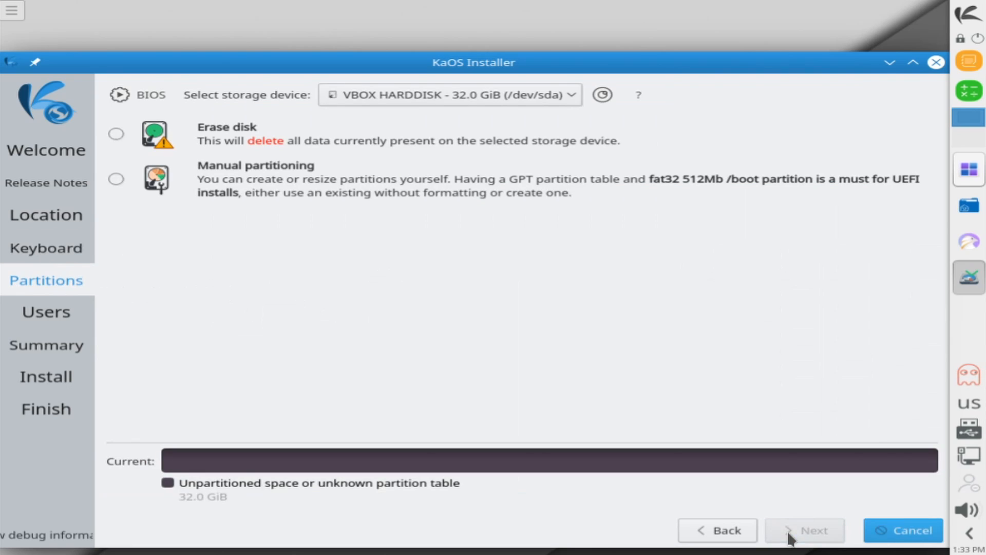
mouse_move(339, 263)
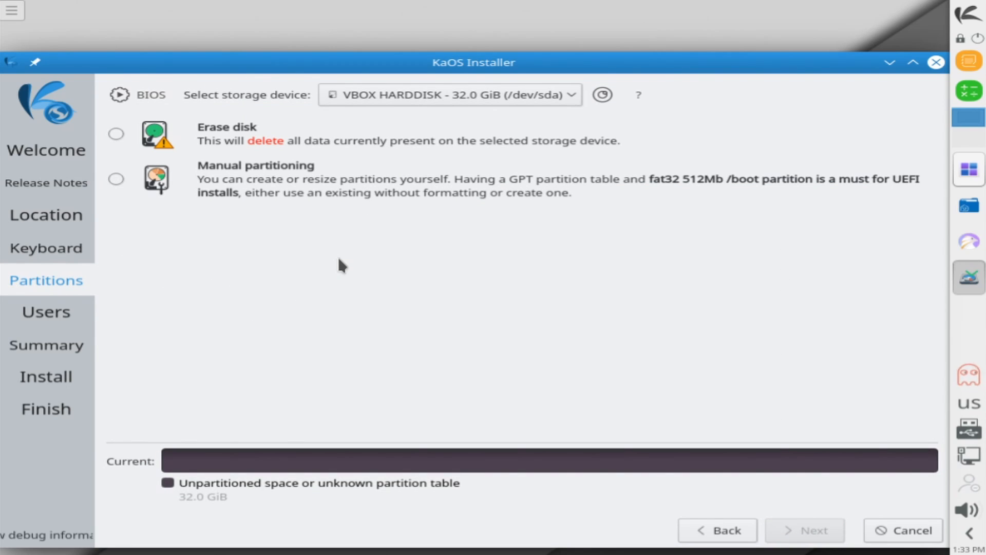
mouse_move(333, 261)
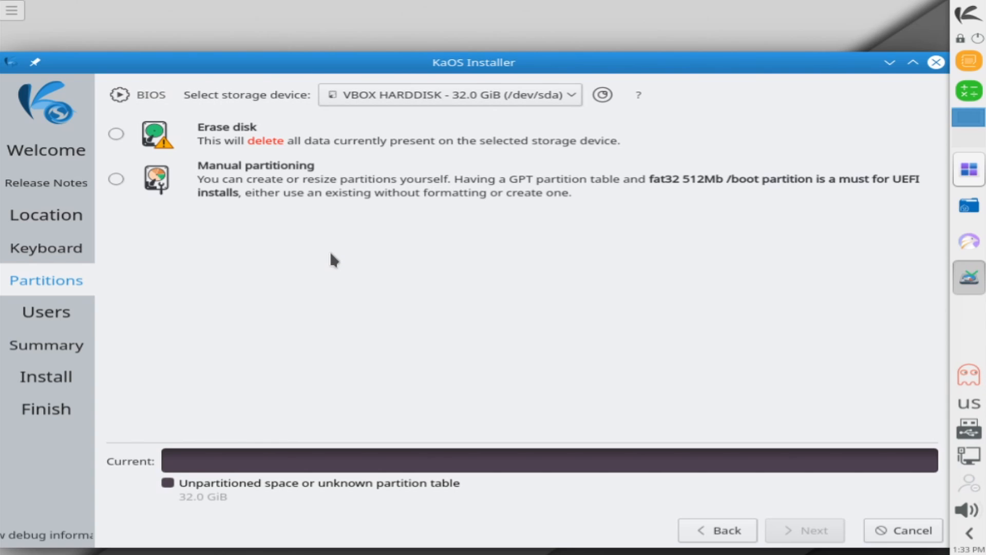
Step: Choose Erase disk and view the swap options, keeping Swap (with Hibernate)
left_click(115, 134)
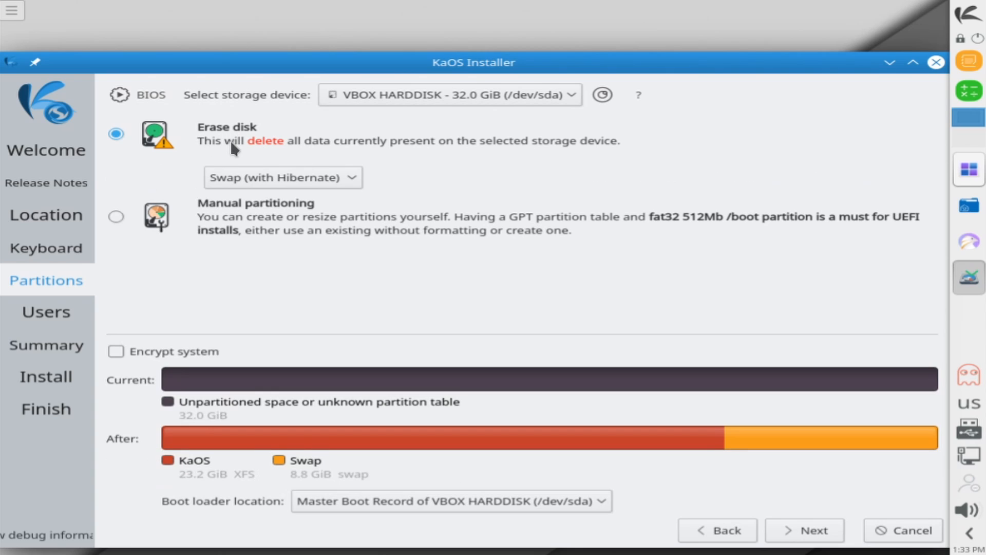
mouse_move(275, 145)
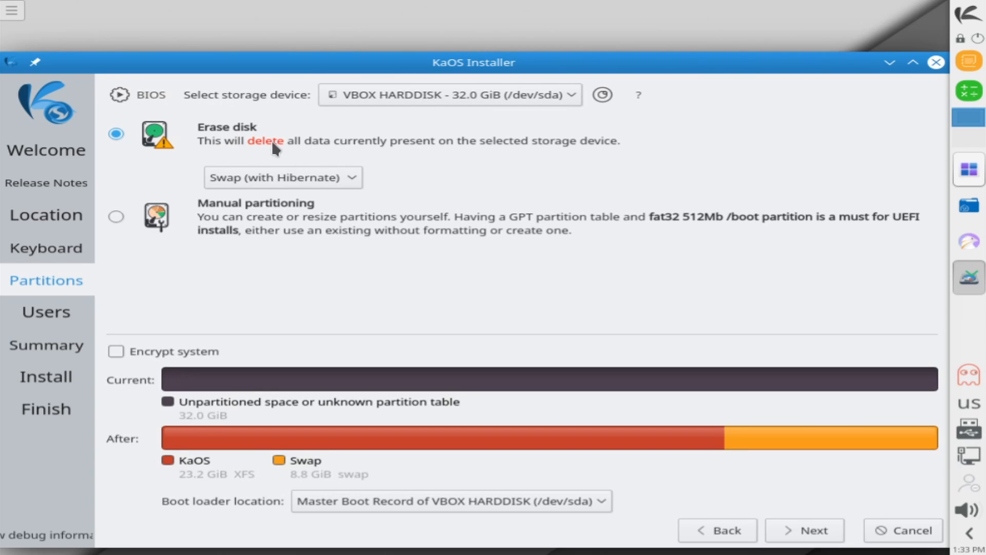
mouse_move(491, 157)
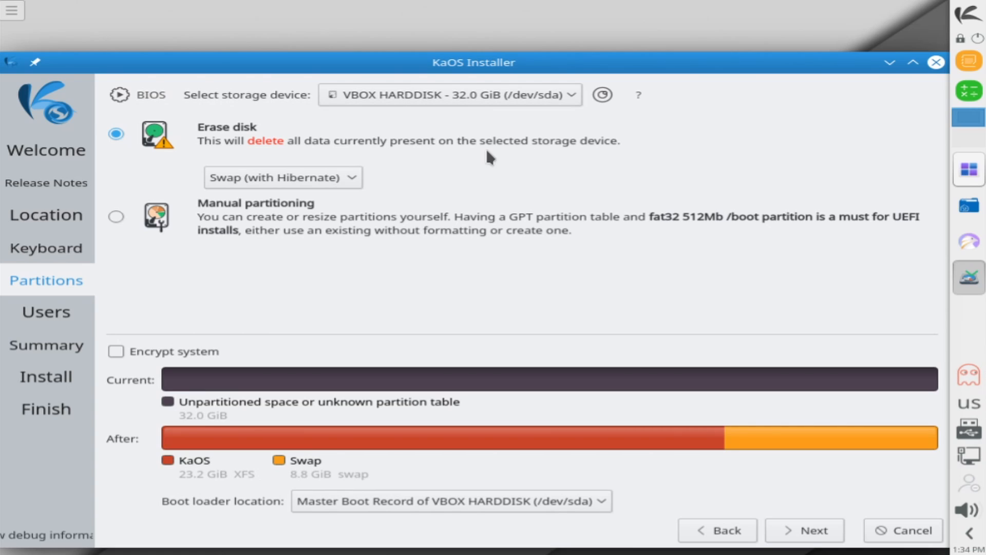
left_click(282, 177)
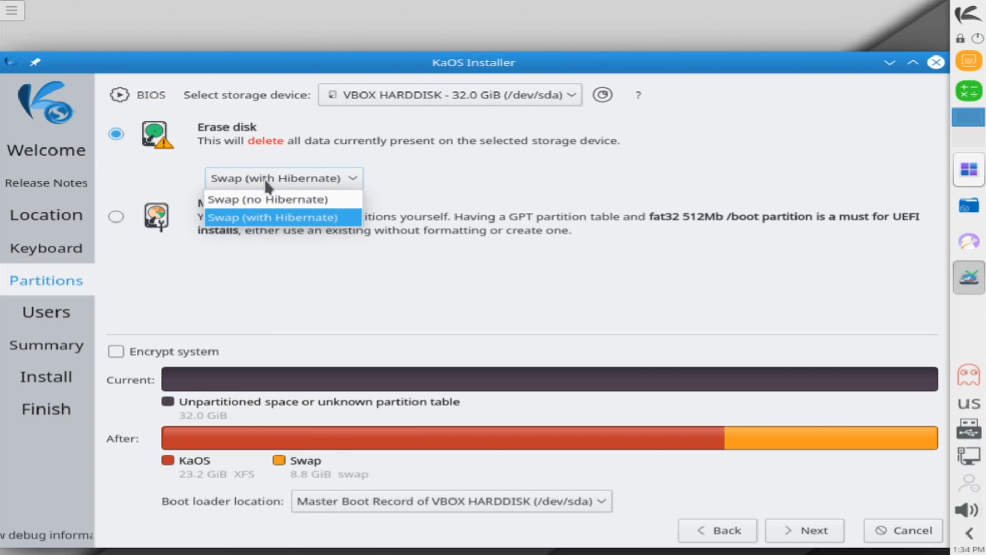
mouse_move(267, 198)
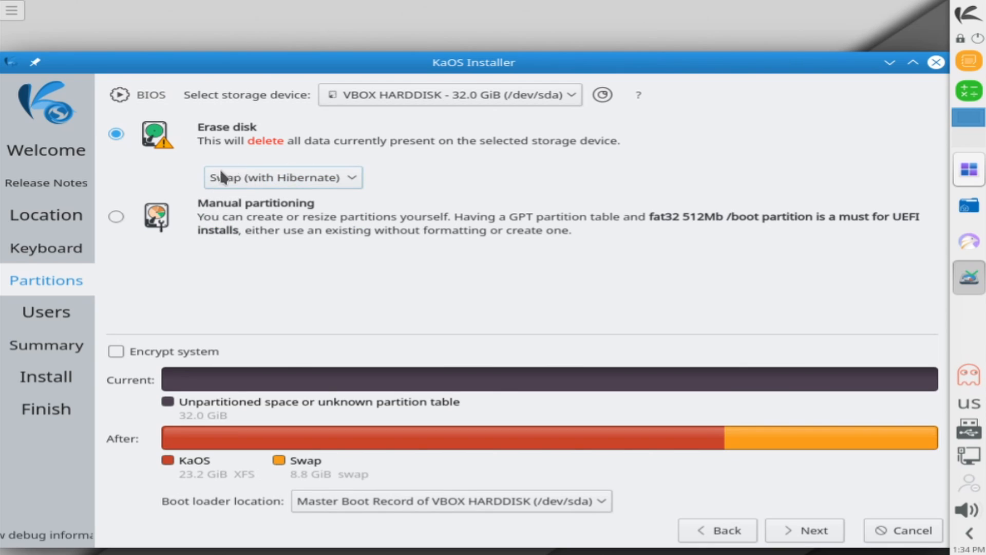
mouse_move(395, 184)
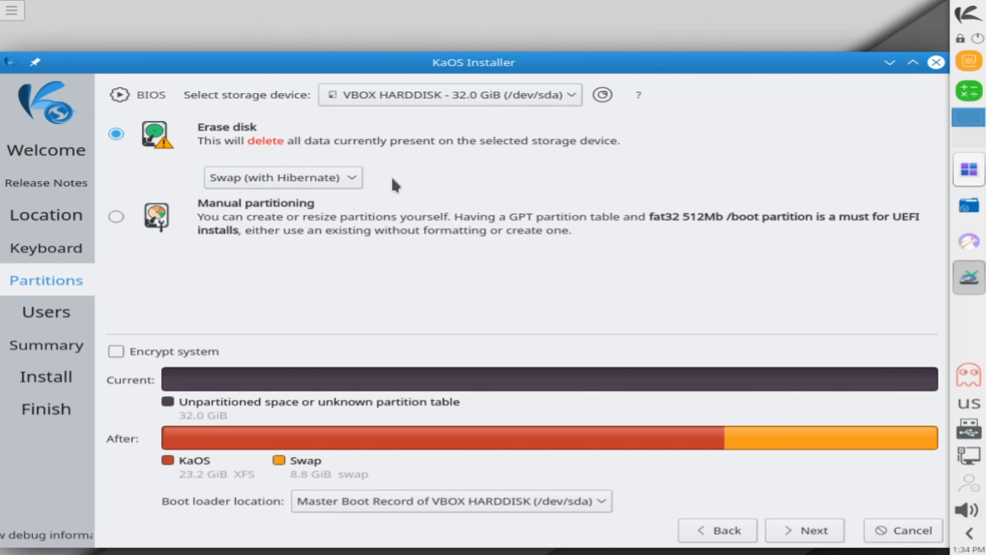
mouse_move(409, 173)
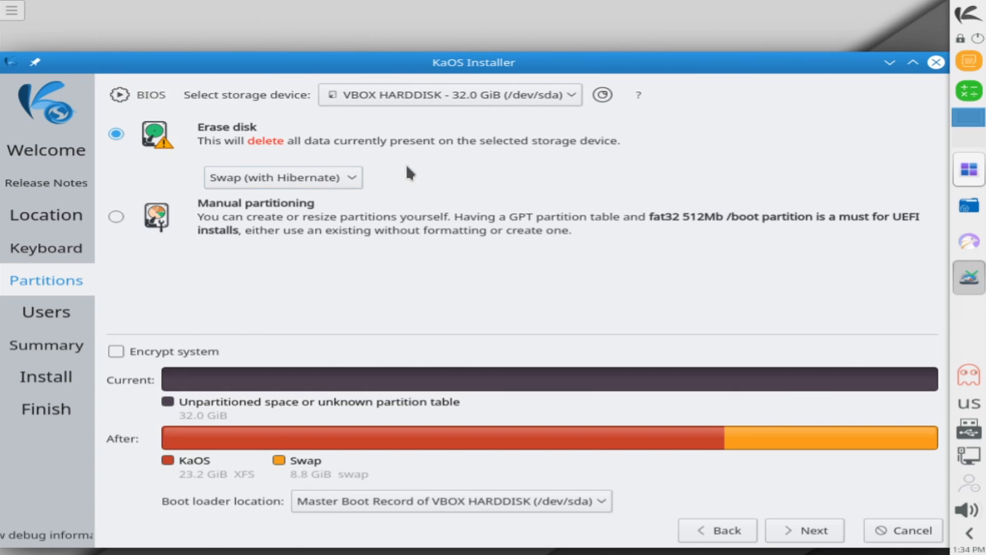
mouse_move(395, 173)
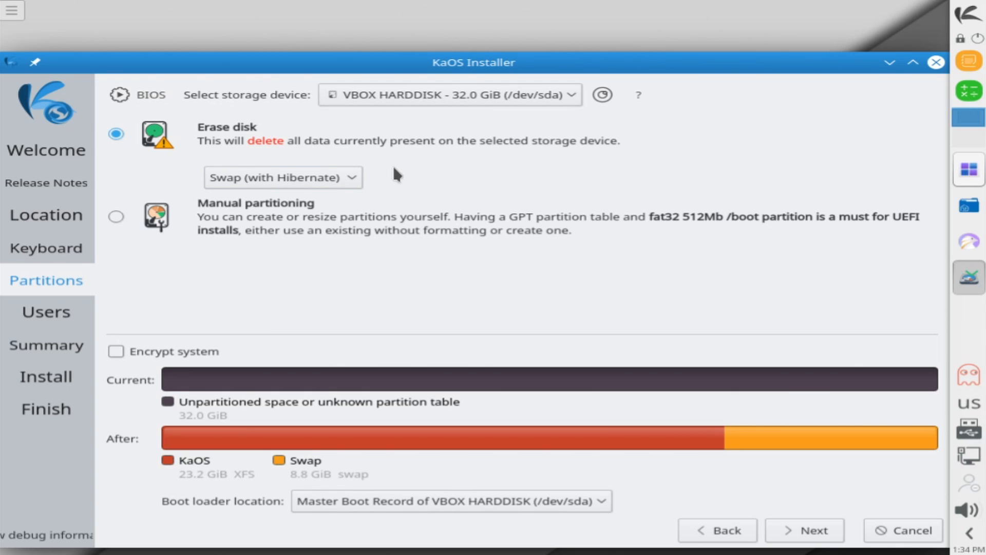
mouse_move(446, 146)
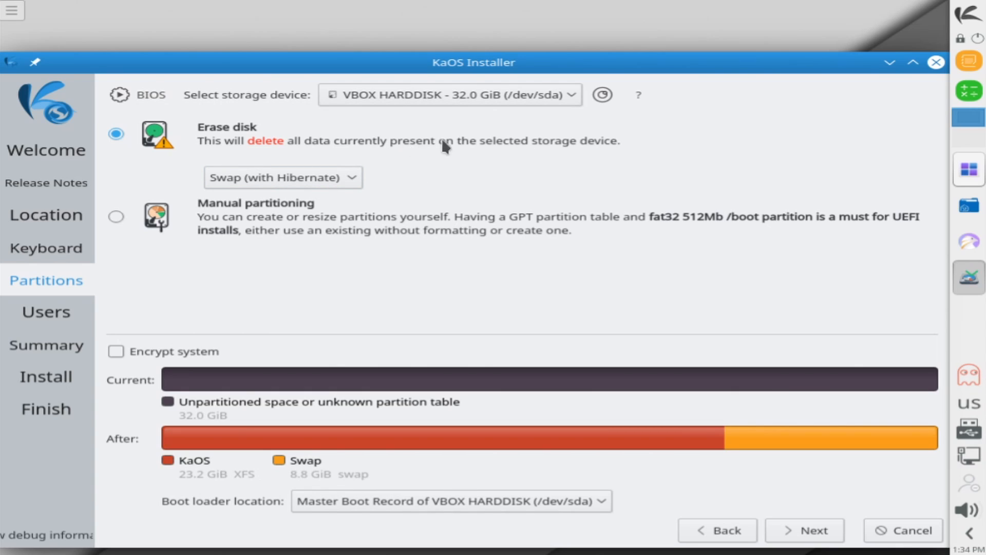
mouse_move(525, 105)
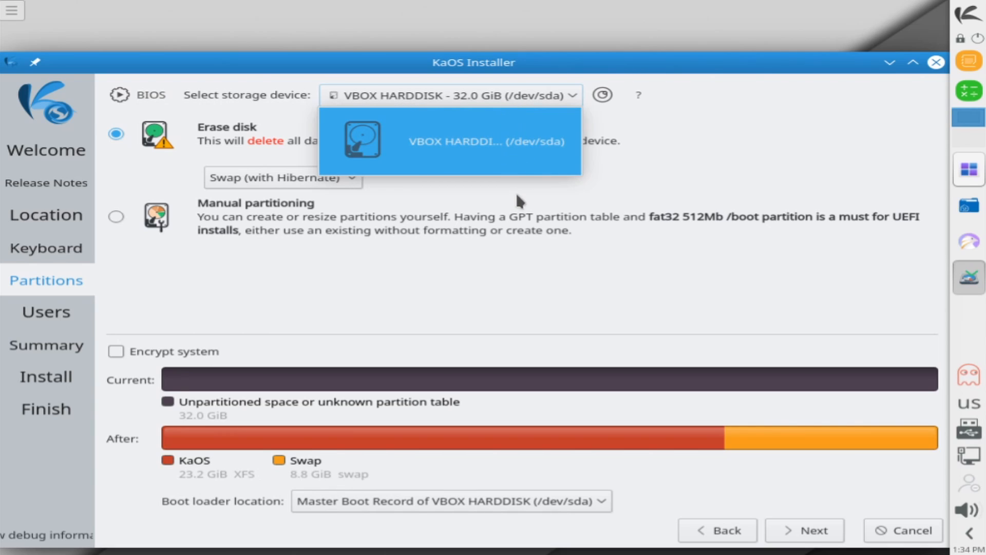
mouse_move(630, 145)
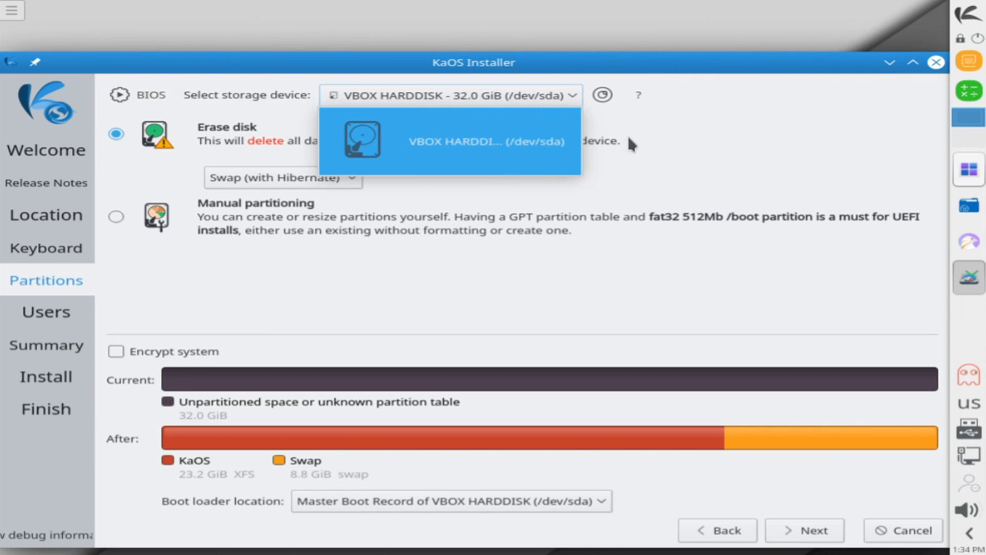
mouse_move(544, 188)
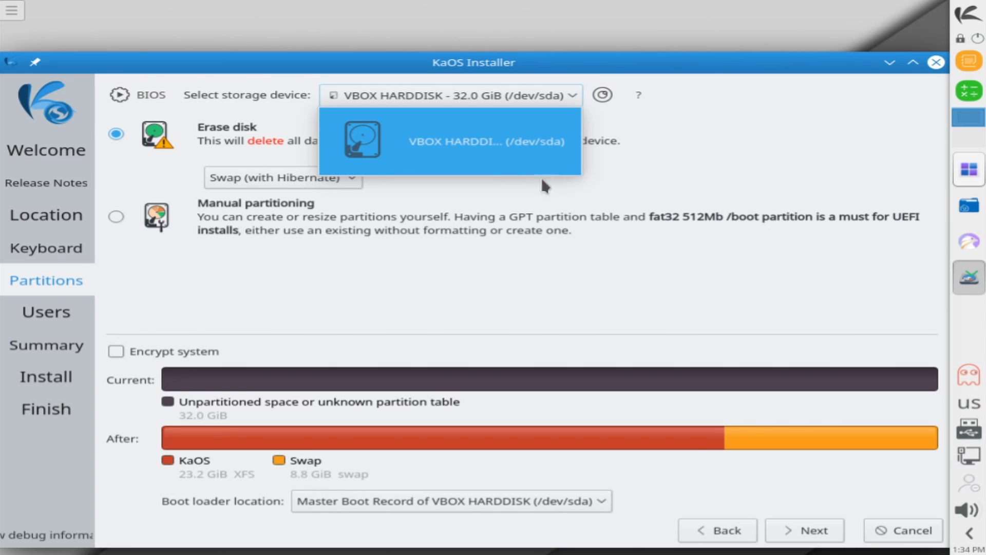
mouse_move(661, 156)
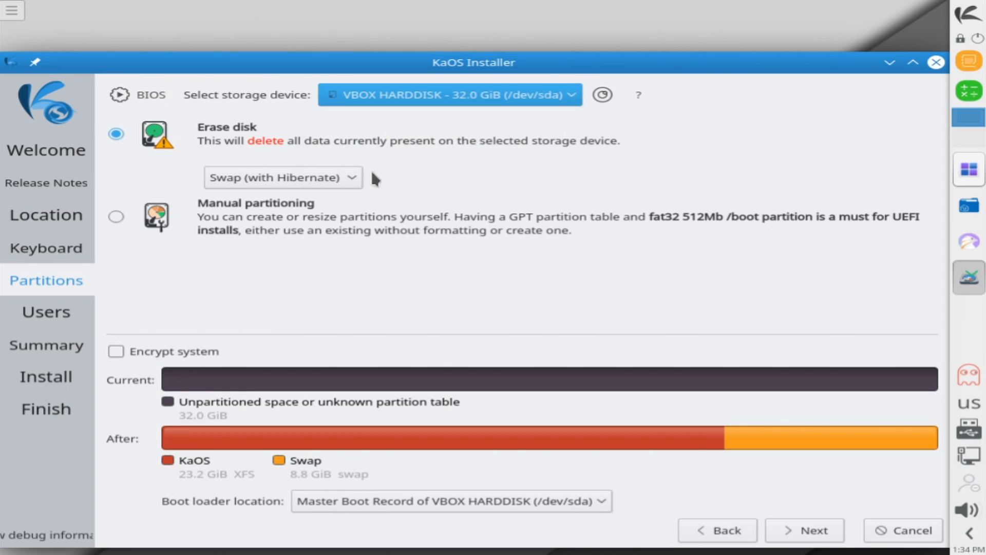
mouse_move(284, 229)
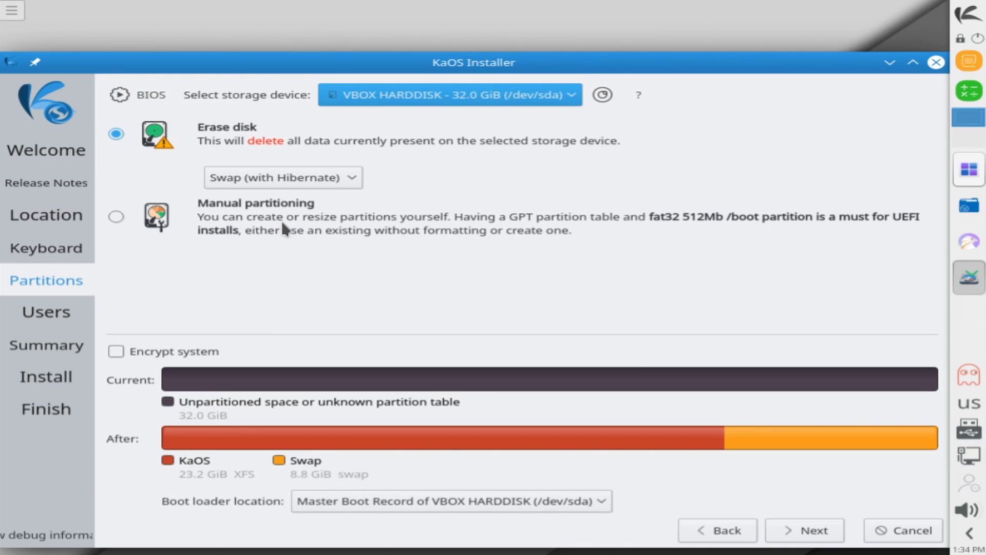
mouse_move(530, 261)
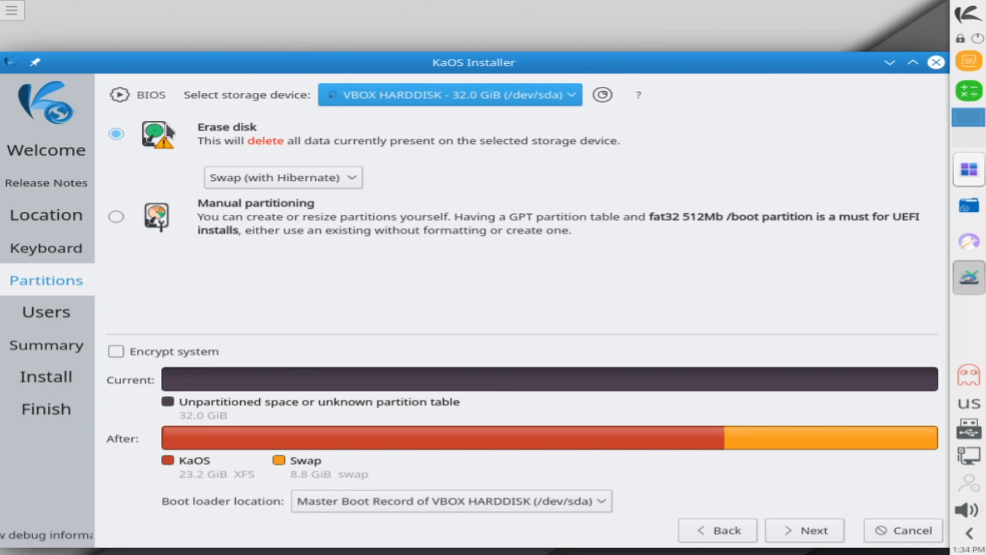
mouse_move(209, 360)
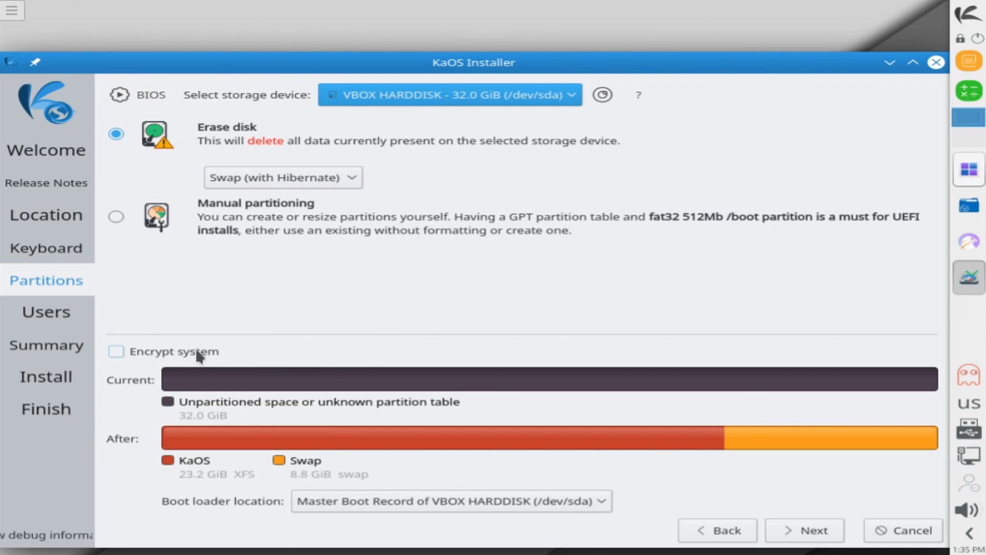
mouse_move(251, 353)
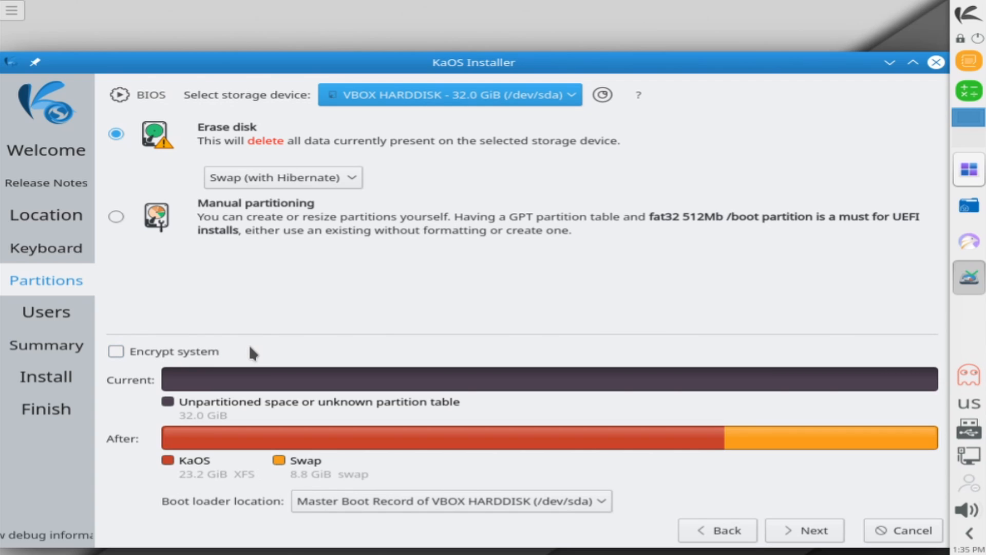
mouse_move(209, 358)
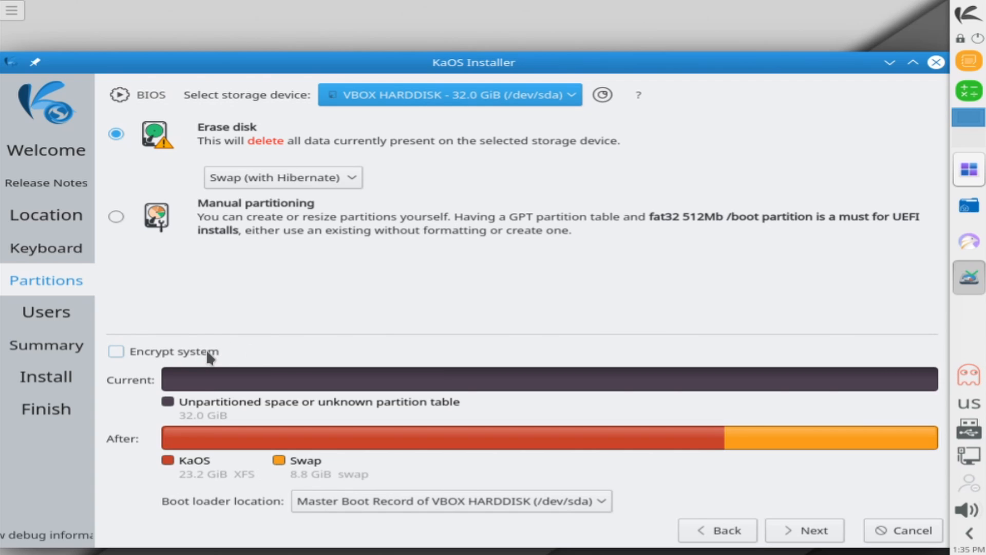
mouse_move(228, 358)
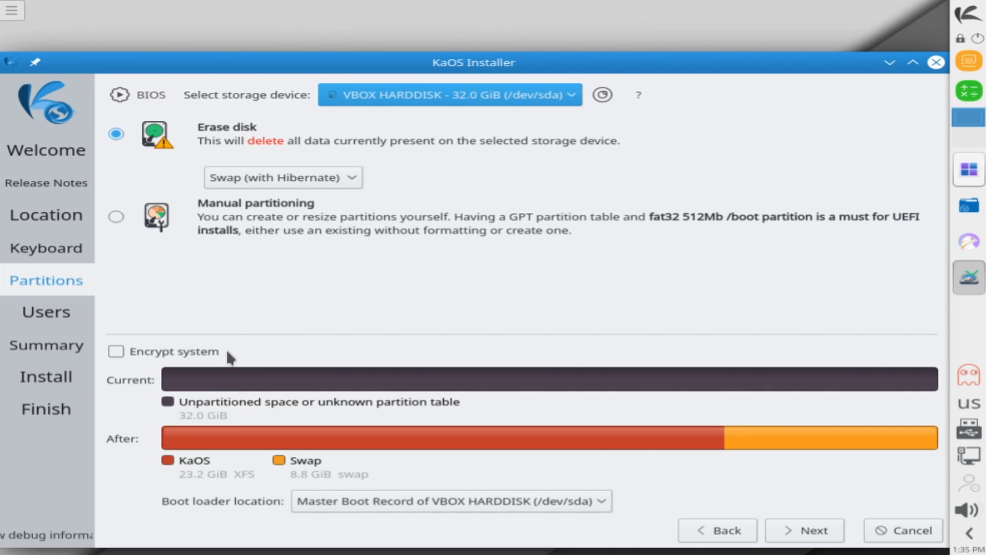
mouse_move(404, 188)
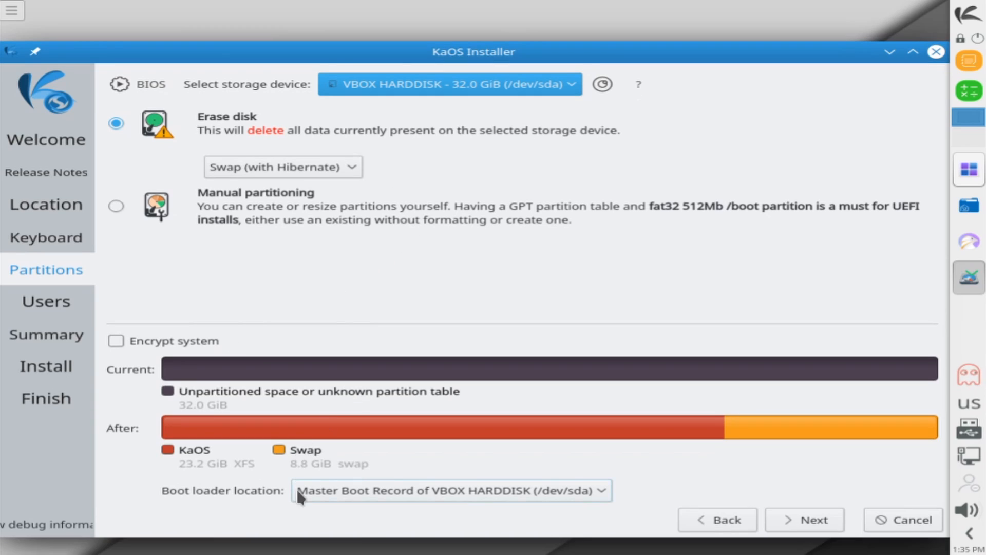
mouse_move(272, 511)
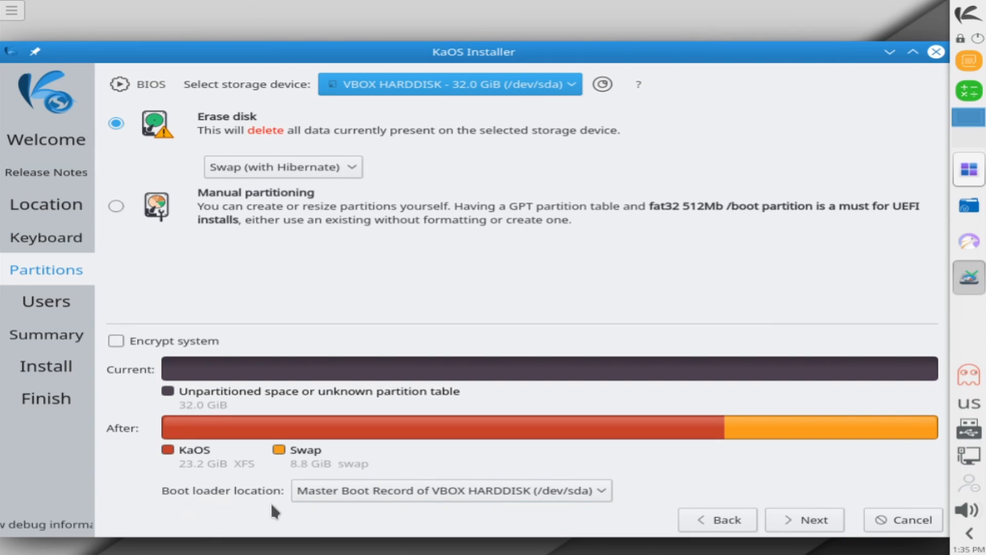
mouse_move(222, 502)
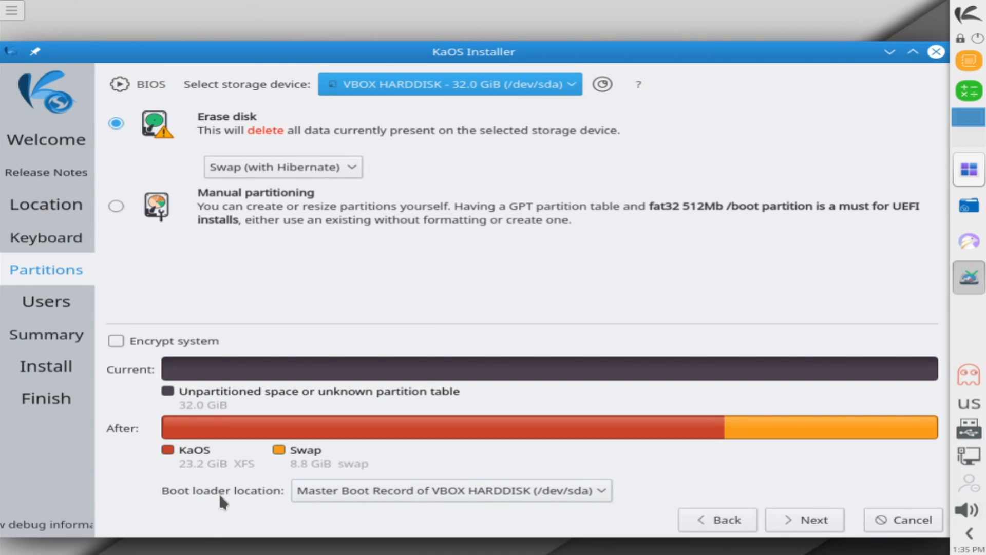
left_click(449, 490)
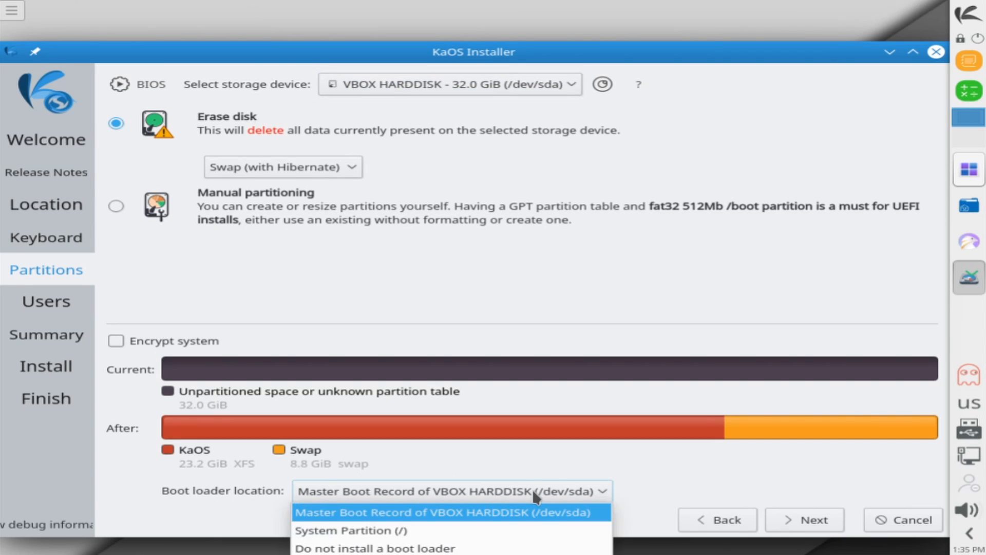
mouse_move(585, 498)
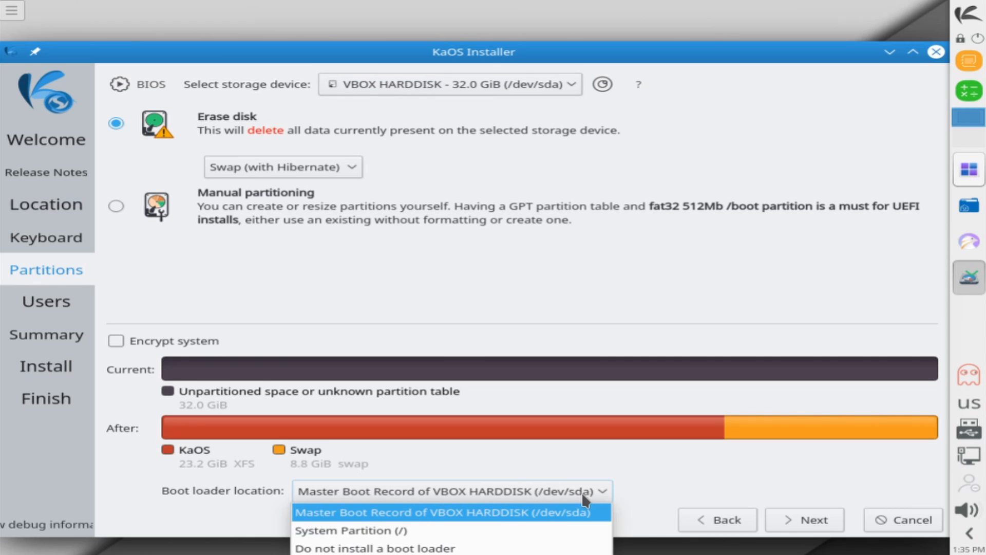
left_click(445, 512)
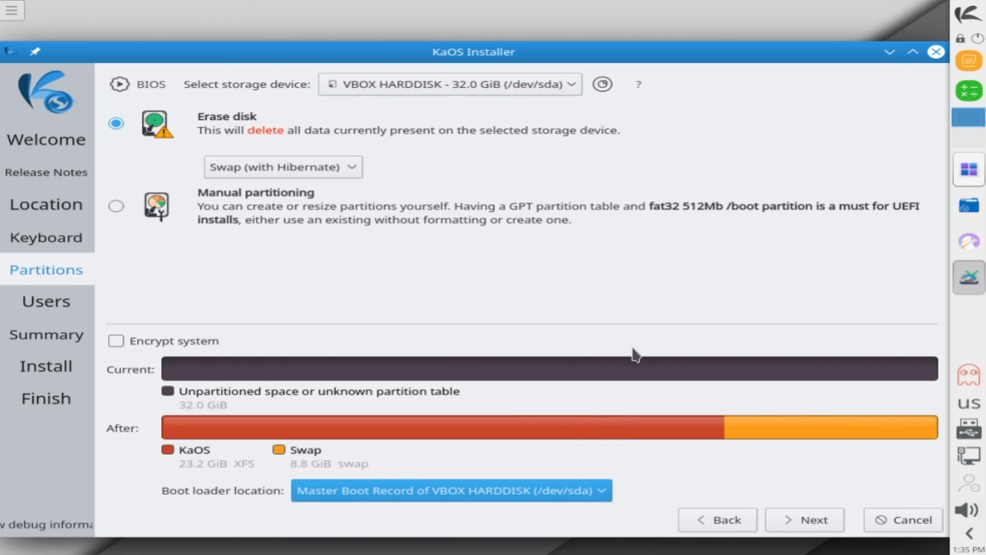
mouse_move(372, 500)
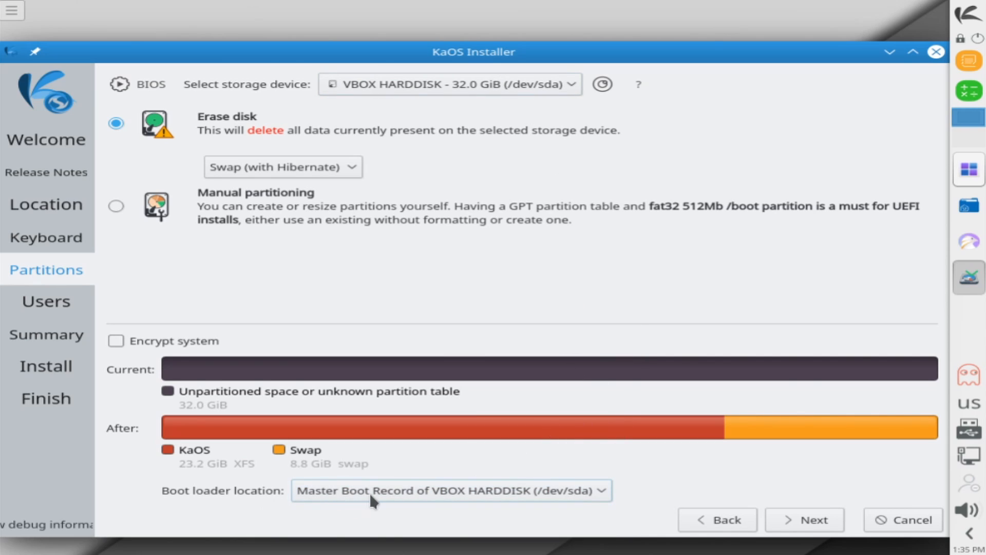
mouse_move(584, 176)
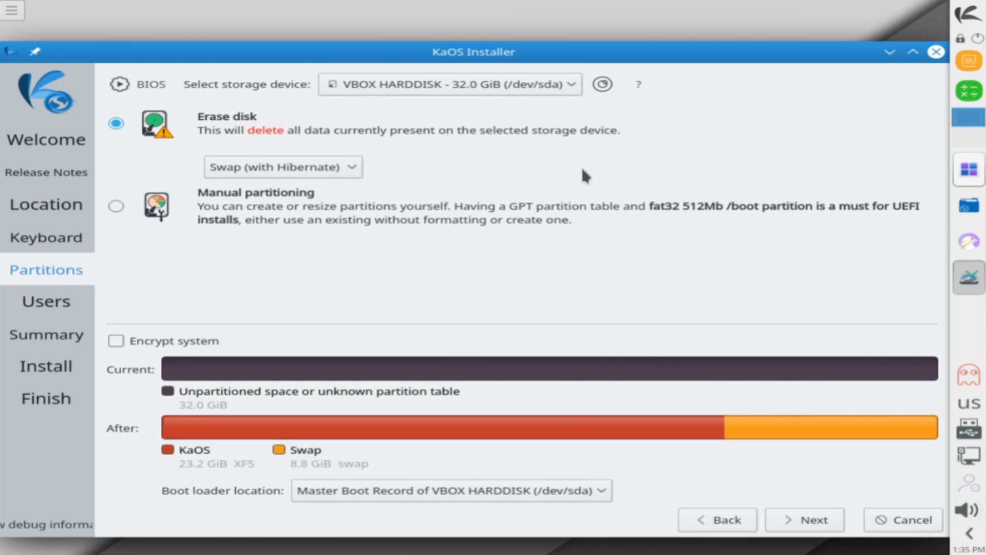
mouse_move(803, 519)
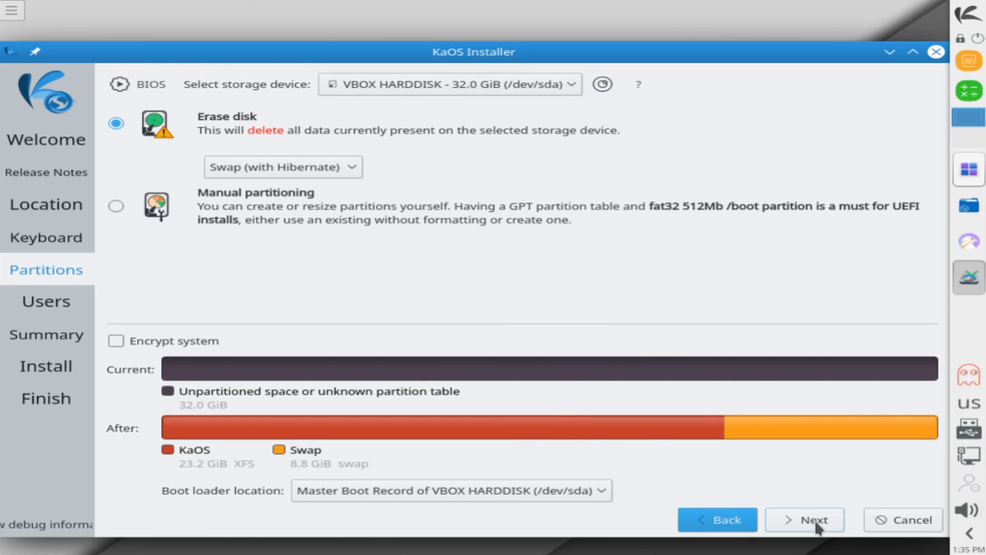
Step: Start filling in the user account details, entering 'savvynik'
left_click(804, 519)
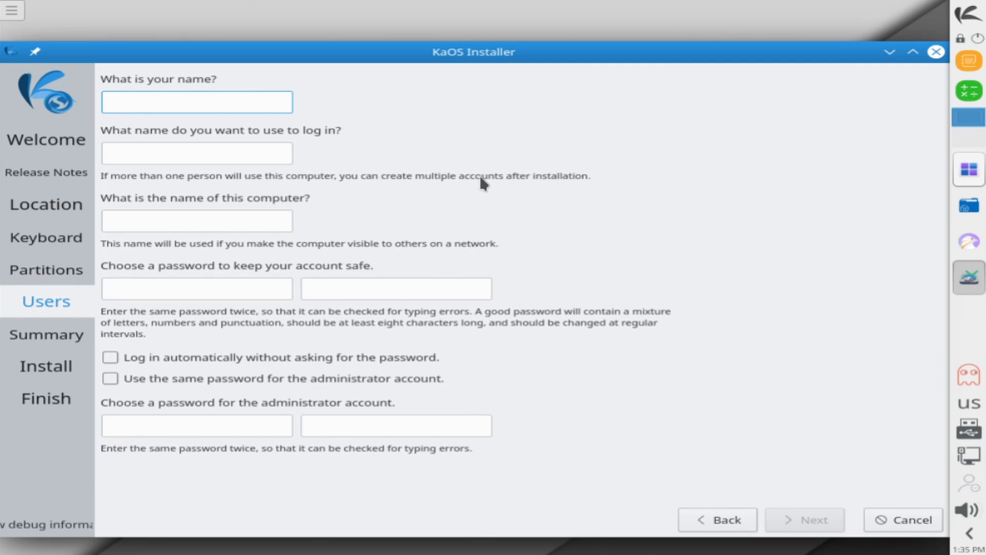
type("savvynik")
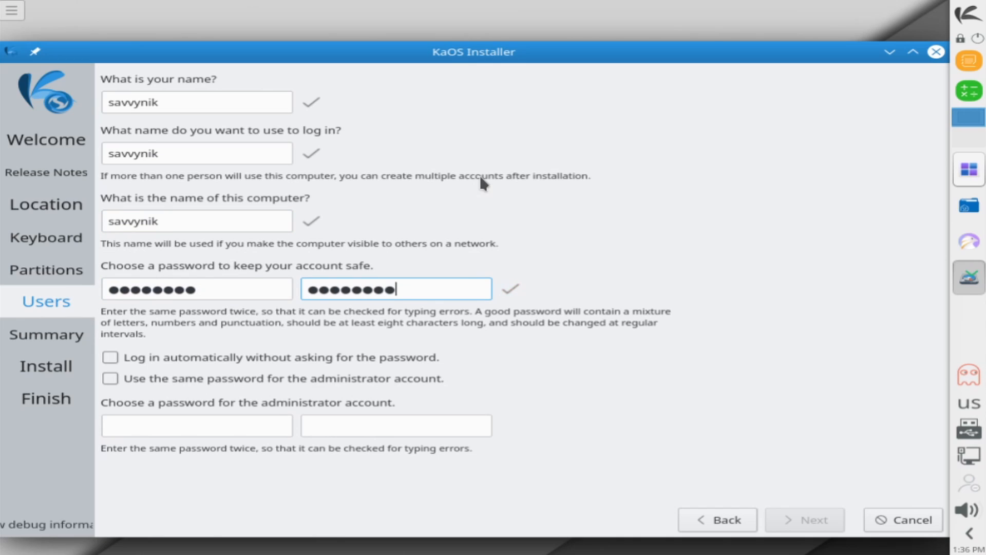
mouse_move(455, 376)
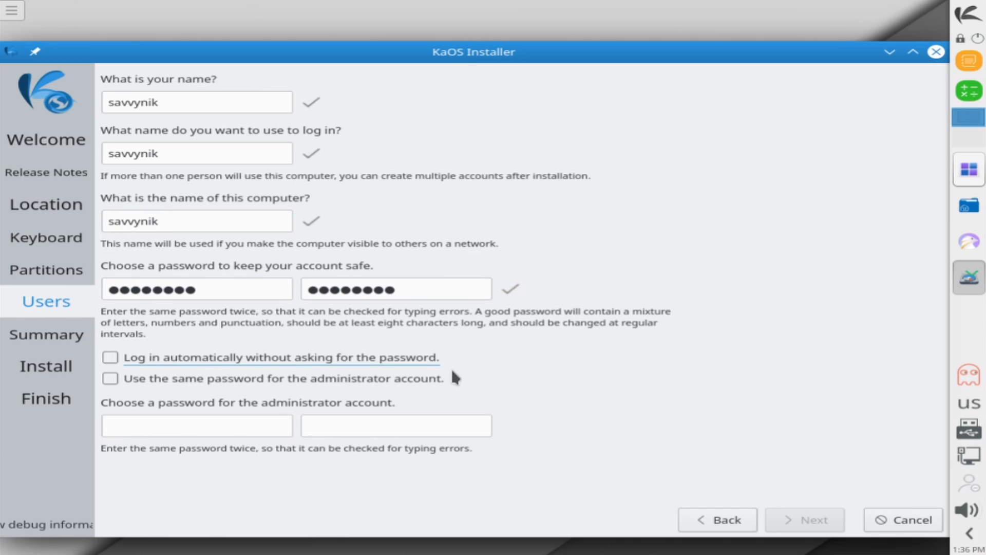
mouse_move(122, 396)
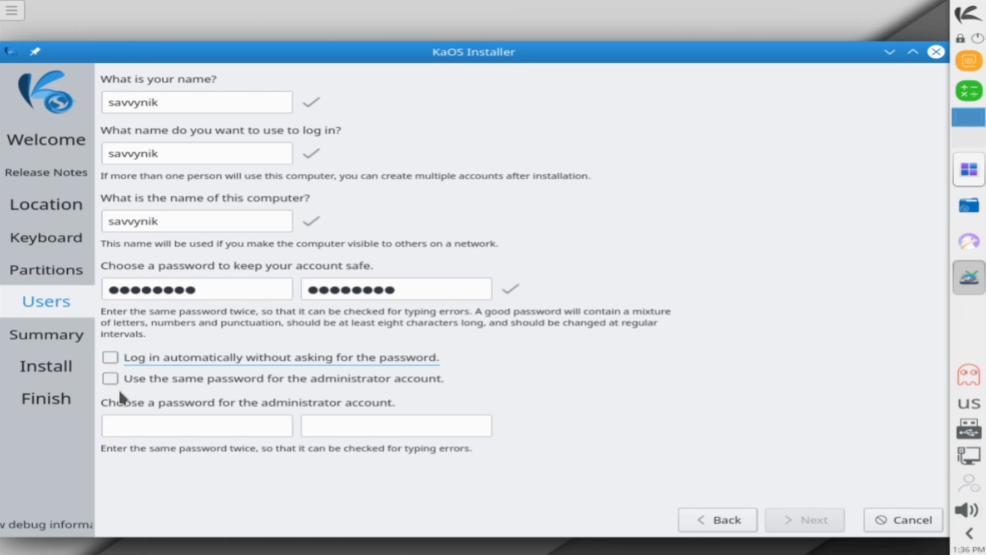
mouse_move(434, 386)
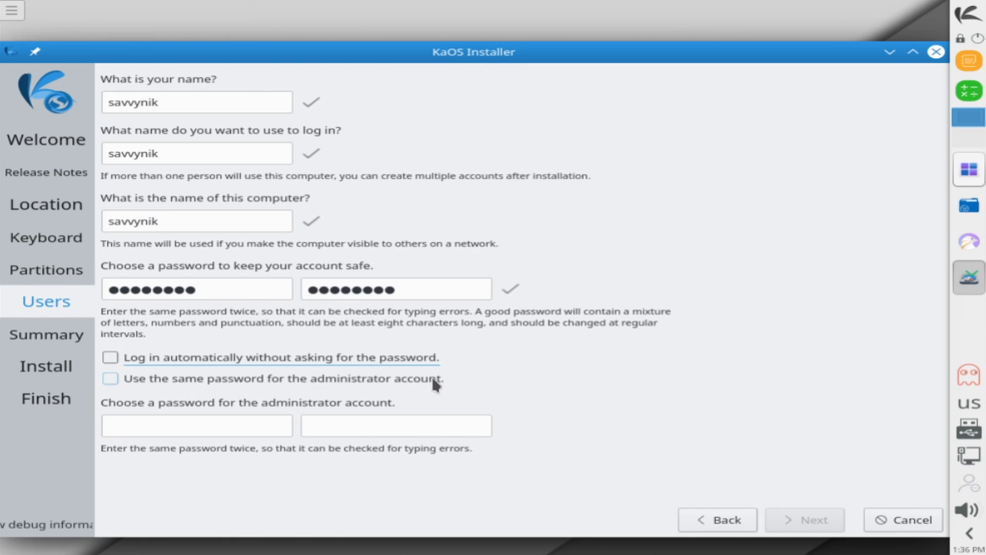
Step: Toggle 'Use the same password for the administrator account' off and on, leaving it checked
left_click(110, 378)
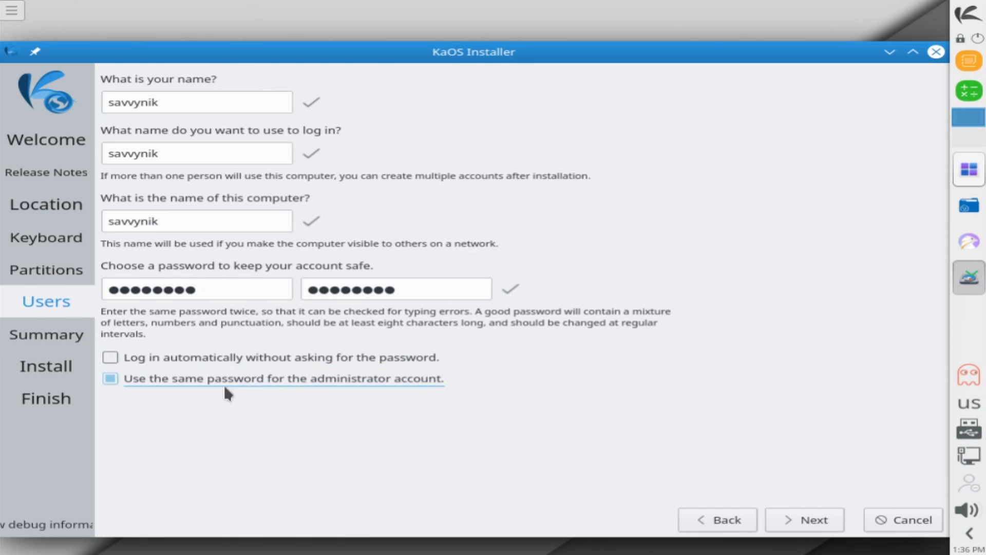
left_click(110, 378)
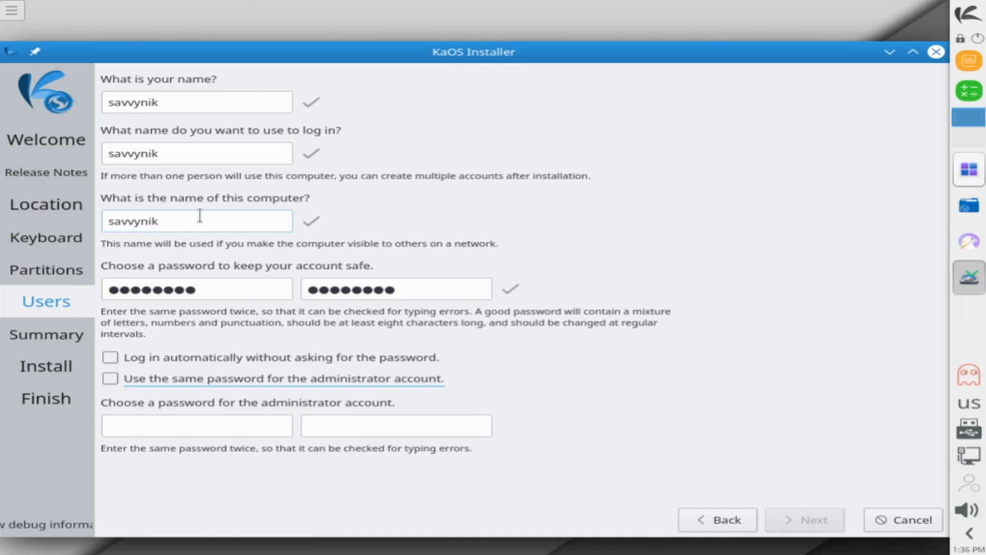
left_click(110, 378)
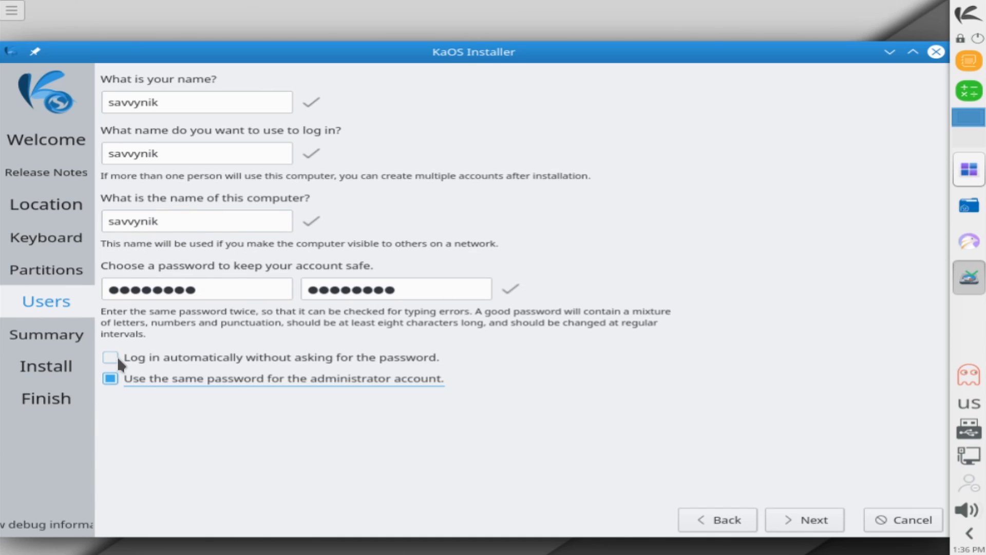
mouse_move(176, 366)
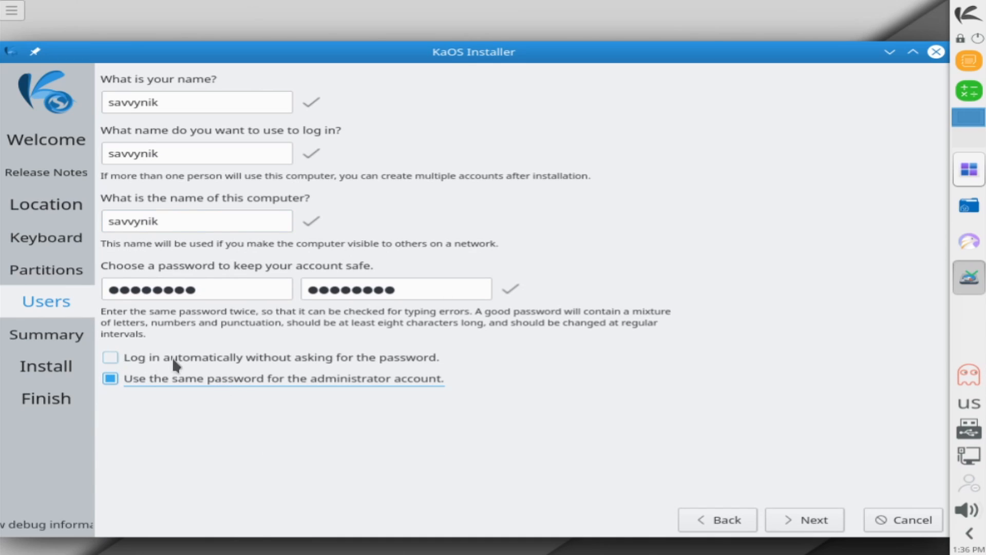
mouse_move(499, 370)
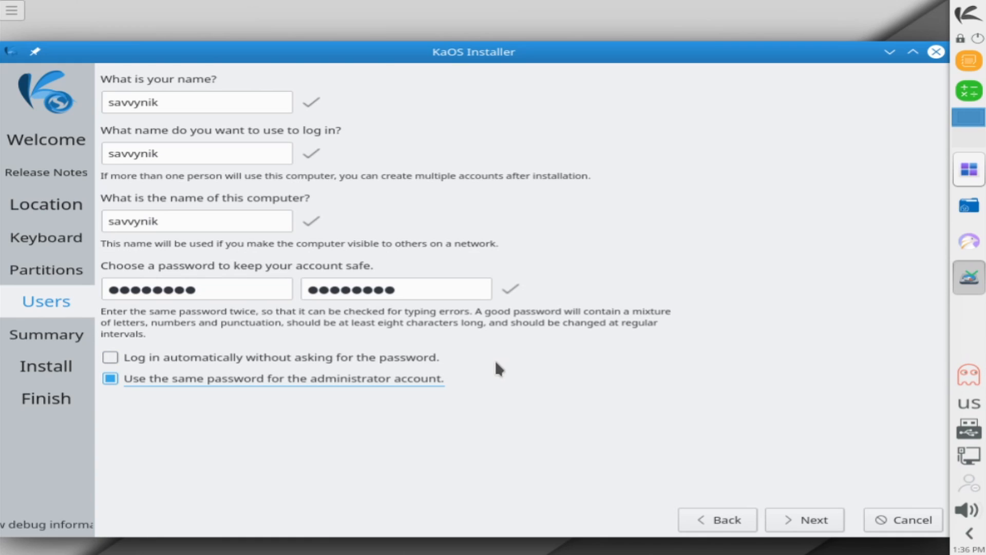
mouse_move(420, 368)
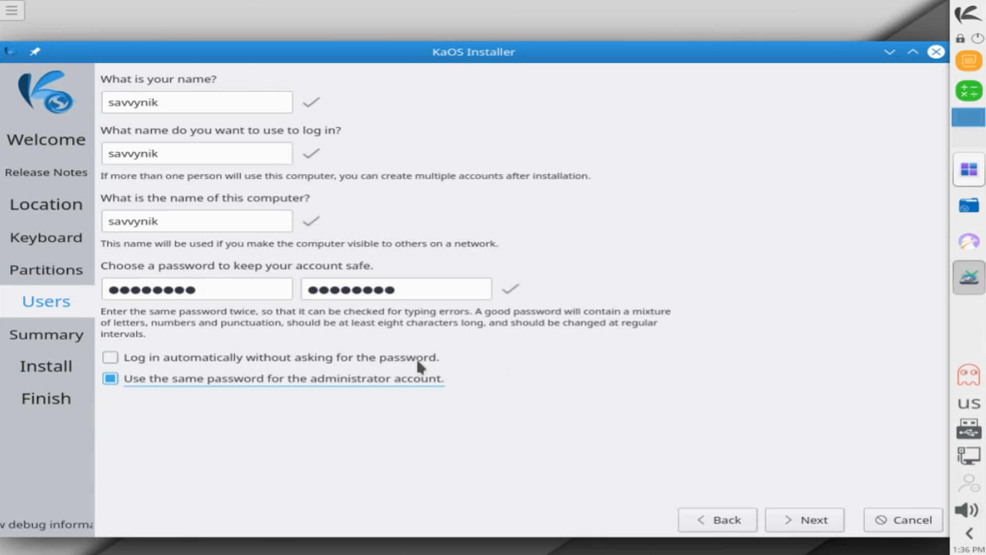
mouse_move(476, 368)
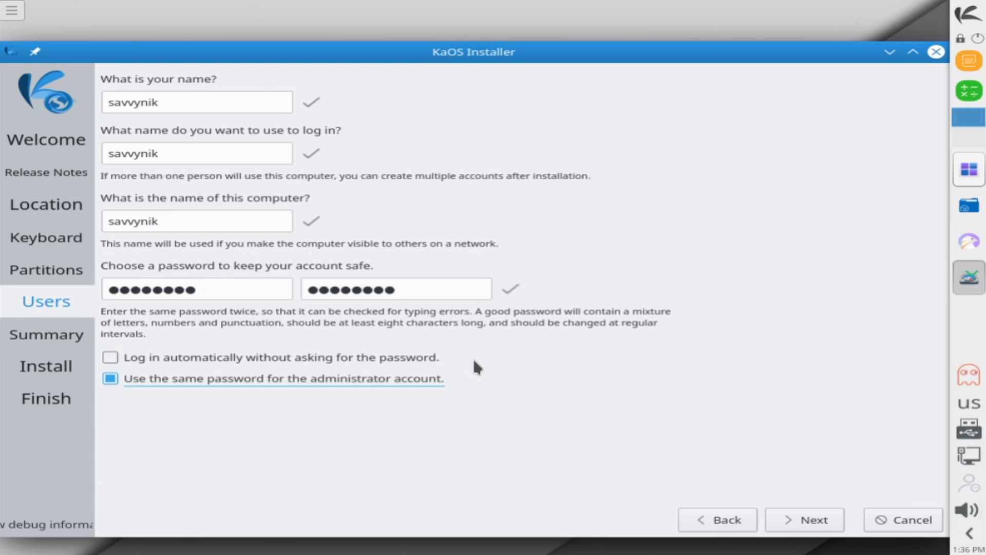
mouse_move(532, 392)
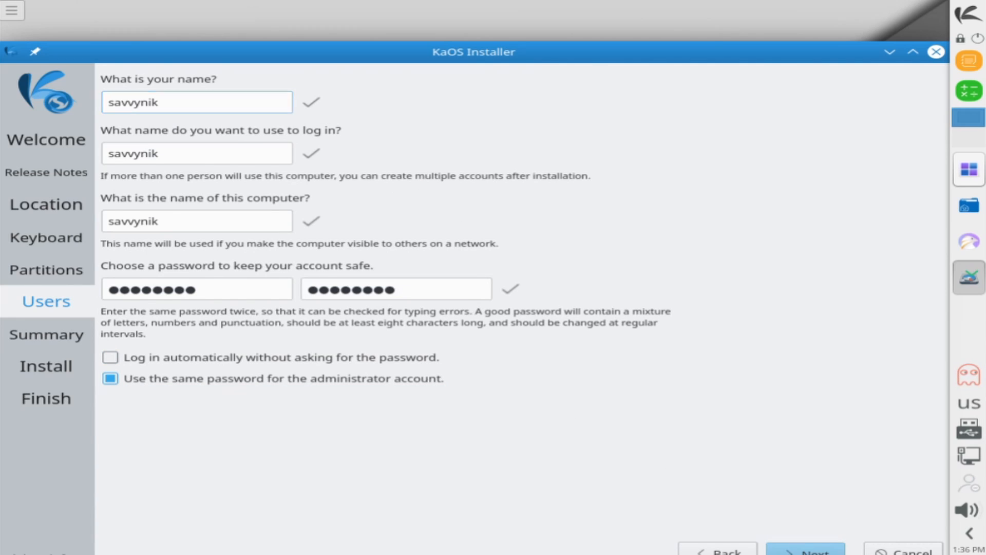
Step: Advance to the Summary page showing location, keyboard and the disk-erase partition plan
left_click(805, 550)
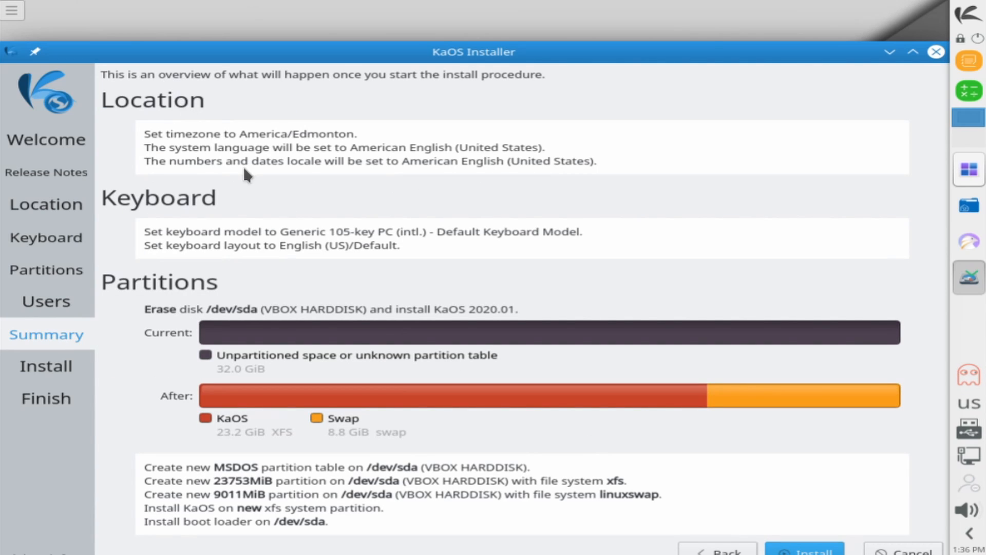
mouse_move(279, 175)
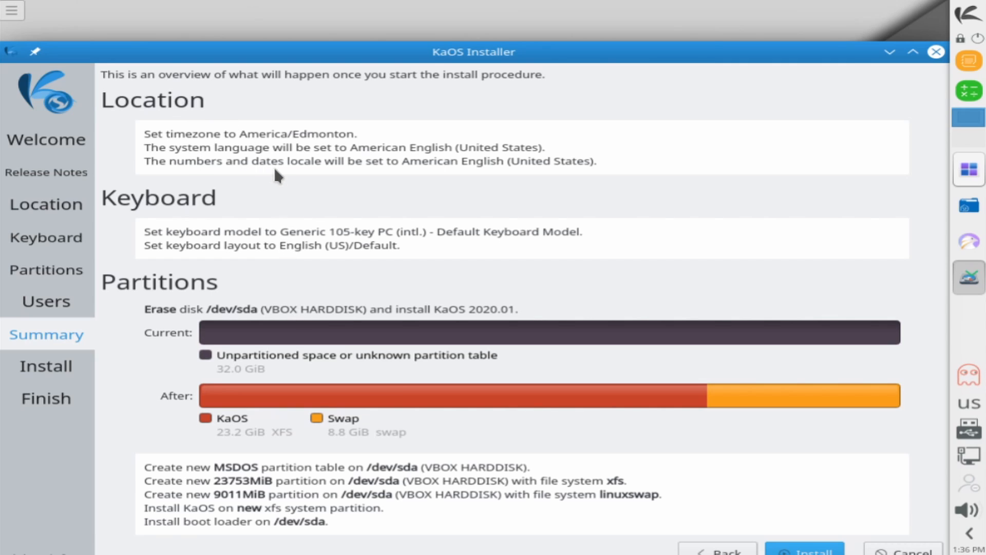
mouse_move(361, 219)
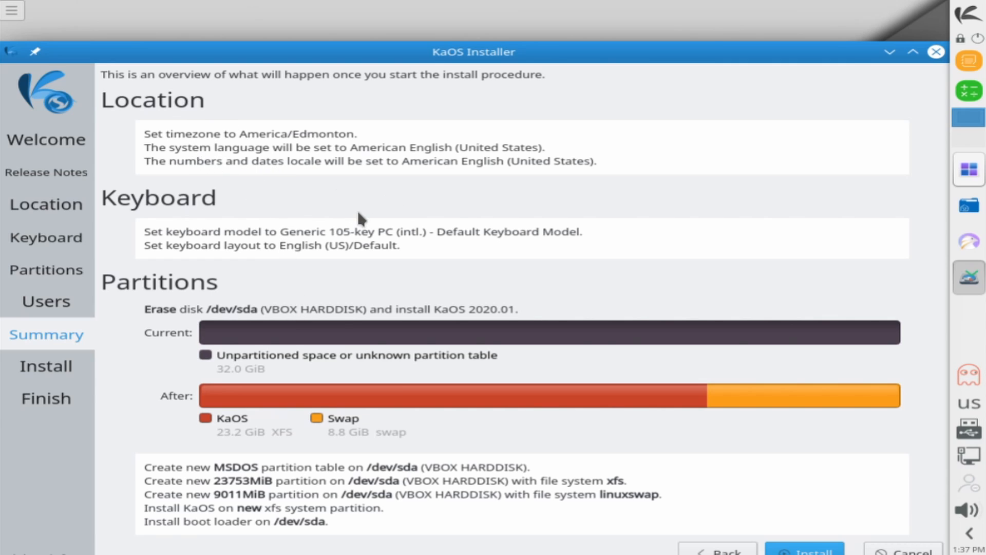
mouse_move(390, 358)
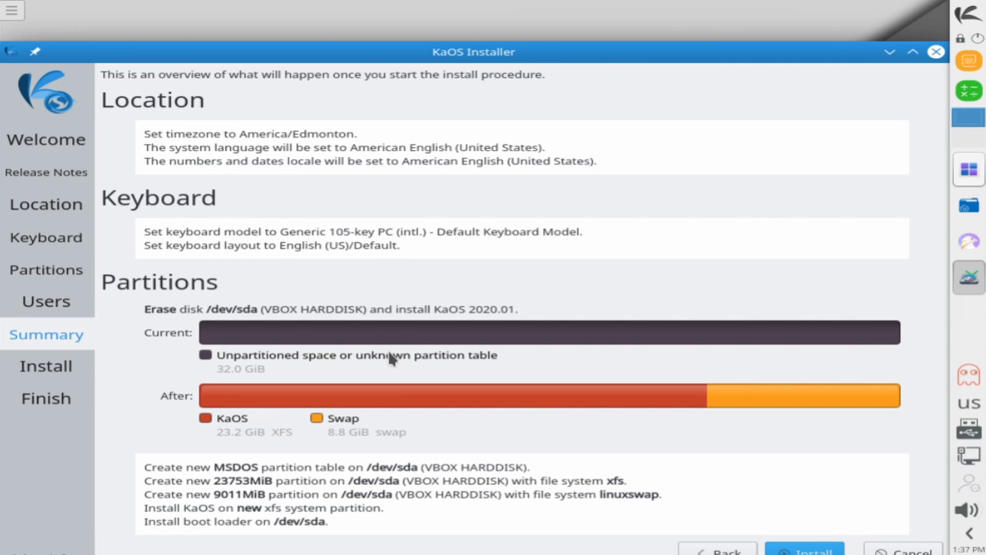
mouse_move(180, 479)
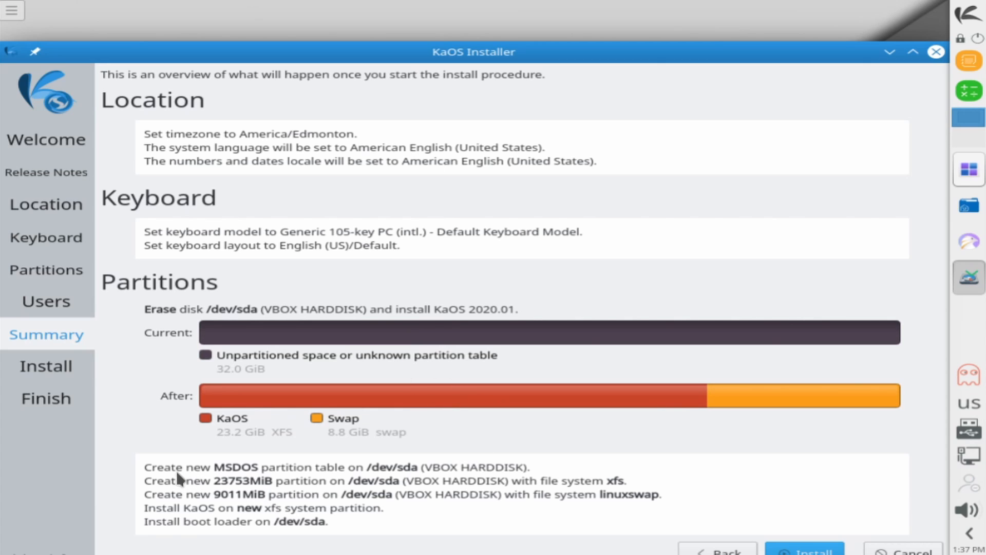
mouse_move(282, 521)
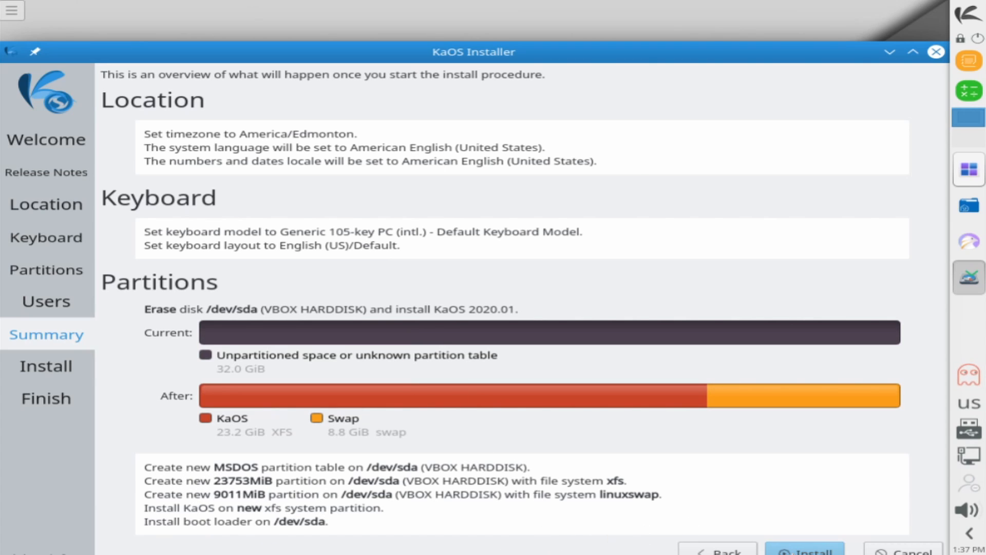
mouse_move(688, 519)
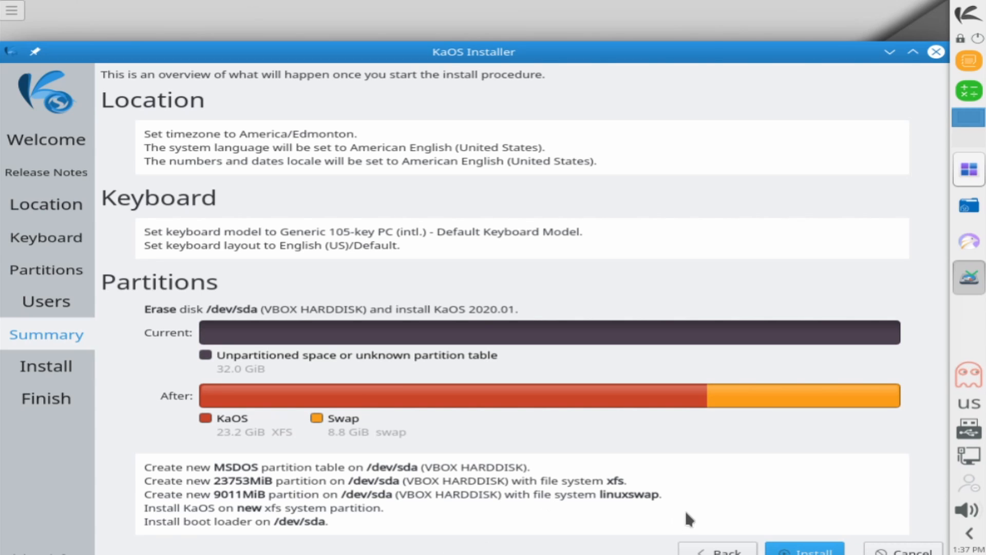
Step: Start installing KaOS and confirm the irreversible disk changes with 'Install now'
left_click(803, 550)
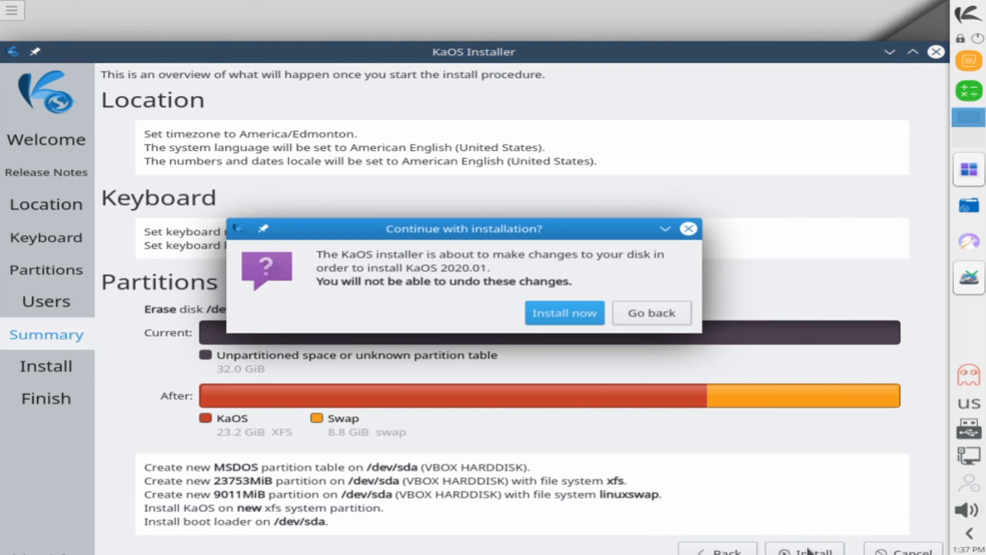
mouse_move(427, 290)
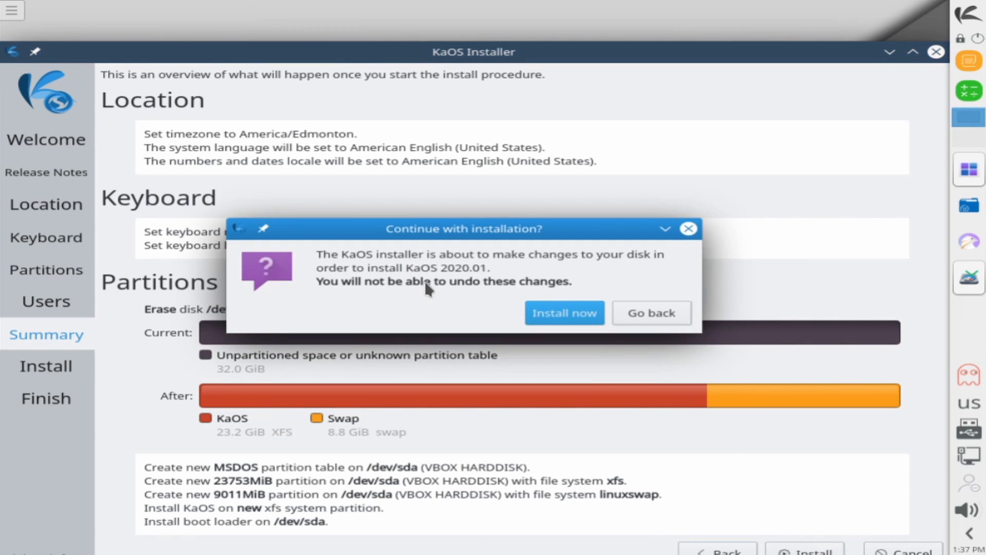
mouse_move(542, 258)
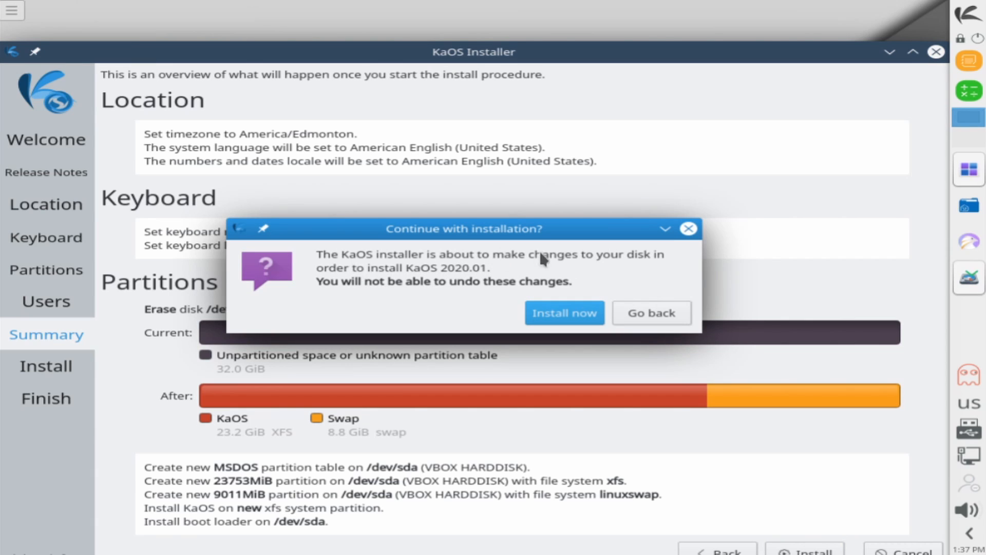
mouse_move(462, 298)
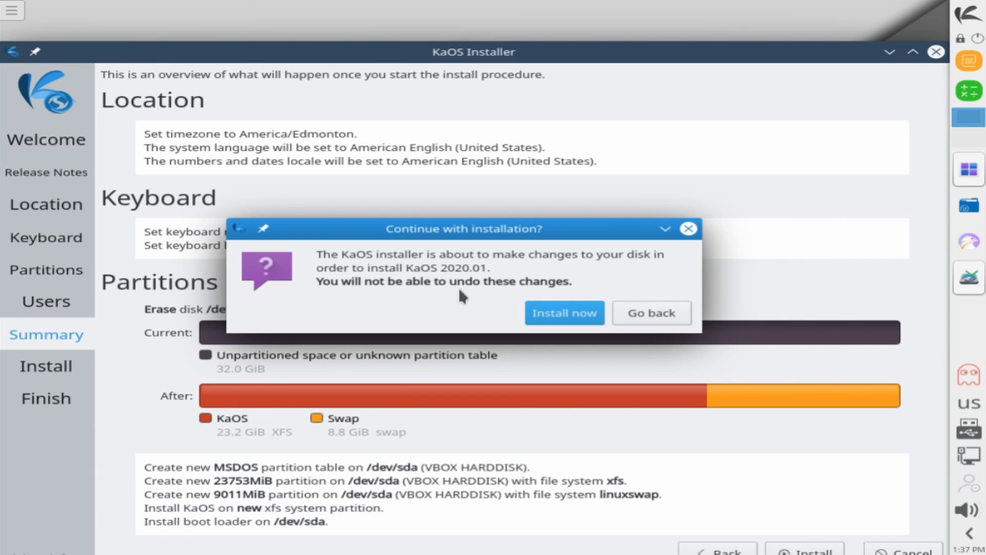
mouse_move(550, 302)
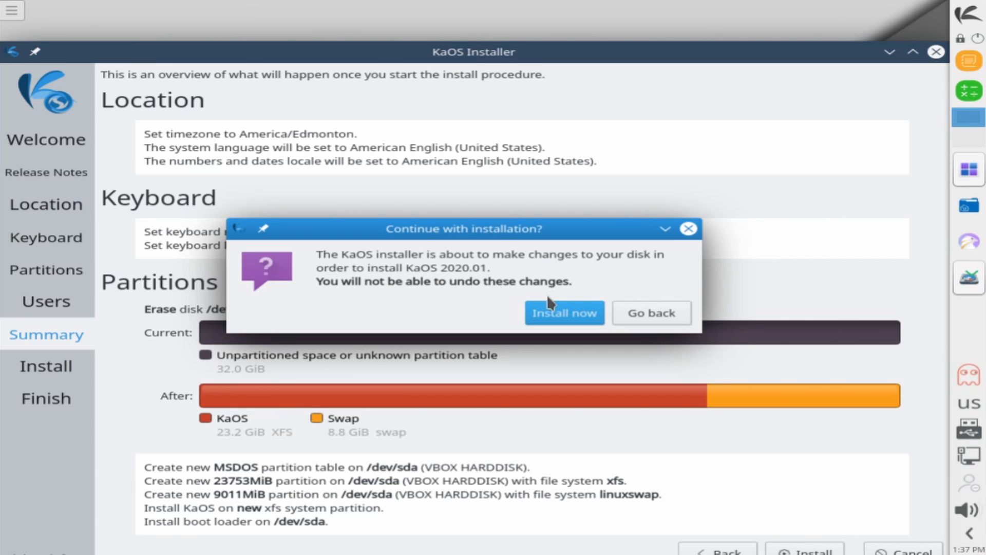
mouse_move(563, 312)
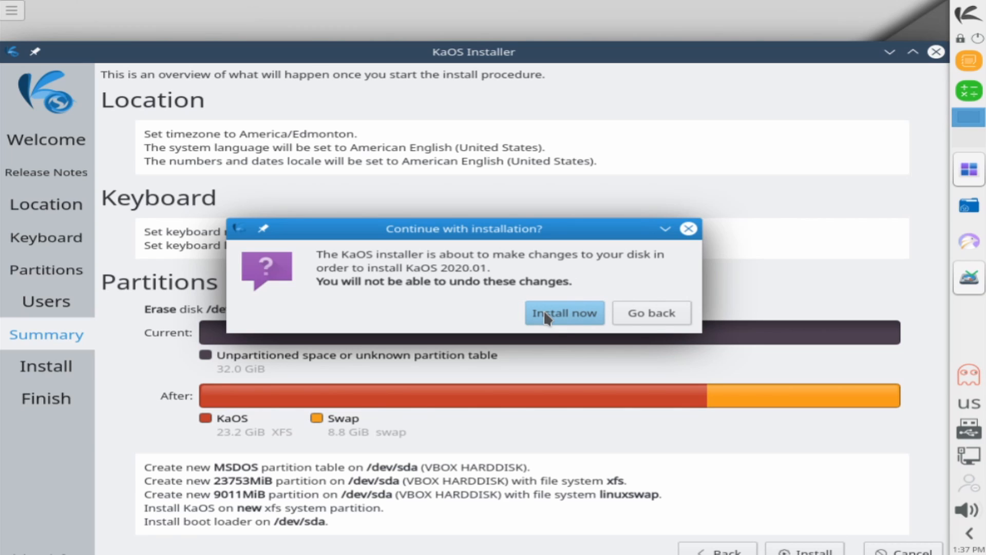
left_click(563, 312)
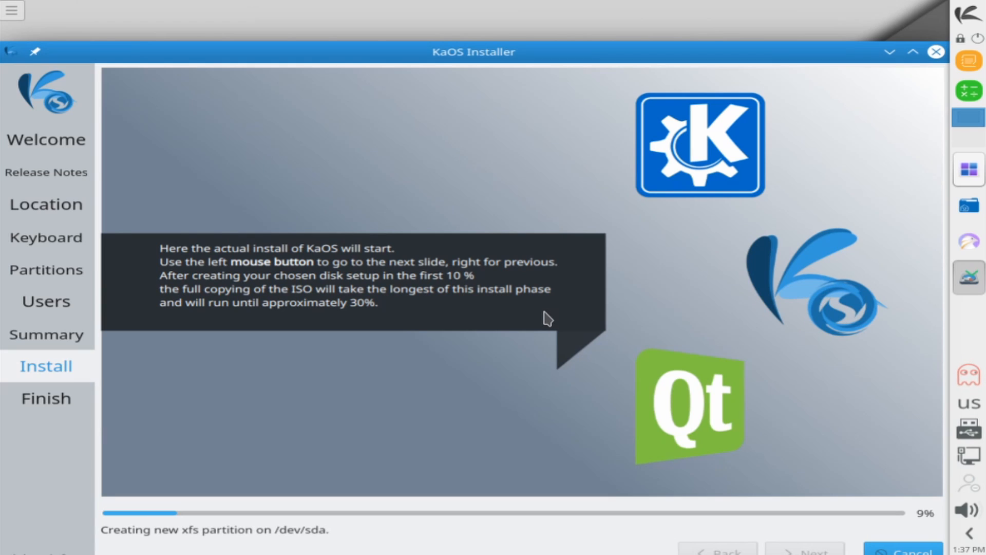
mouse_move(547, 318)
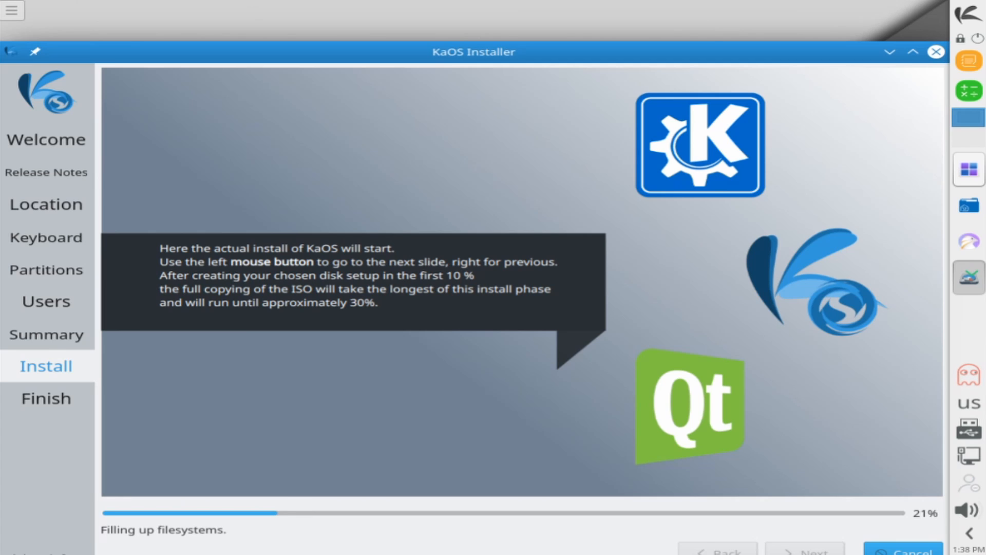
mouse_move(547, 319)
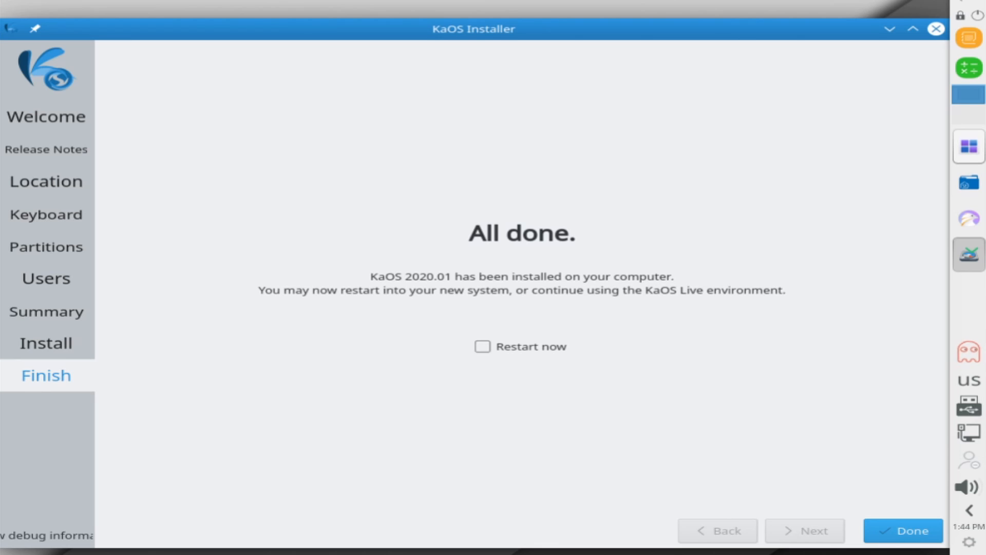
Step: Close the installer with Done on the 'All done.' page
left_click(482, 346)
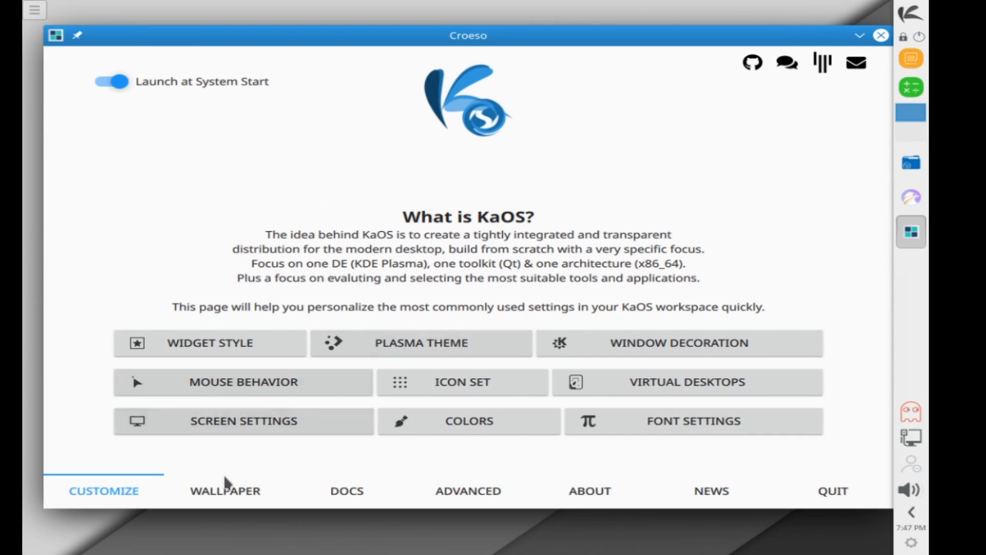
mouse_move(560, 484)
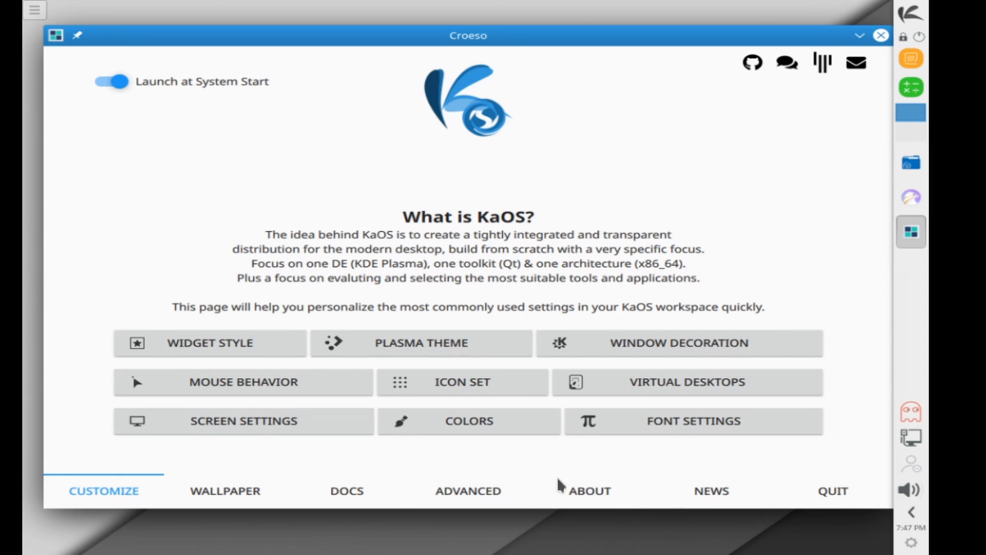
mouse_move(604, 247)
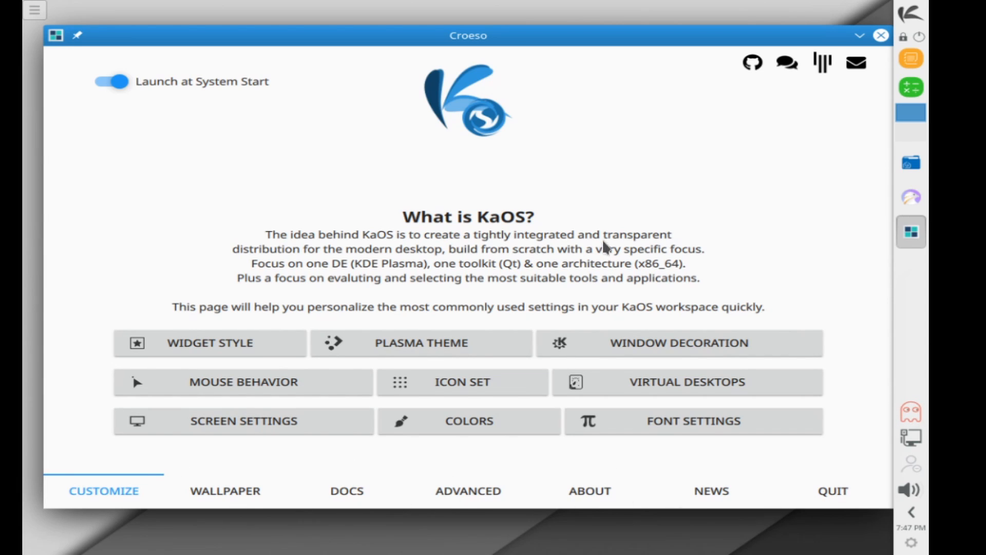
mouse_move(162, 138)
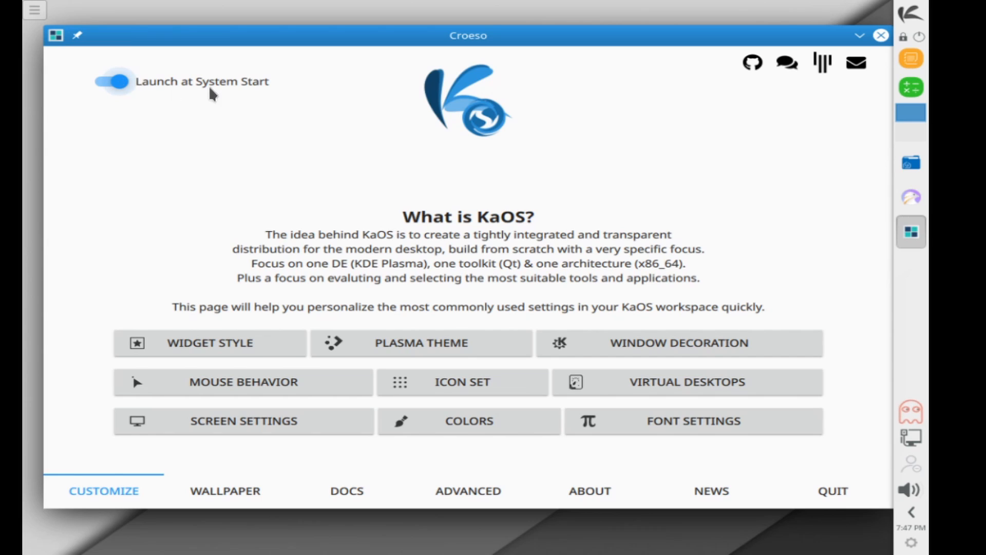
mouse_move(184, 88)
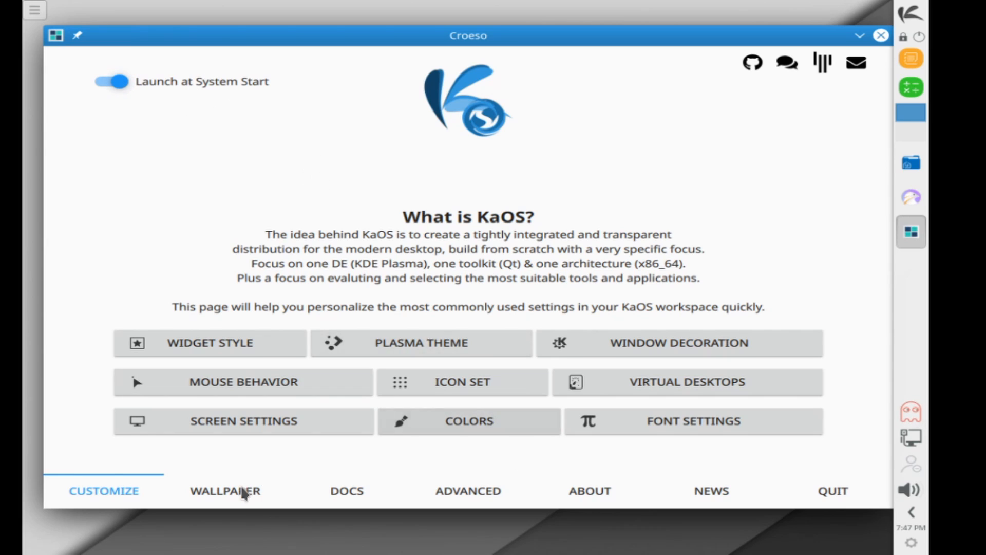
Step: View Croeso's DOCS, ADVANCED, ABOUT and 2020.01 NEWS pages, then quit Croeso
left_click(347, 490)
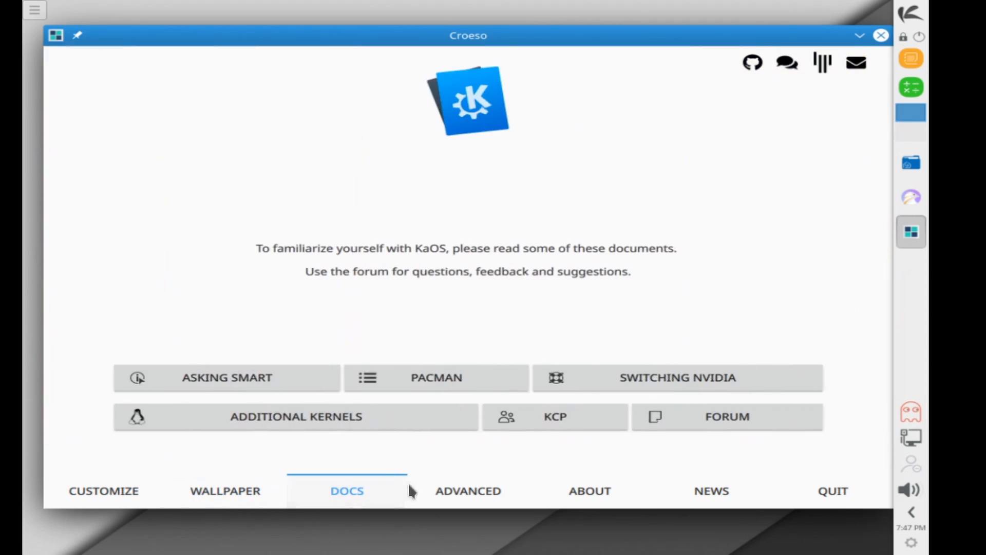
left_click(468, 491)
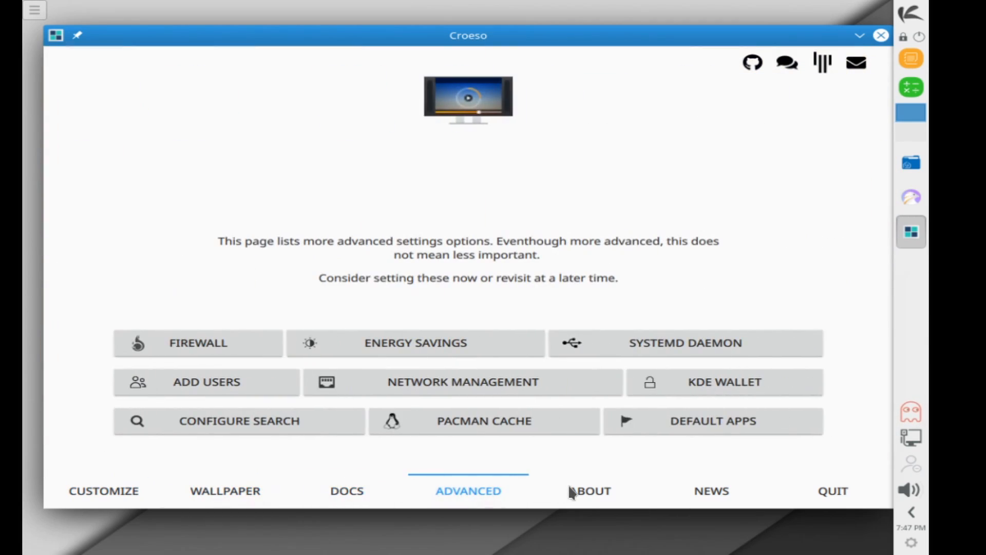
left_click(589, 491)
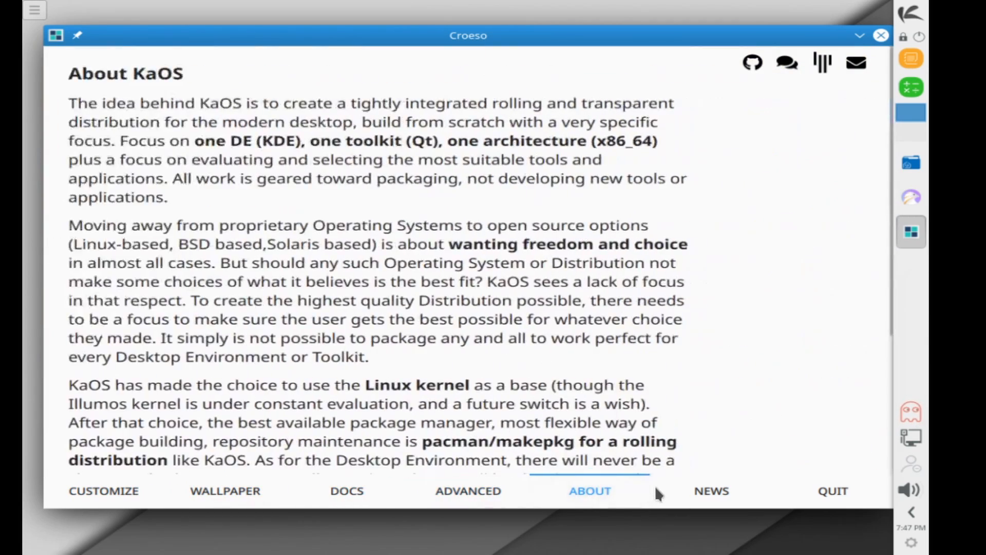
mouse_move(703, 496)
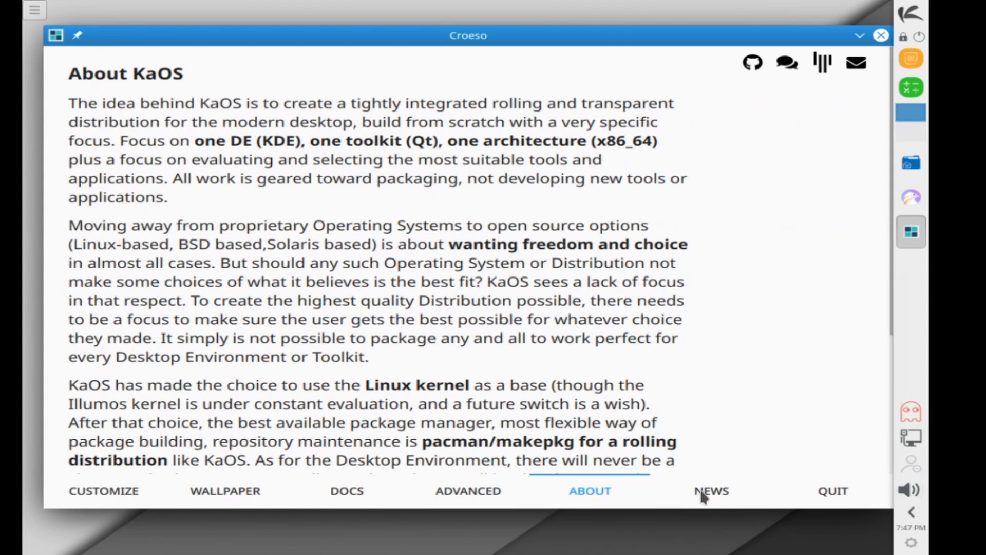
left_click(710, 491)
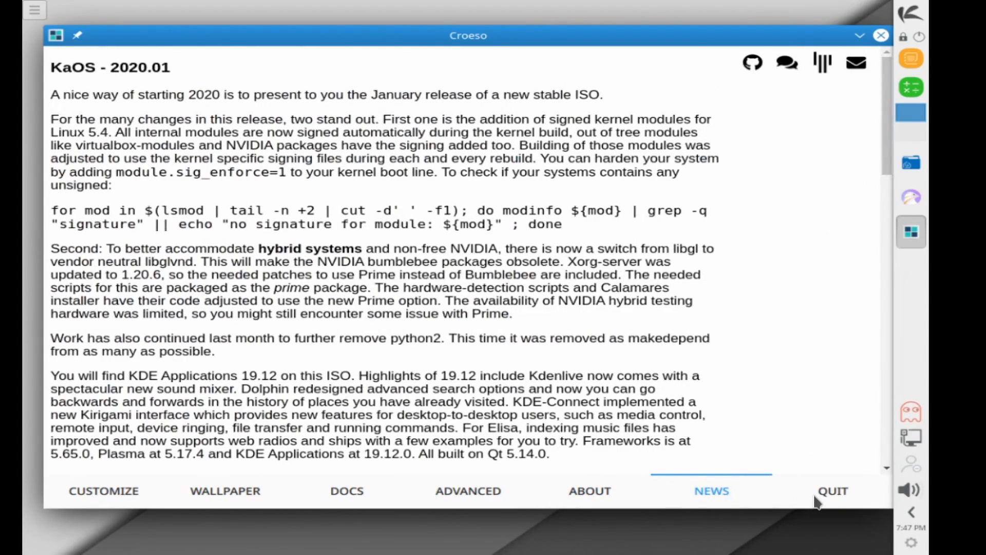
left_click(832, 491)
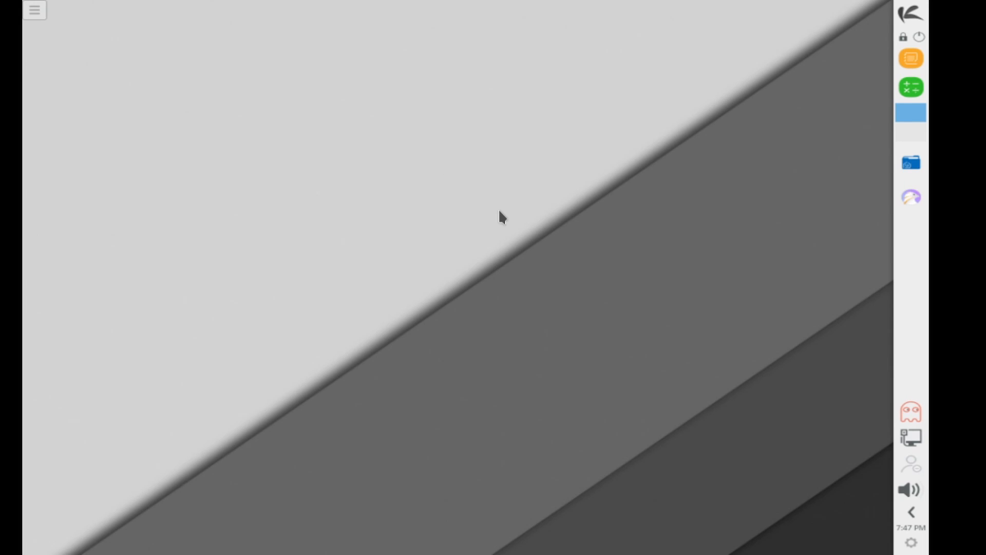
mouse_move(826, 39)
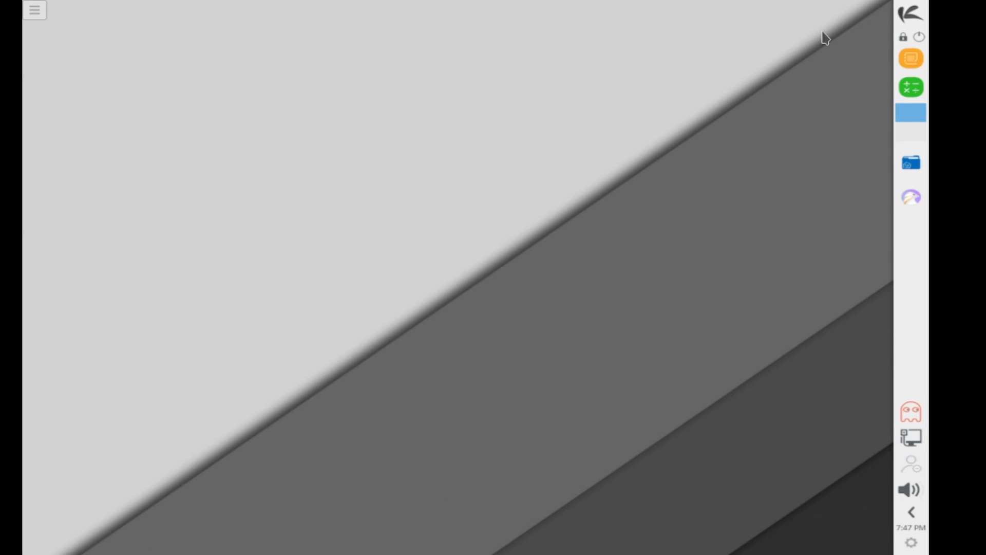
Step: Open the KaOS launcher menu and expand Education to its Mathematics and Science submenus
left_click(910, 14)
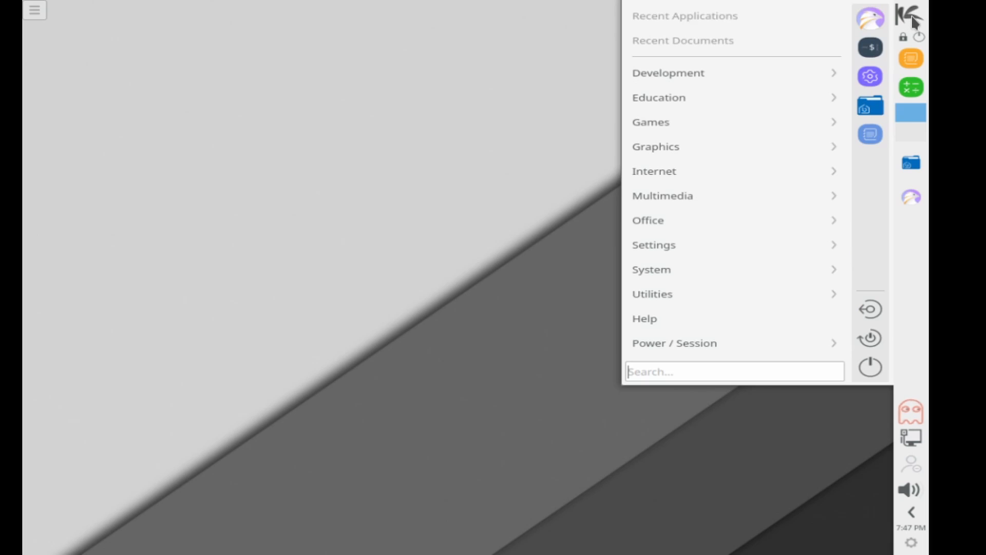
mouse_move(795, 347)
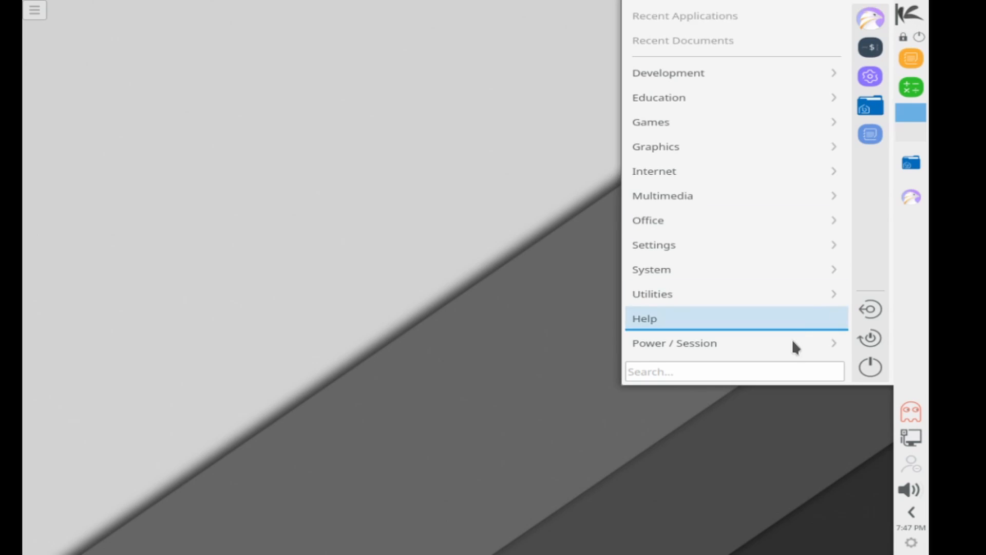
mouse_move(780, 221)
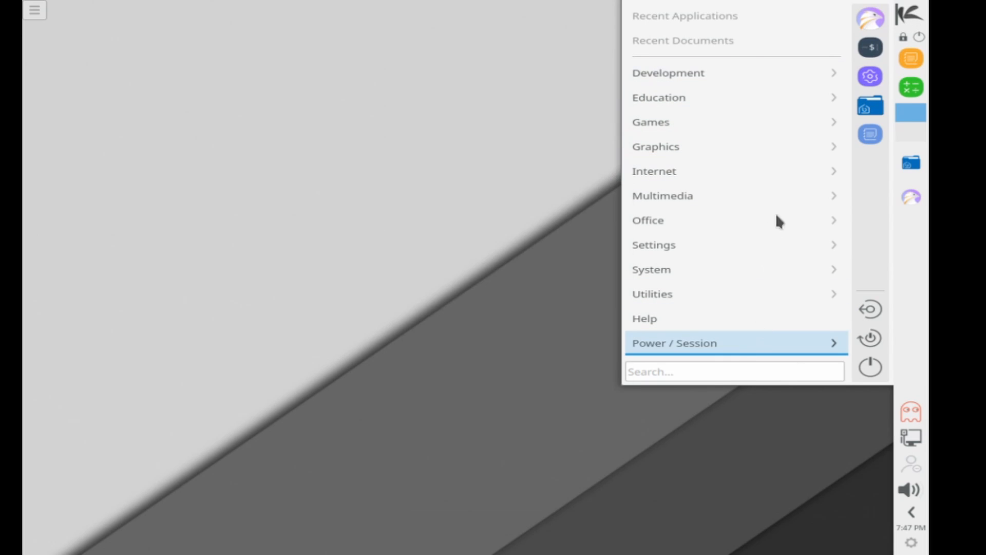
mouse_move(756, 353)
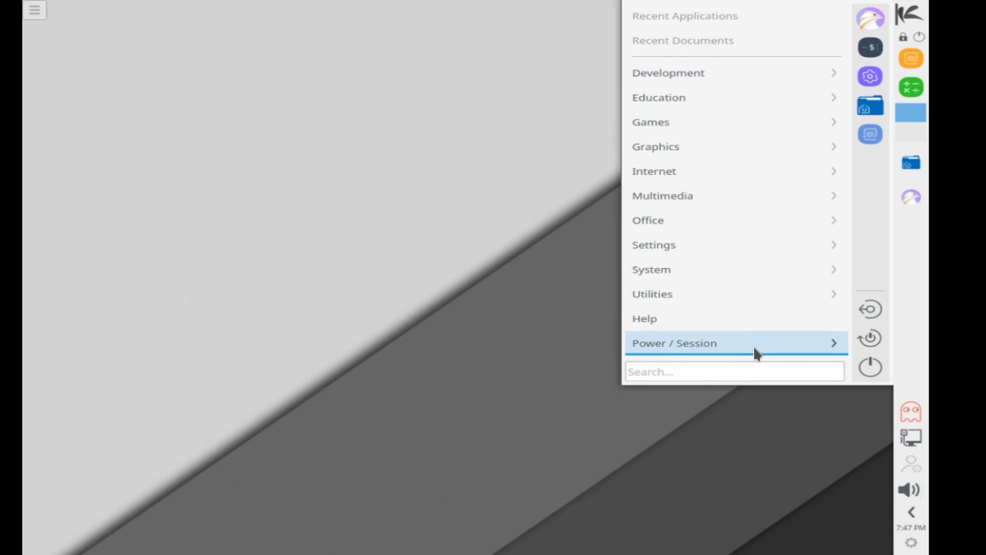
mouse_move(870, 76)
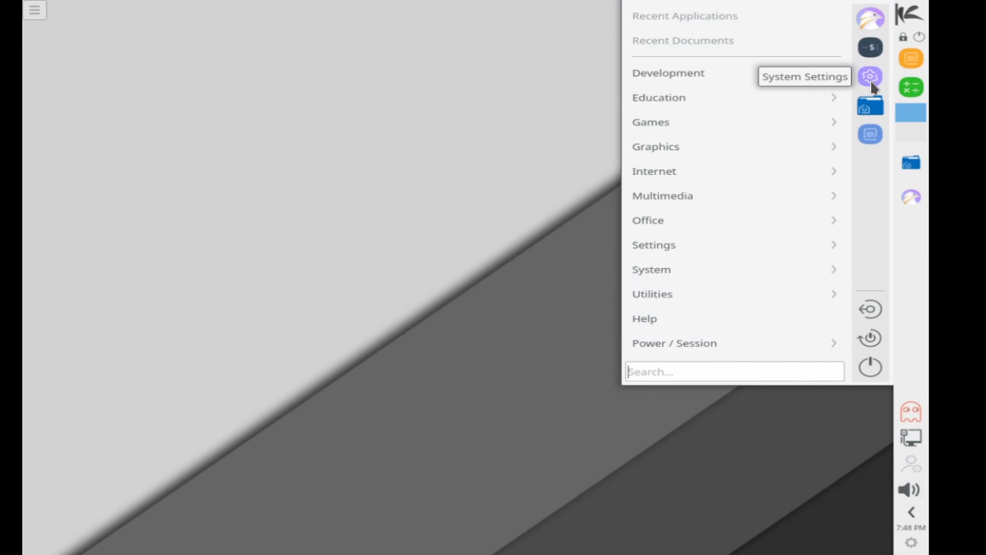
mouse_move(869, 81)
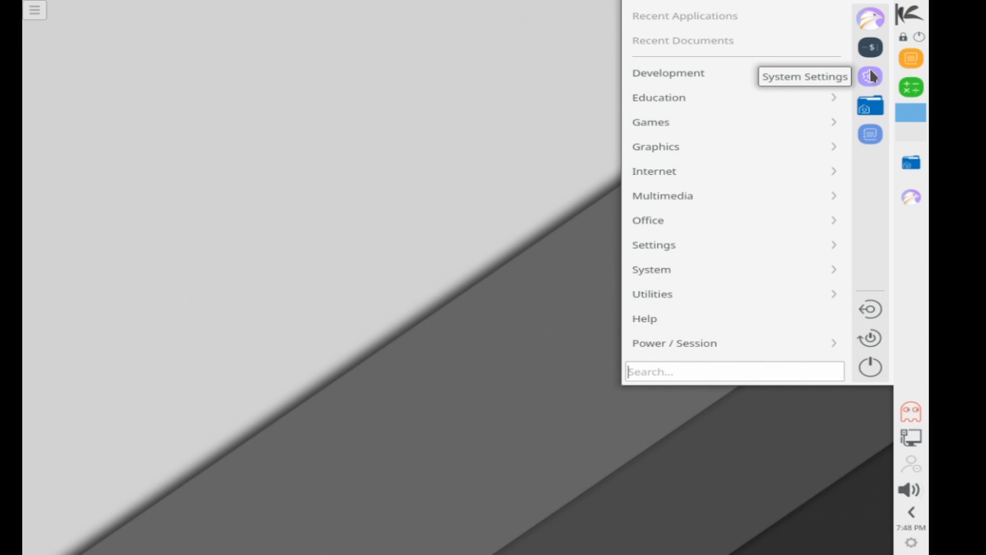
mouse_move(870, 49)
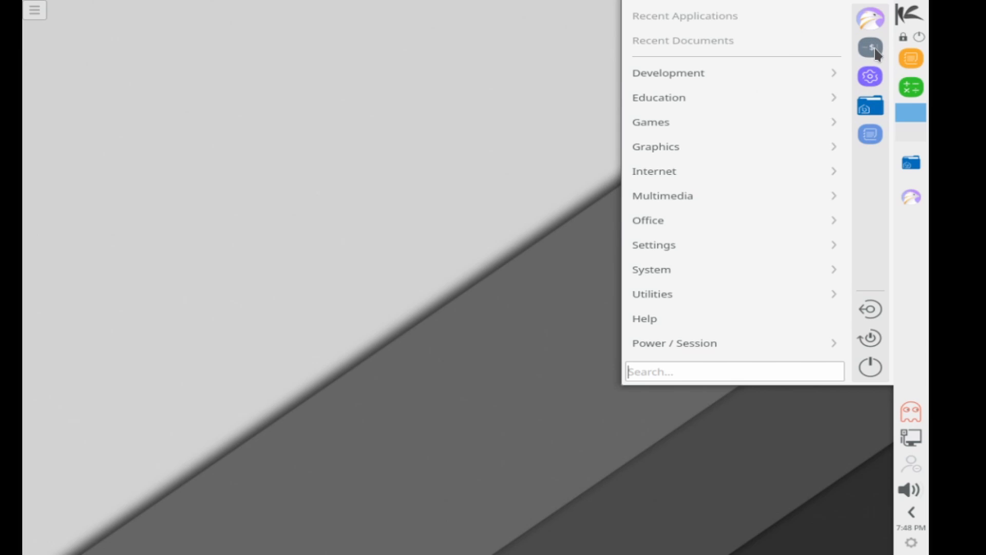
mouse_move(870, 19)
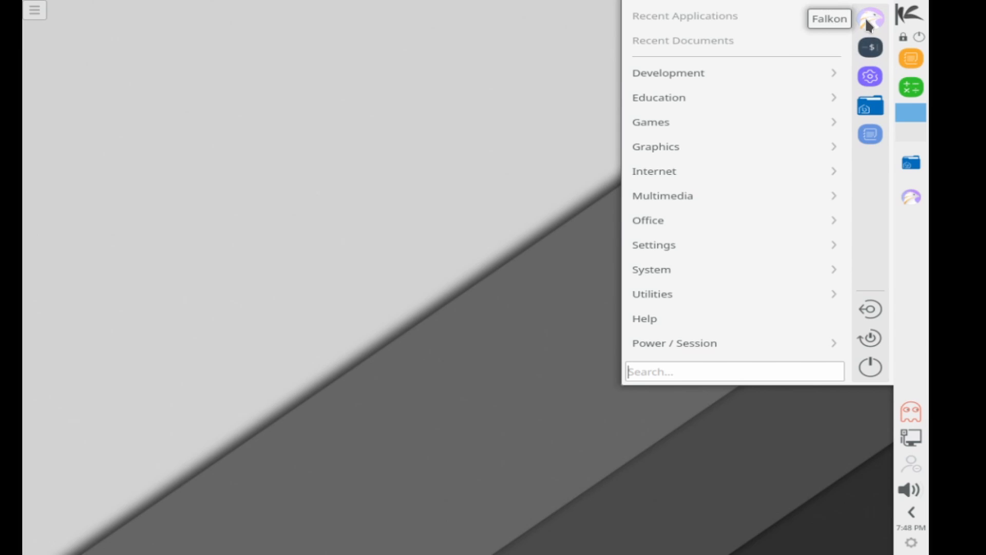
mouse_move(915, 47)
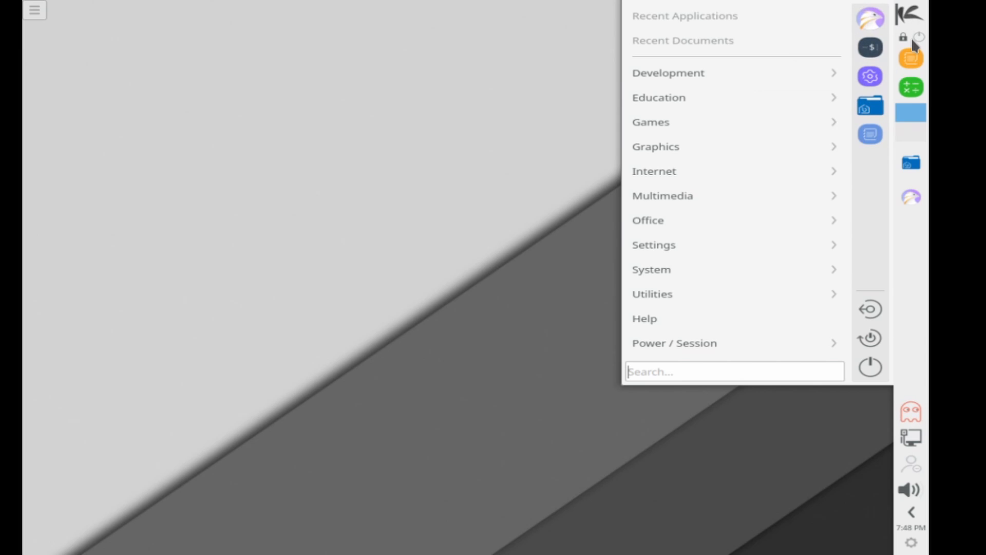
left_click(668, 97)
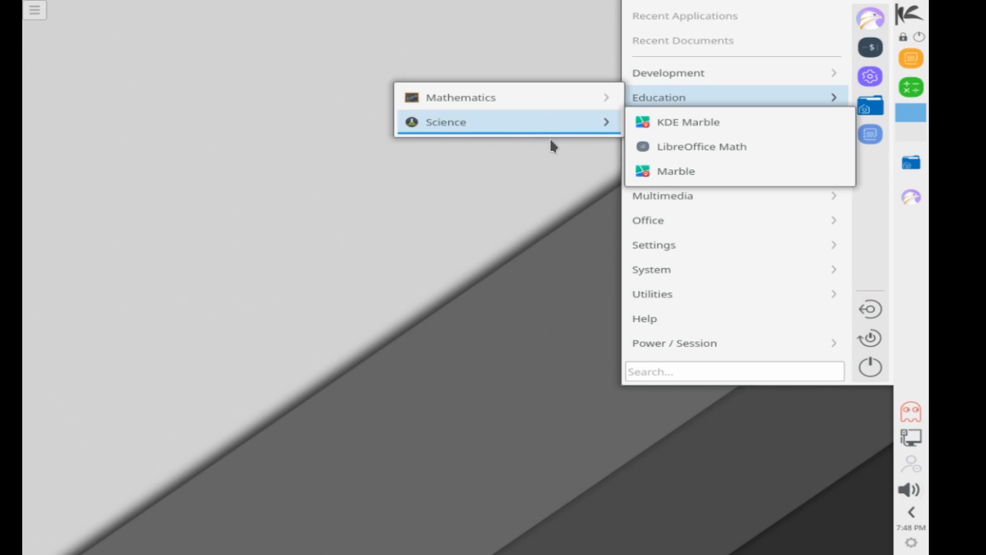
mouse_move(902, 37)
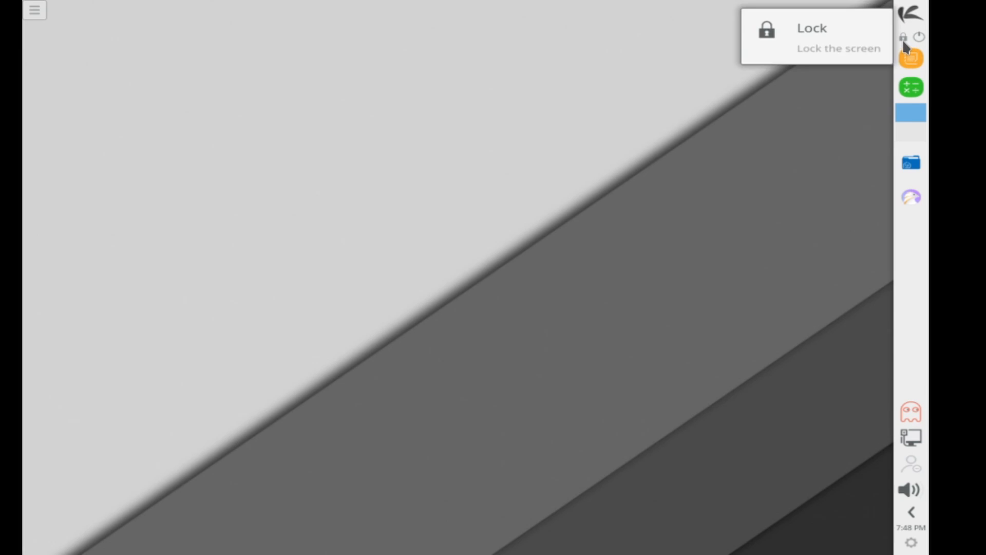
mouse_move(918, 37)
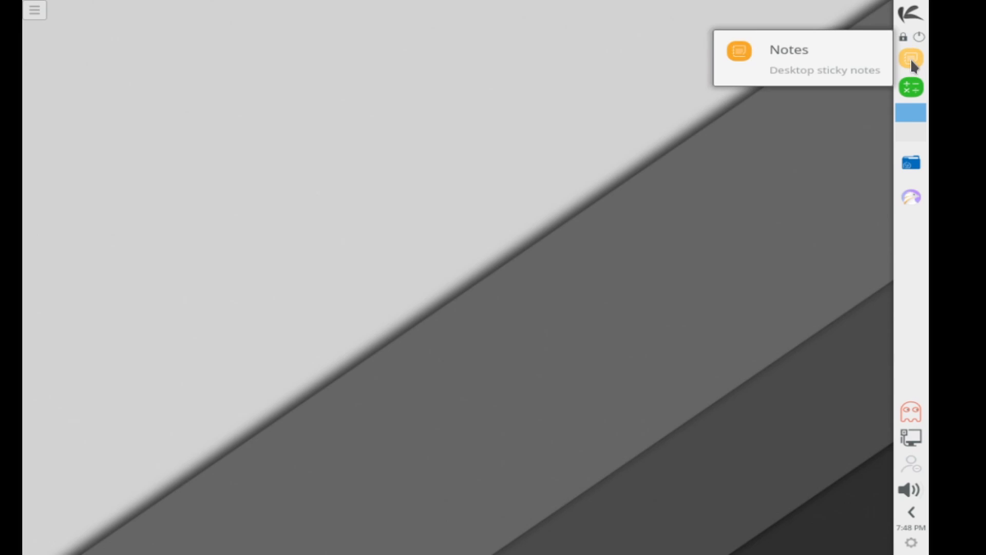
mouse_move(910, 112)
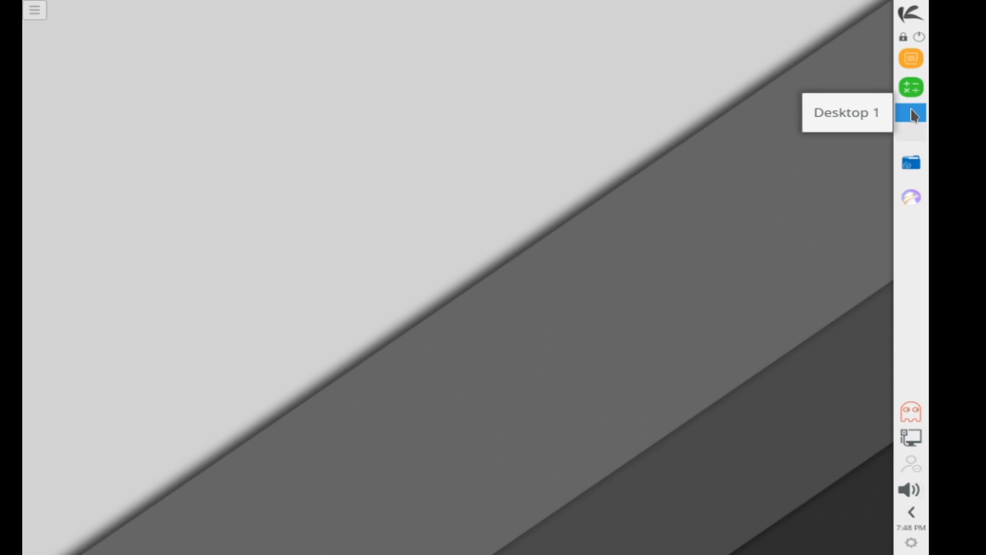
mouse_move(911, 132)
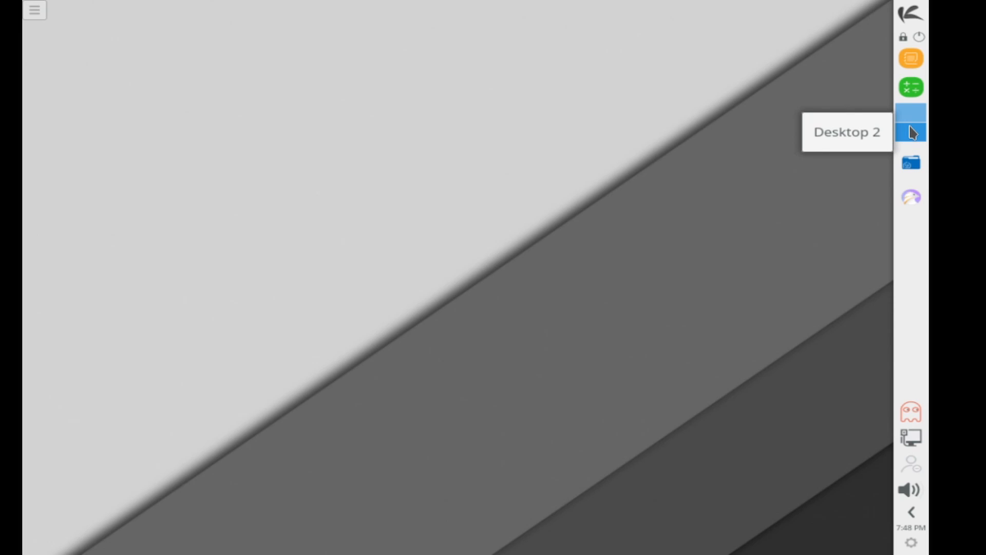
mouse_move(910, 162)
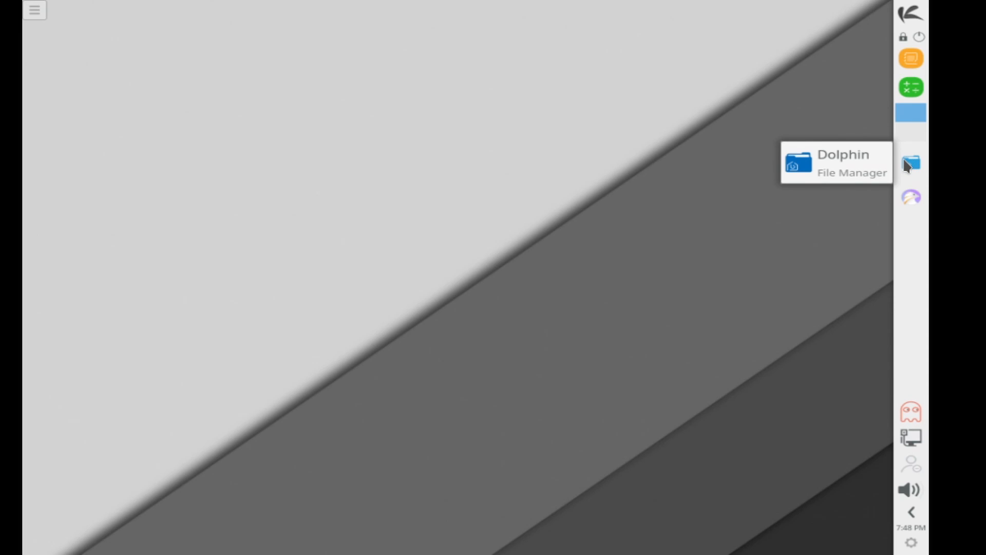
mouse_move(911, 198)
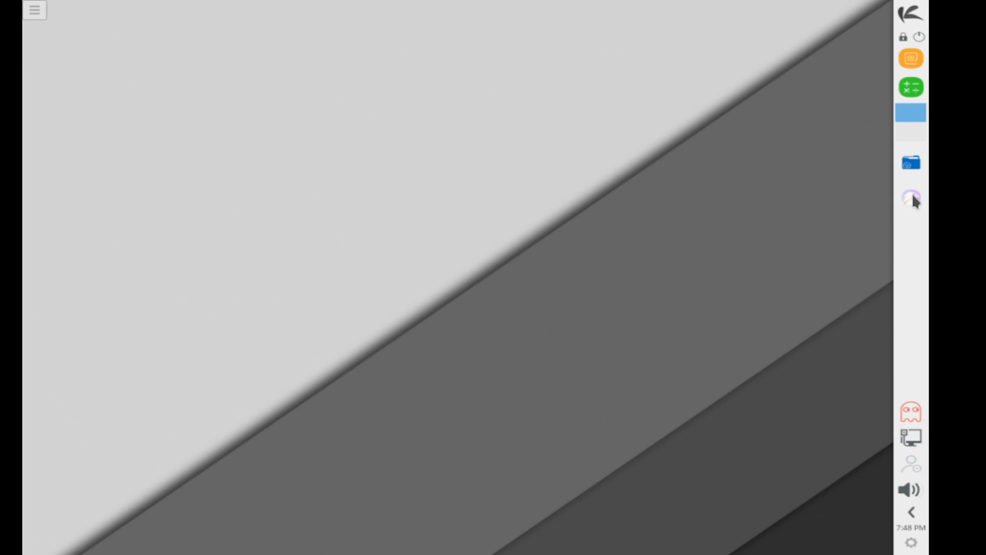
mouse_move(910, 412)
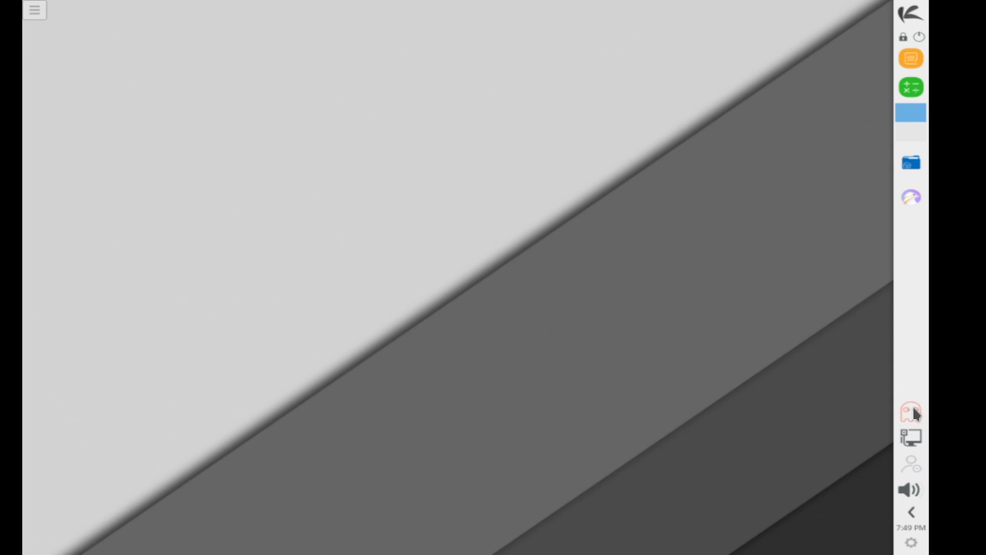
mouse_move(918, 465)
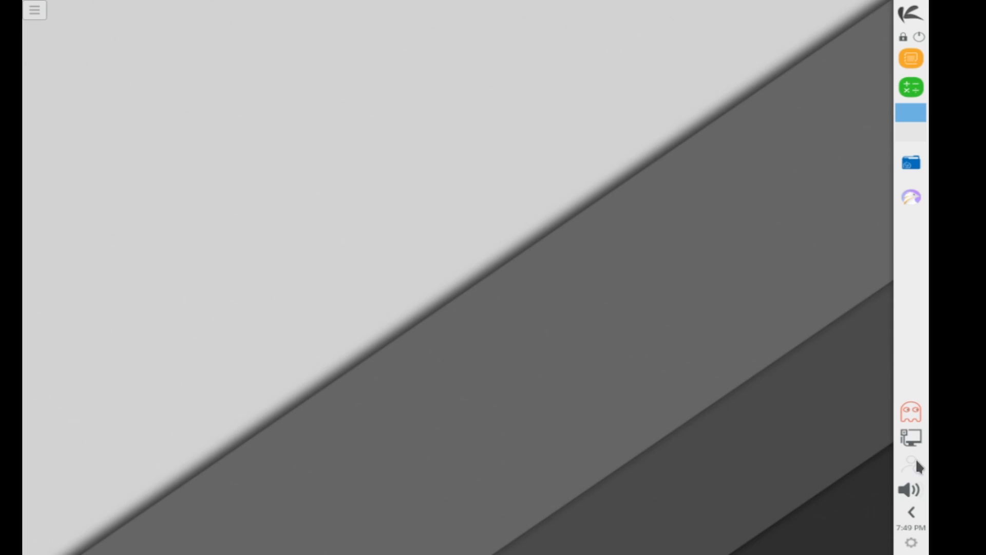
Step: Show the audio volume popup (output 45%, mic 67%), then the Status and Notifications list
left_click(910, 490)
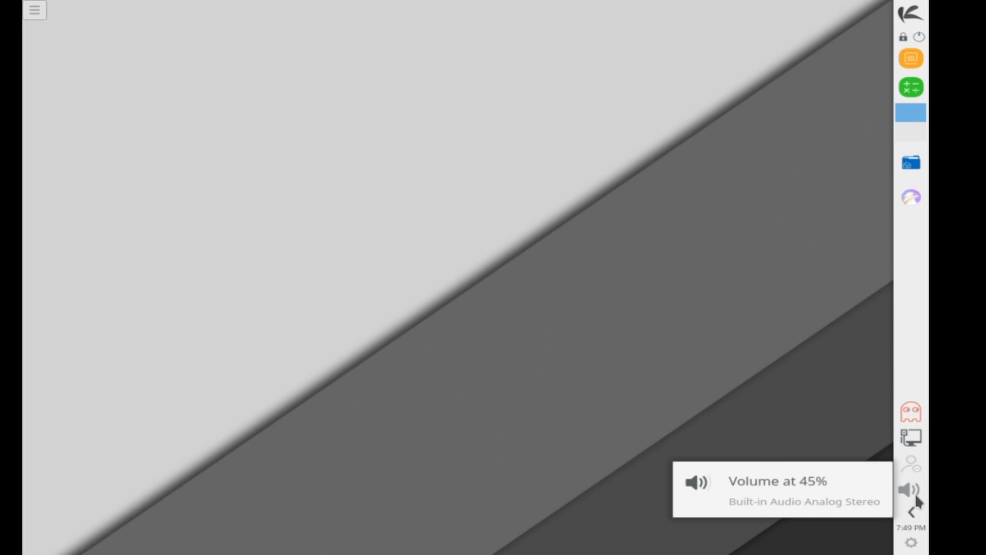
left_click(910, 490)
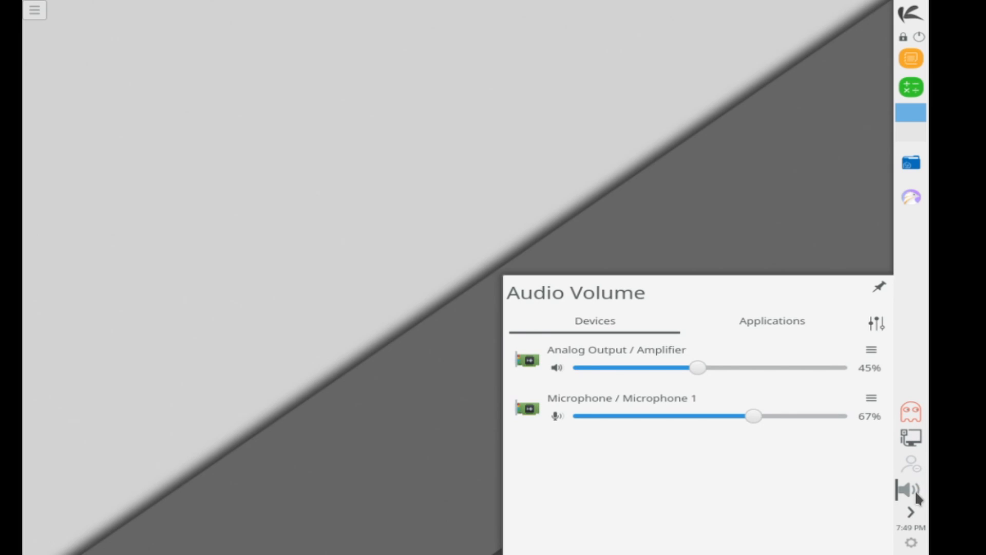
left_click(910, 512)
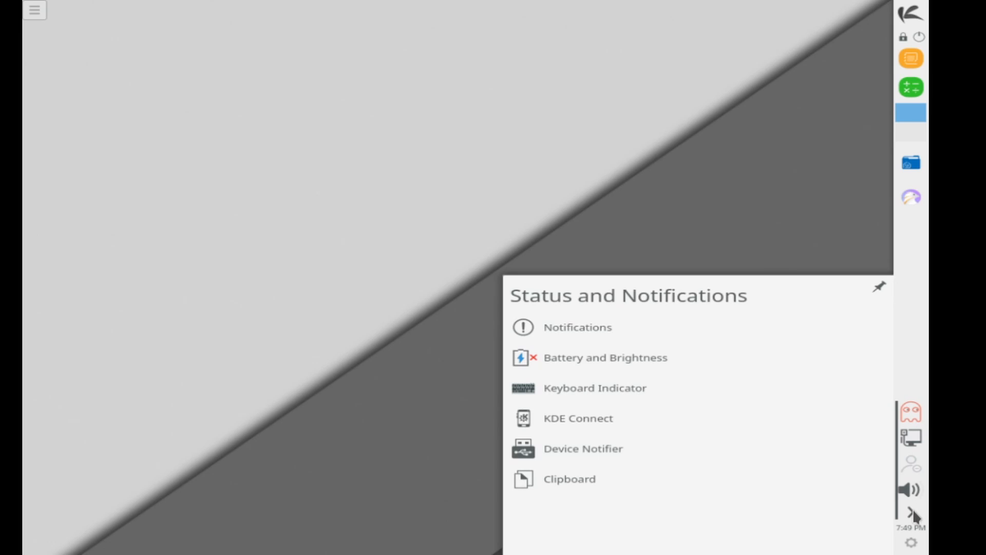